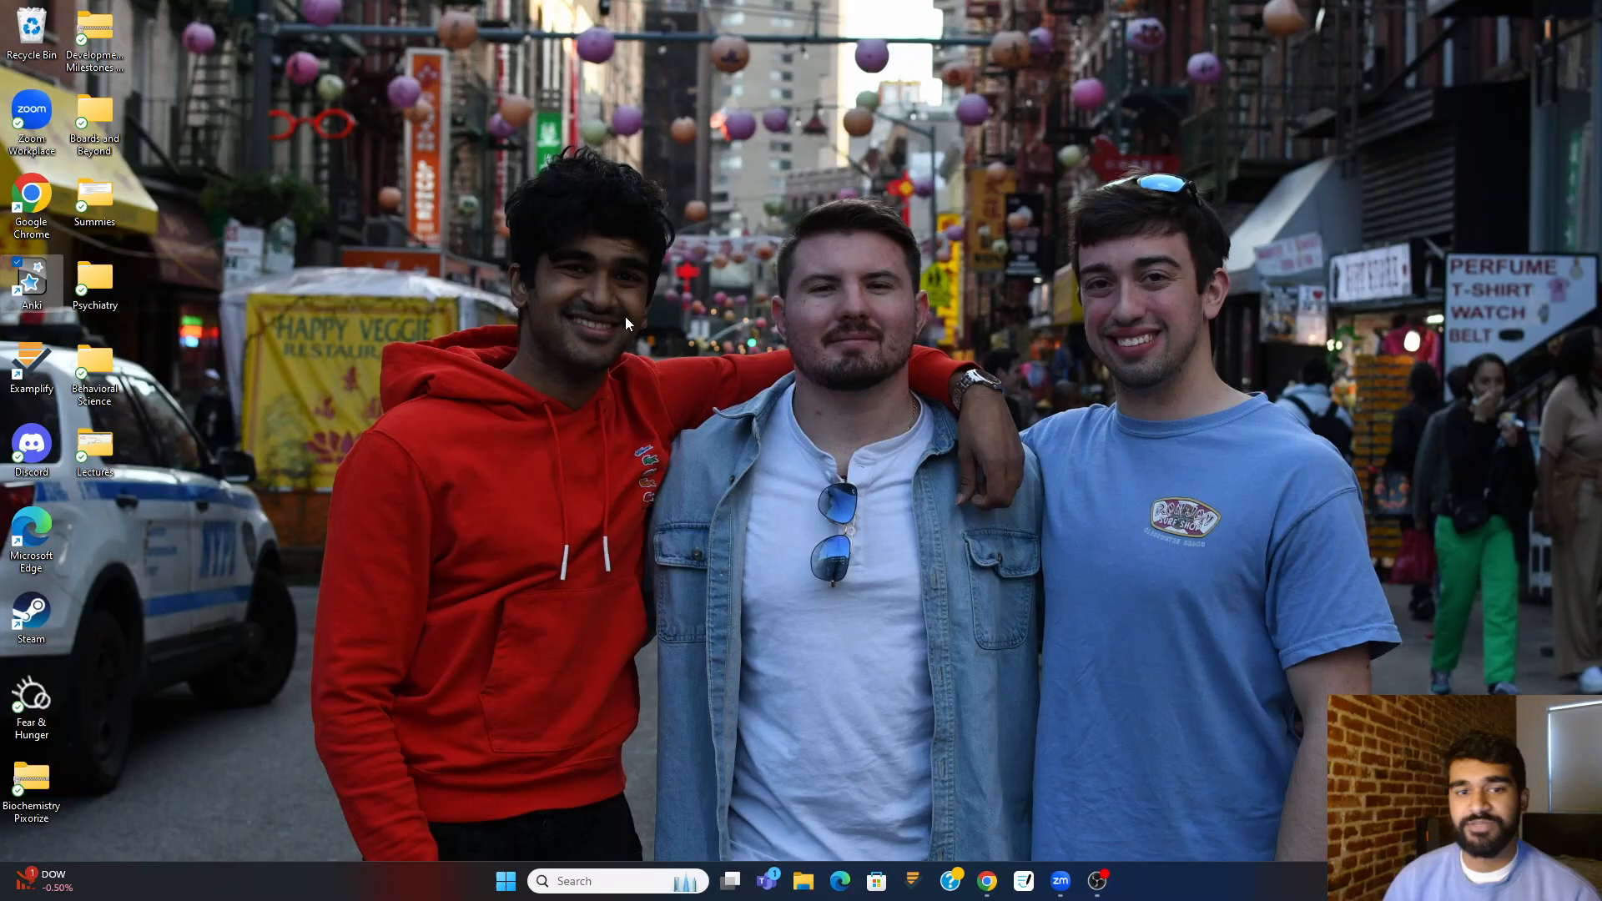
{"action": "mouse_move", "coordinate": [56, 309]}
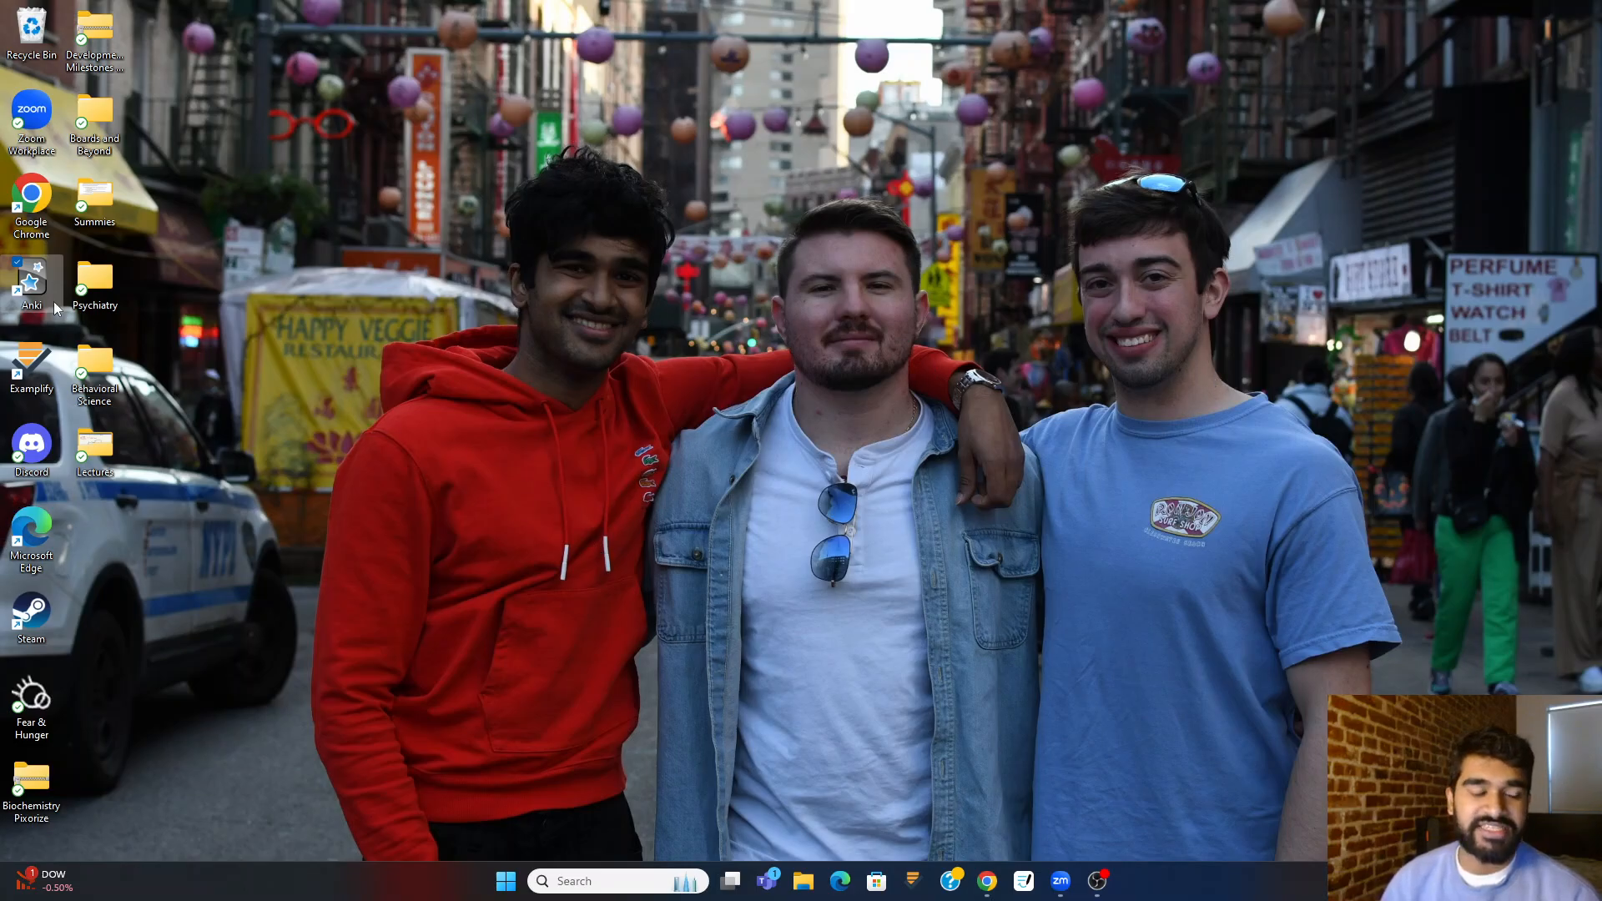
{"action": "mouse_move", "coordinate": [59, 311]}
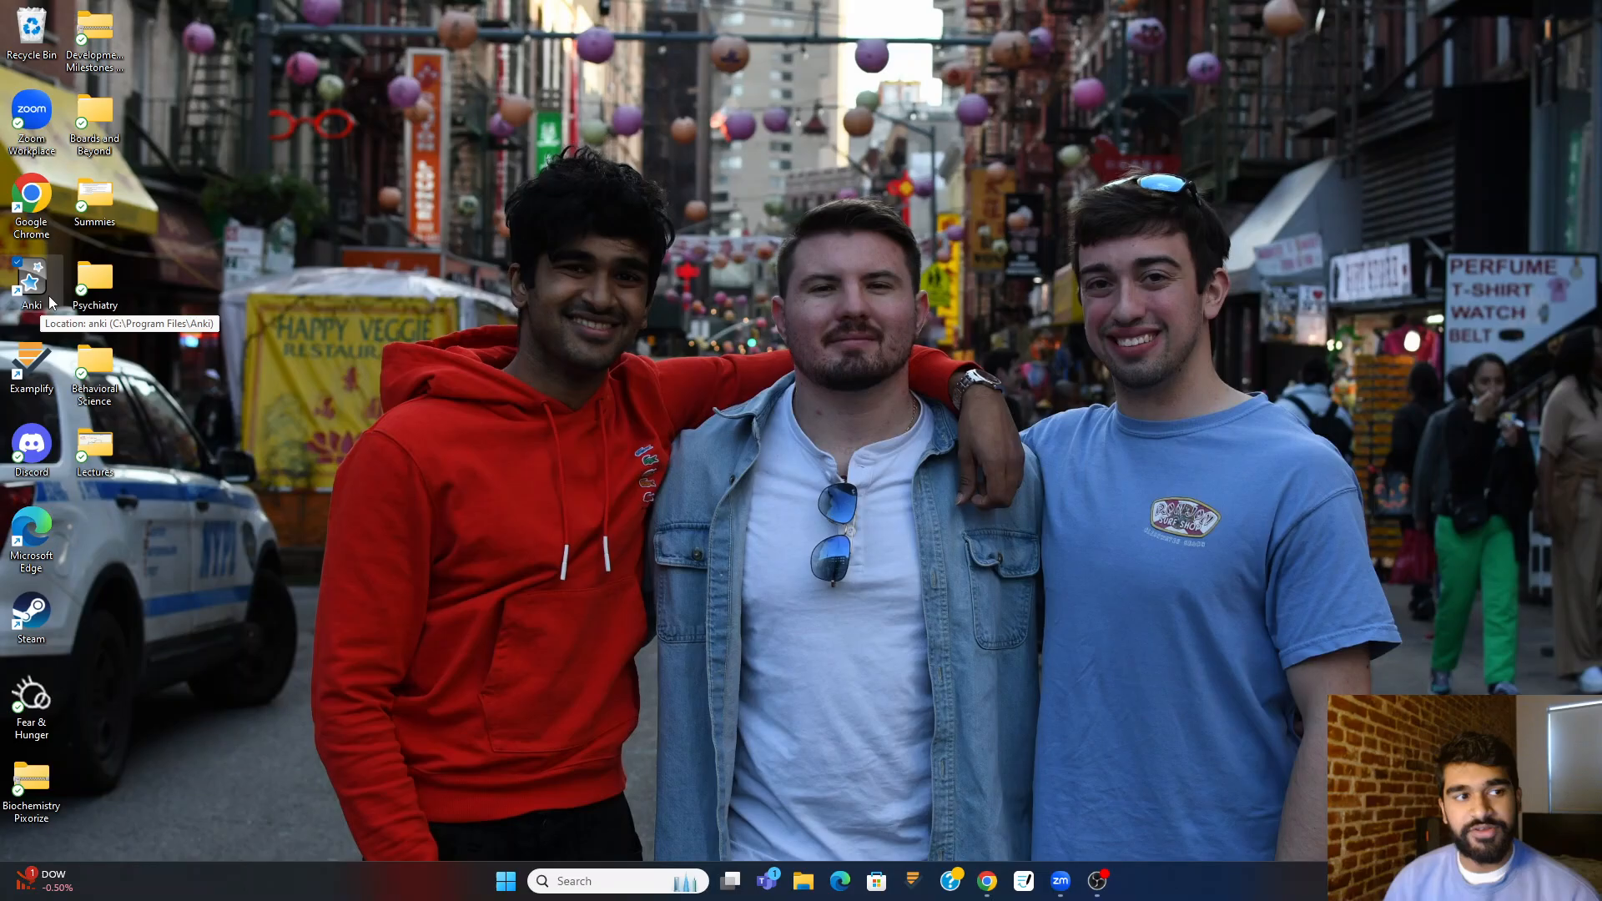
{"action": "mouse_move", "coordinate": [518, 698]}
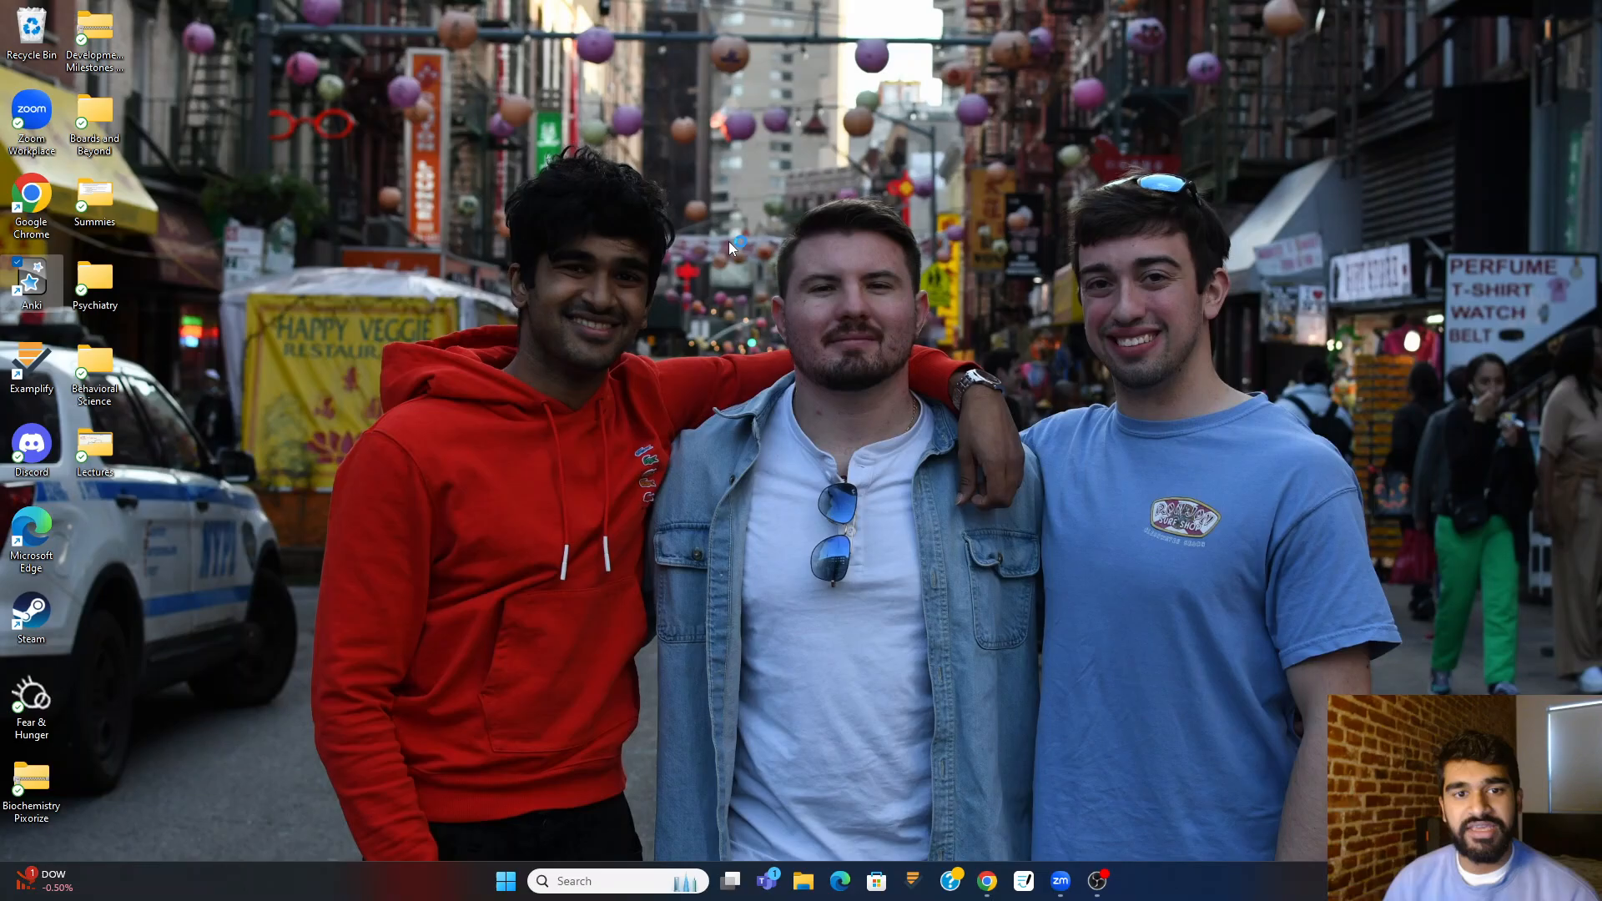
- Launch Google Chrome from its desktop shortcut
{"action": "left_click", "coordinate": [28, 283]}
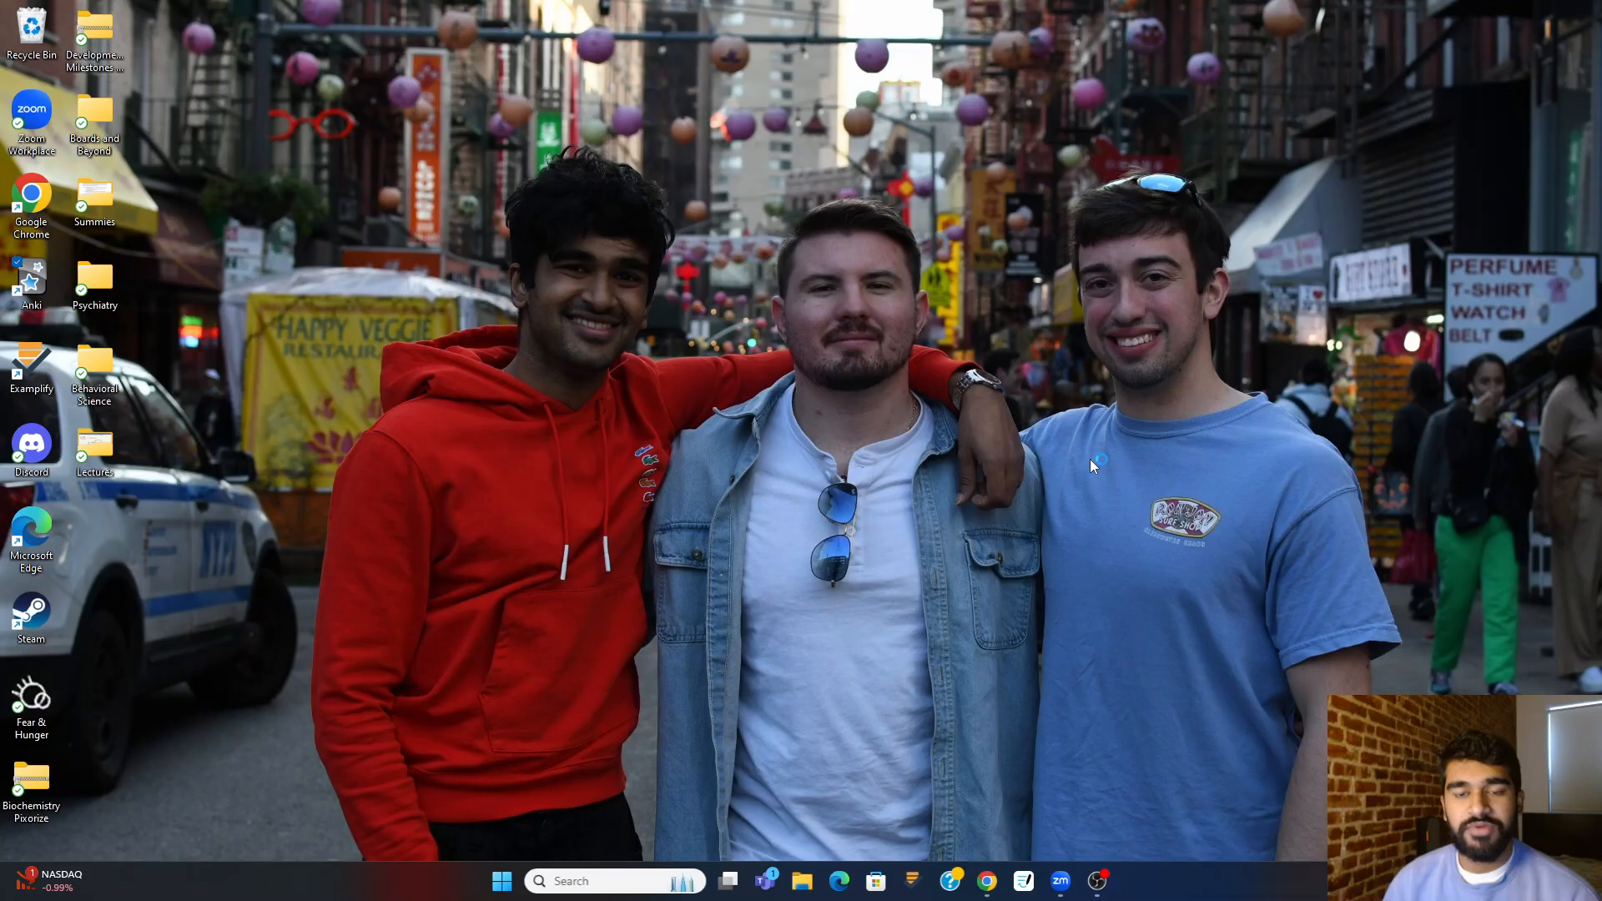
{"action": "double_click", "coordinate": [27, 275]}
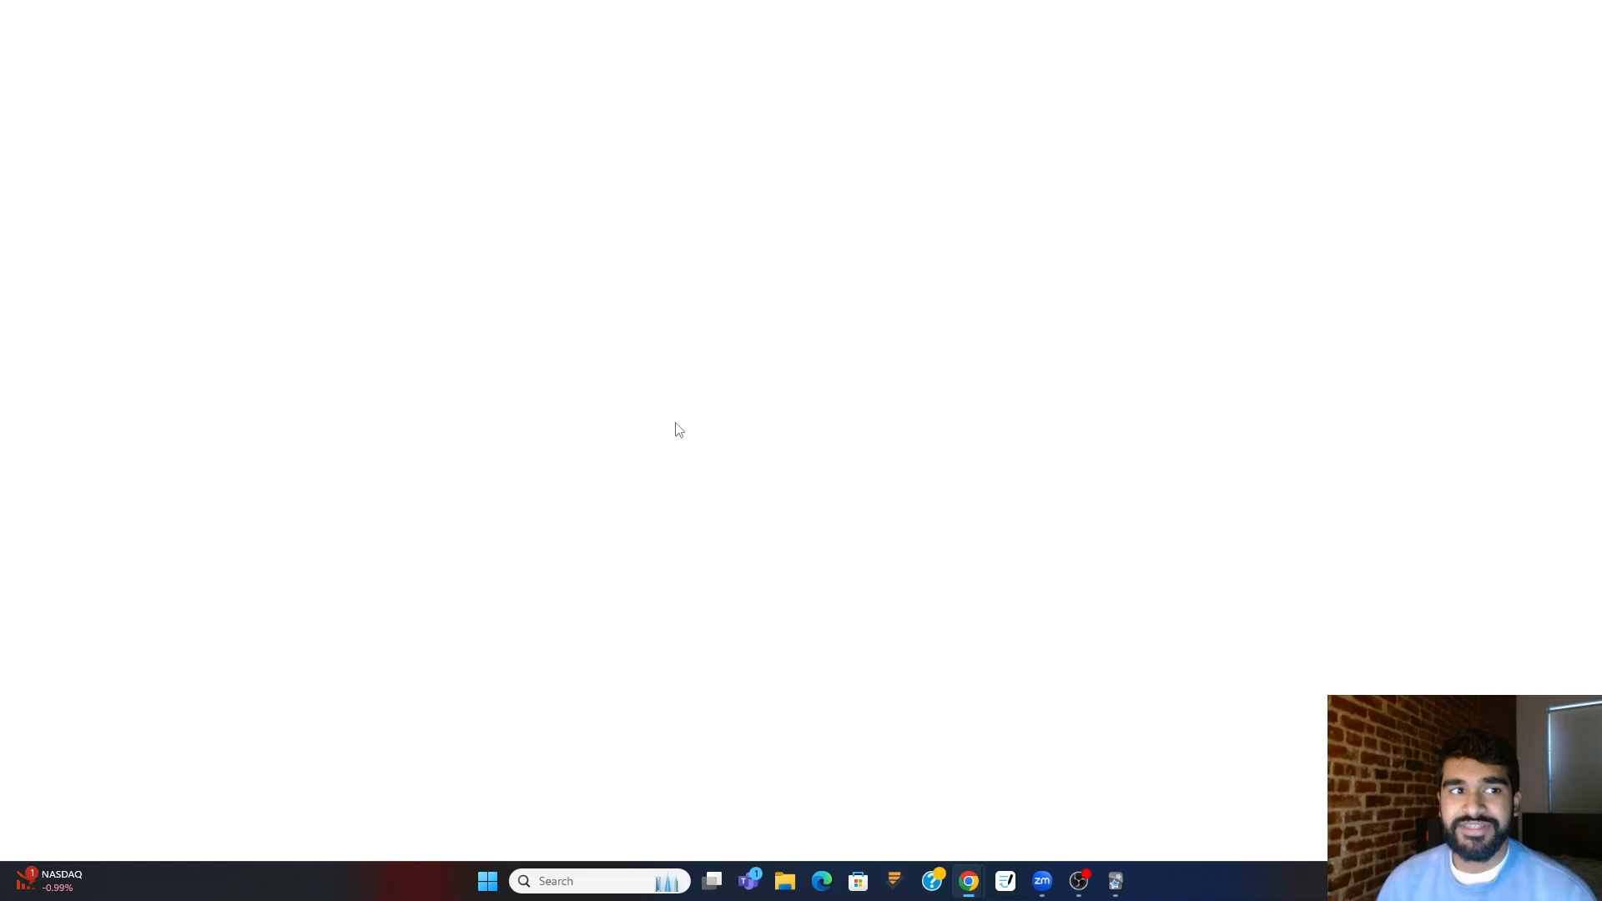
- Search 'miledown by chapter' and open the r/AnkiMCAT Reddit post about the deck
{"action": "left_click", "coordinate": [969, 881]}
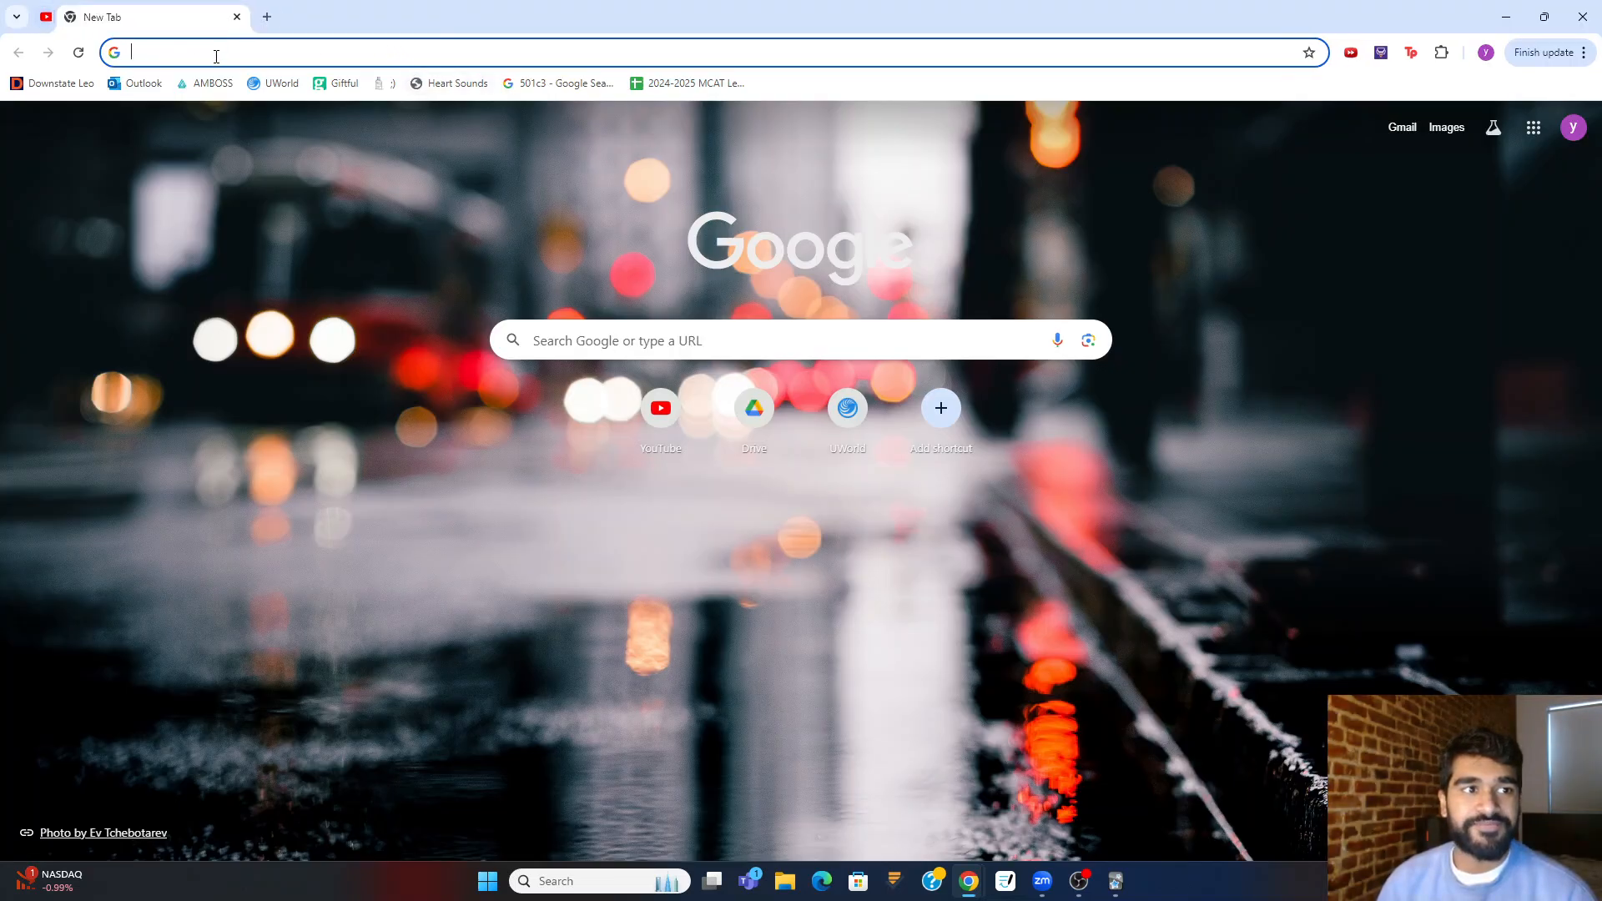
{"action": "type", "text": "miledown by c"}
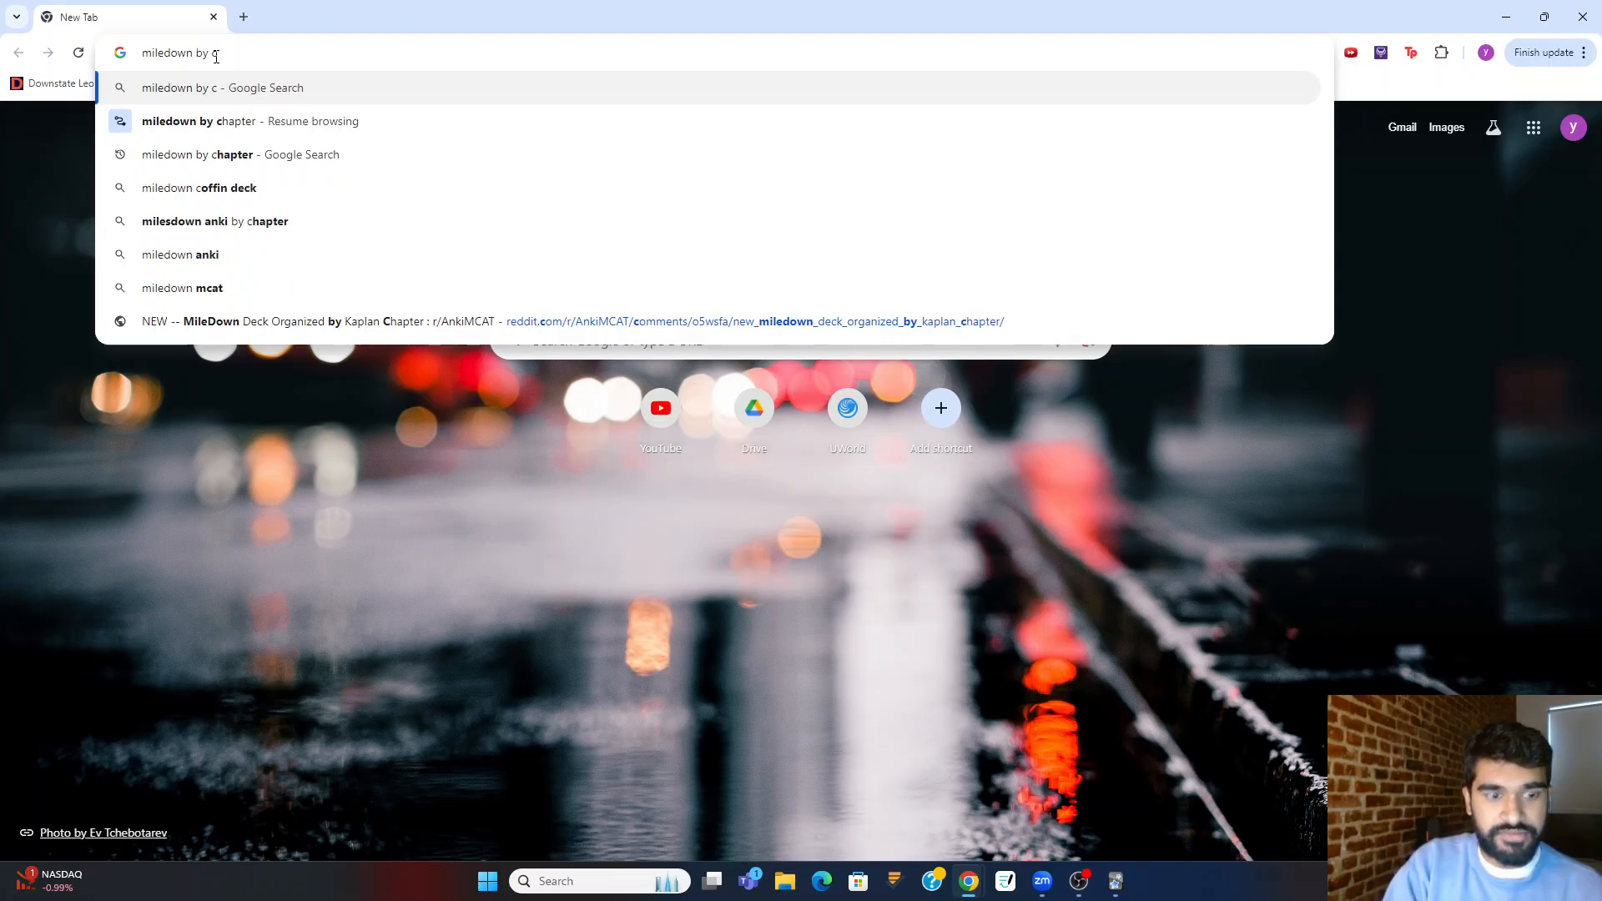
{"action": "left_click", "coordinate": [242, 155]}
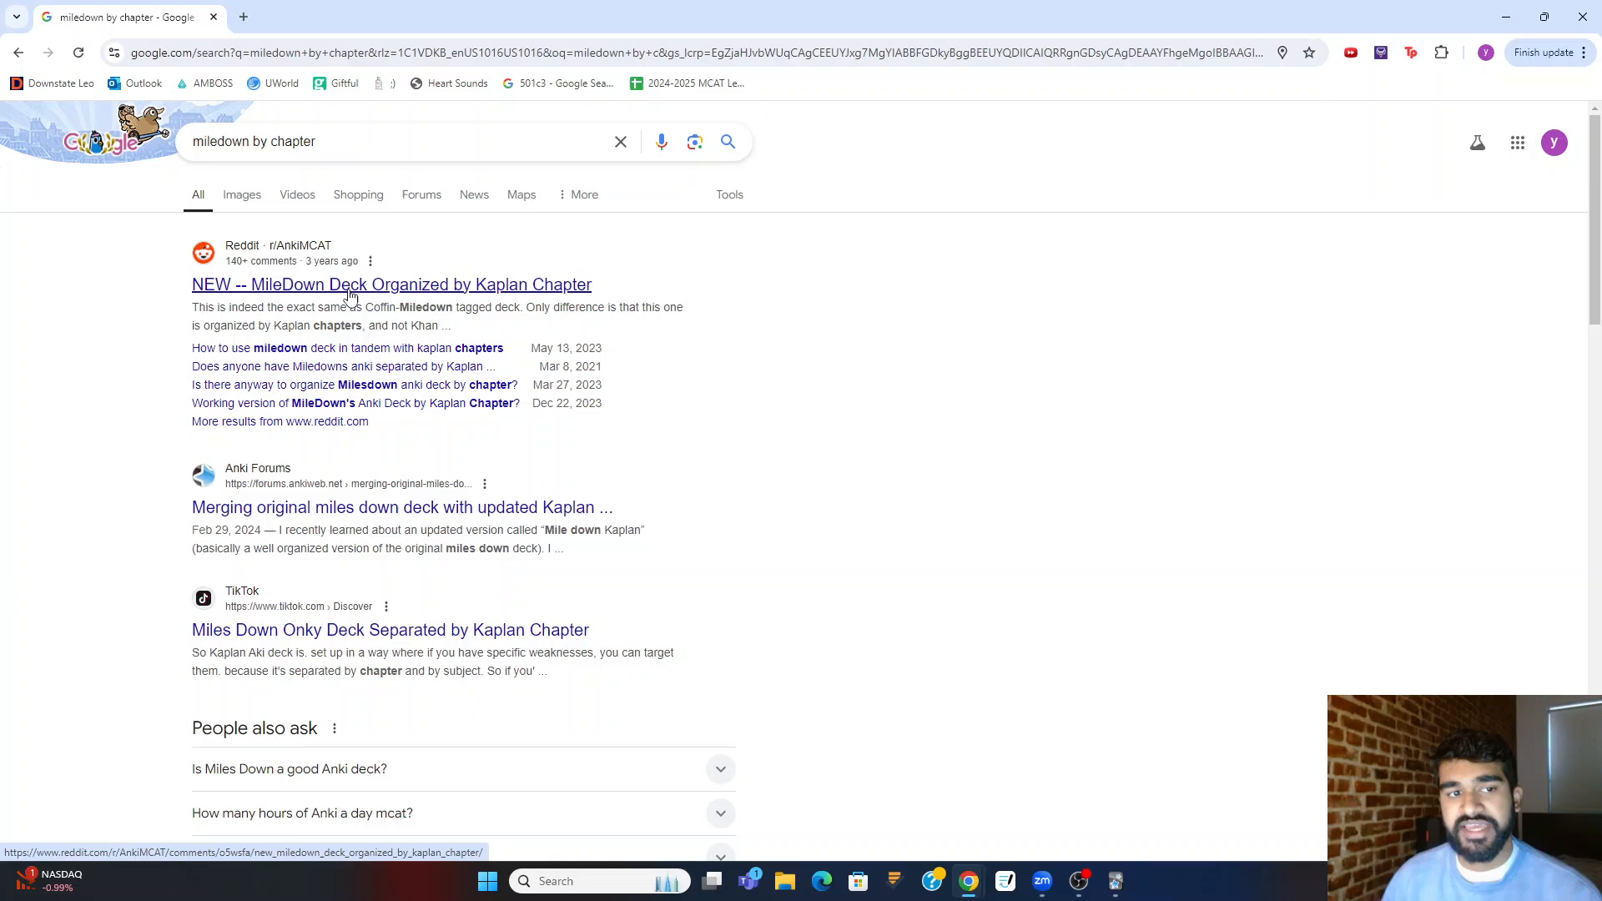
{"action": "left_click", "coordinate": [350, 285]}
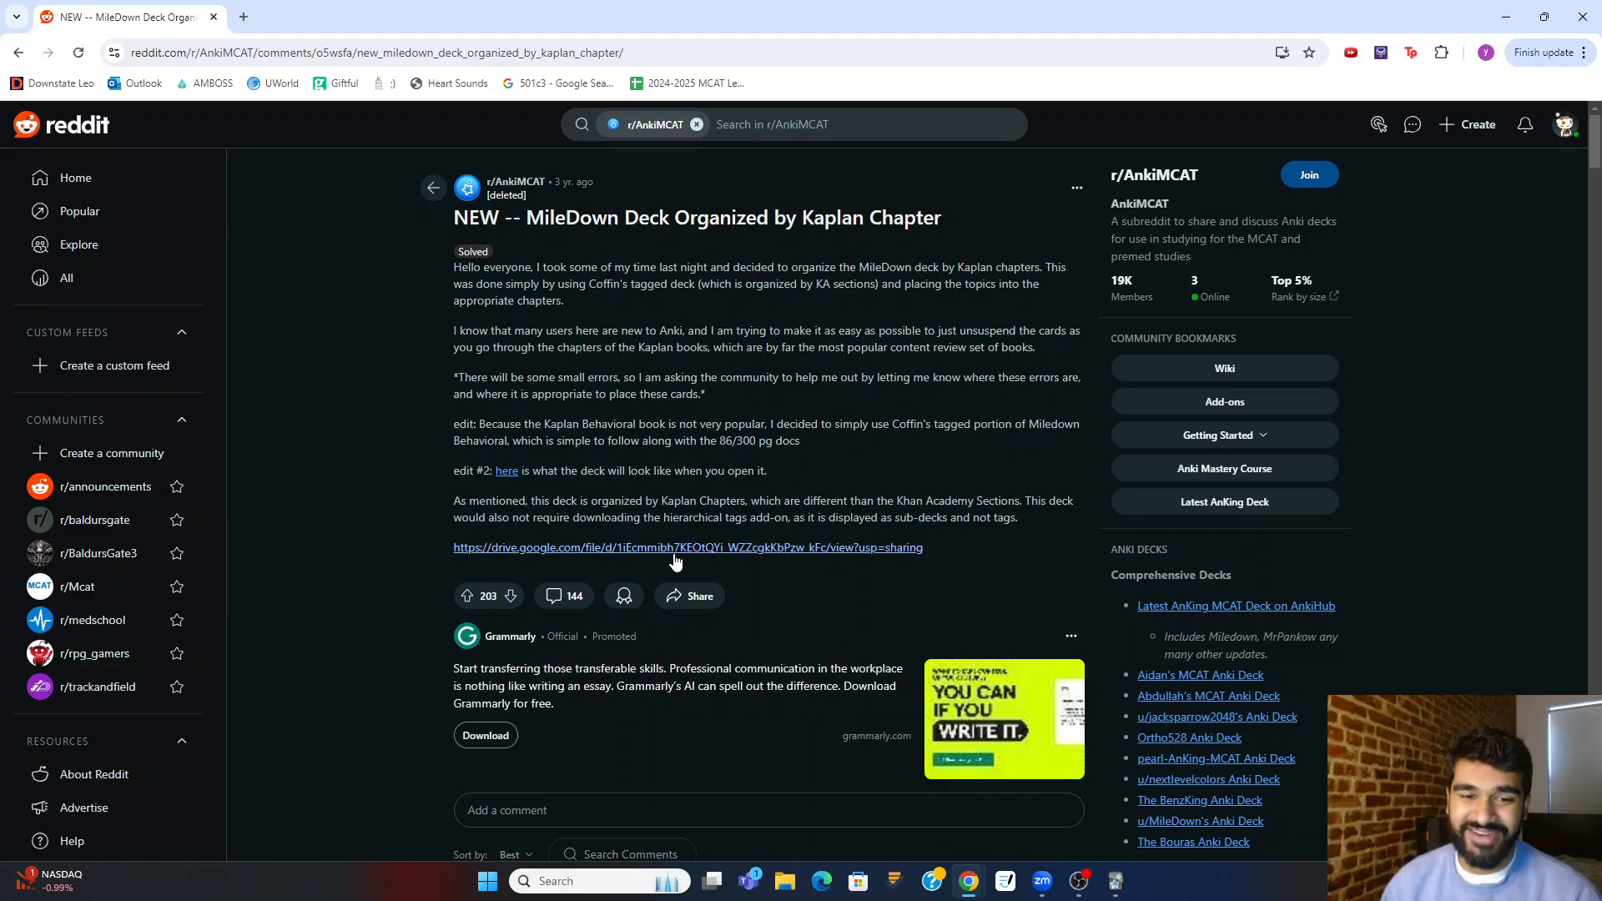
- Download MileDown Kaplan.apkg from Google Drive and open it to import into Anki
{"action": "left_click", "coordinate": [687, 547]}
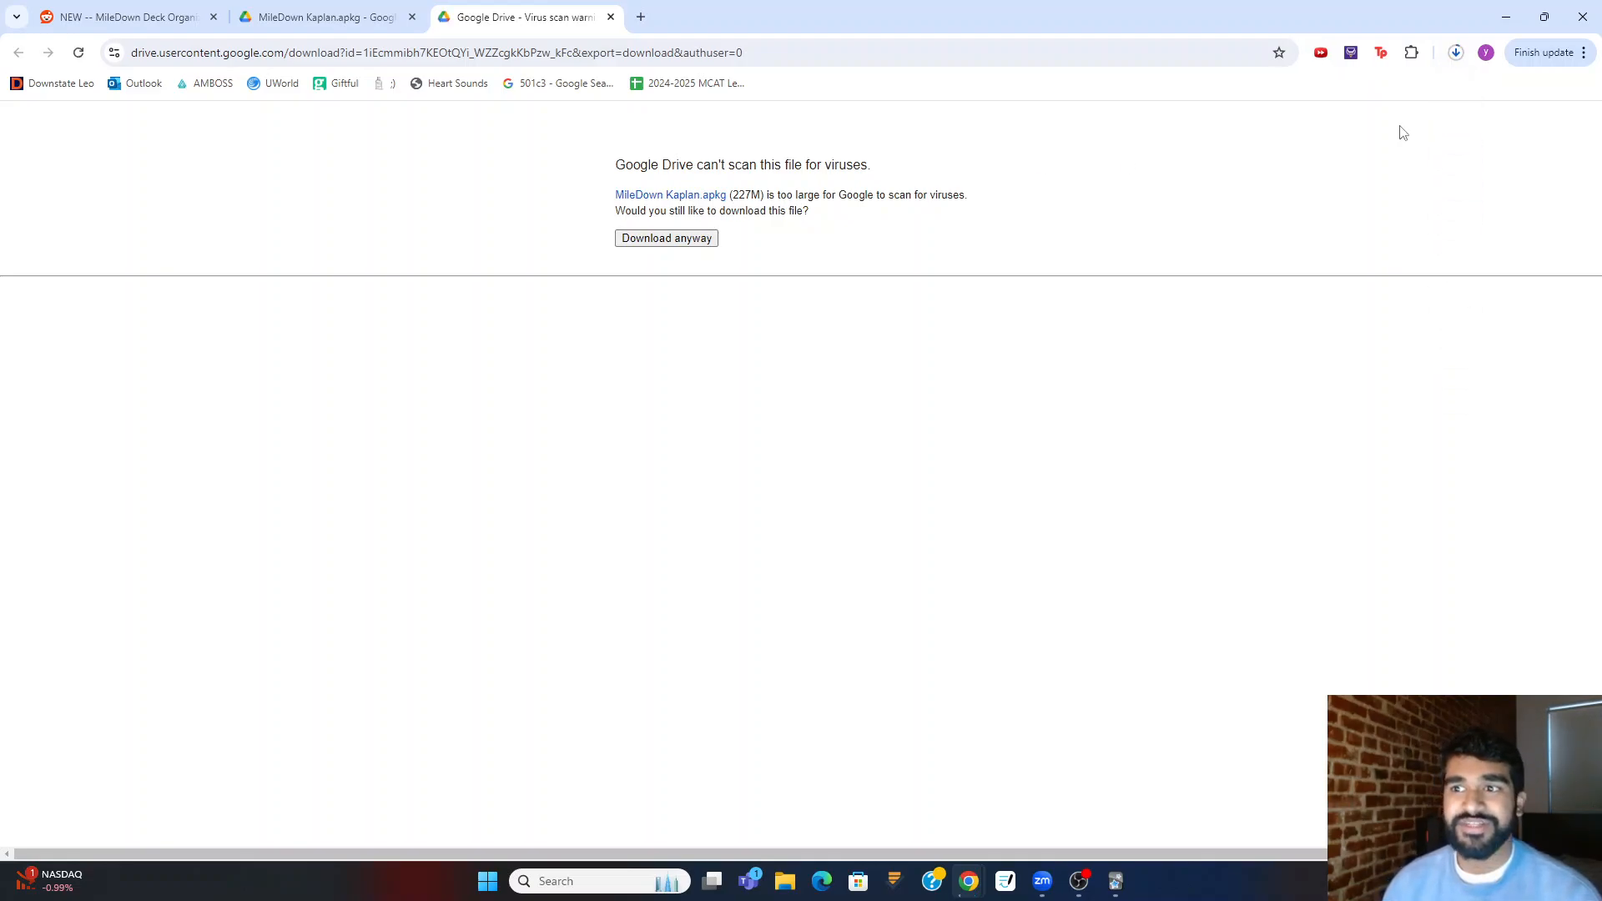
{"action": "mouse_move", "coordinate": [1460, 104]}
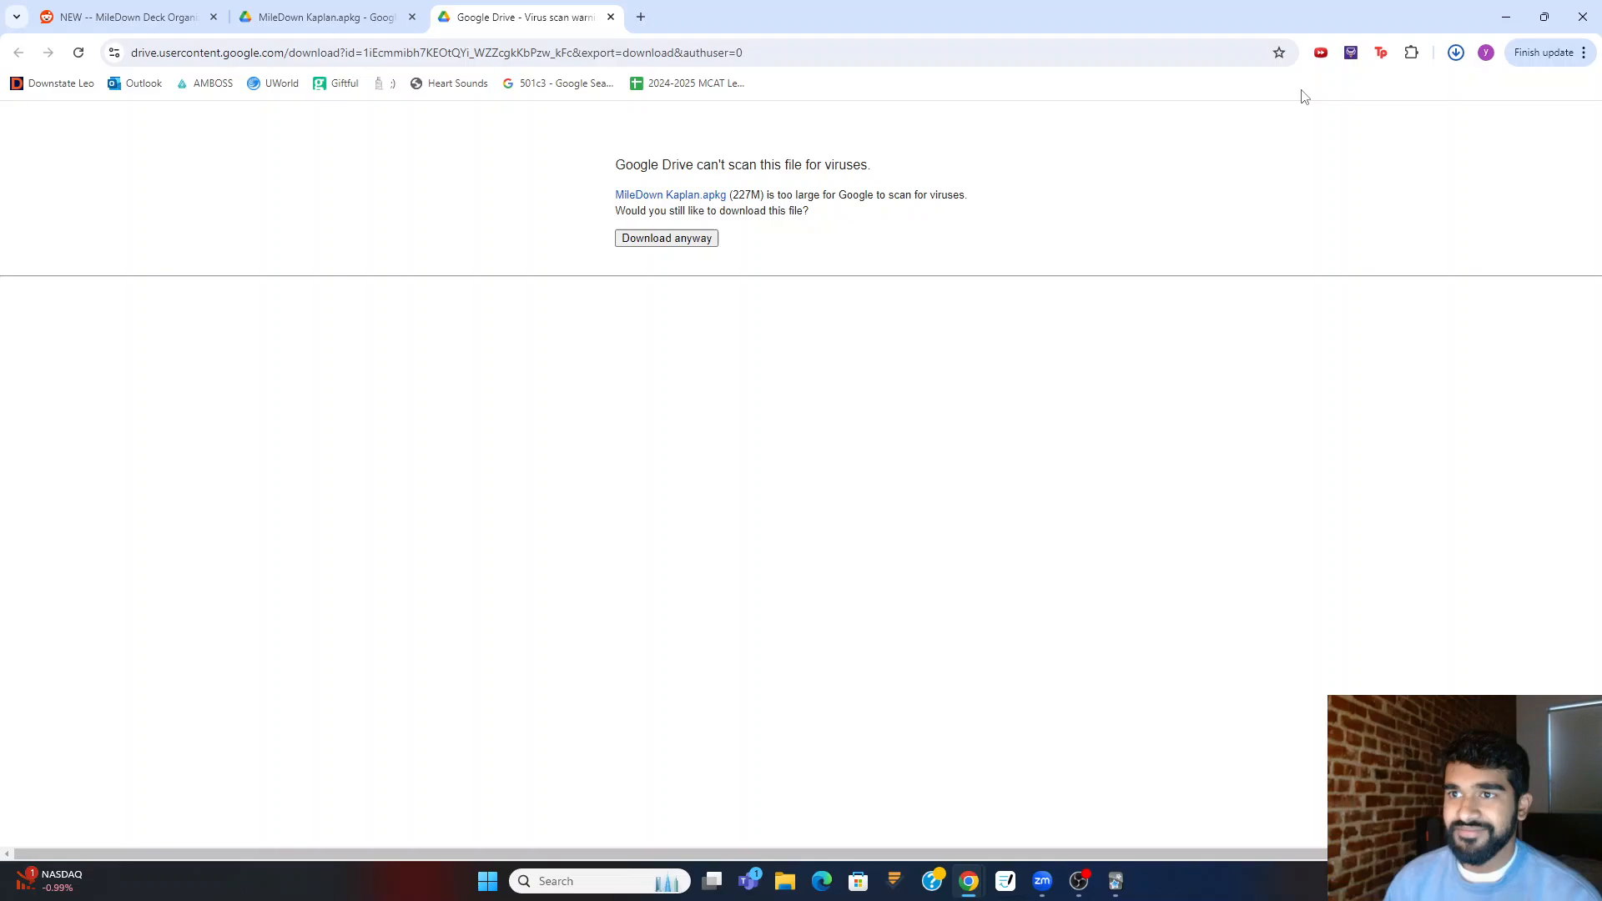
{"action": "left_click", "coordinate": [1456, 52]}
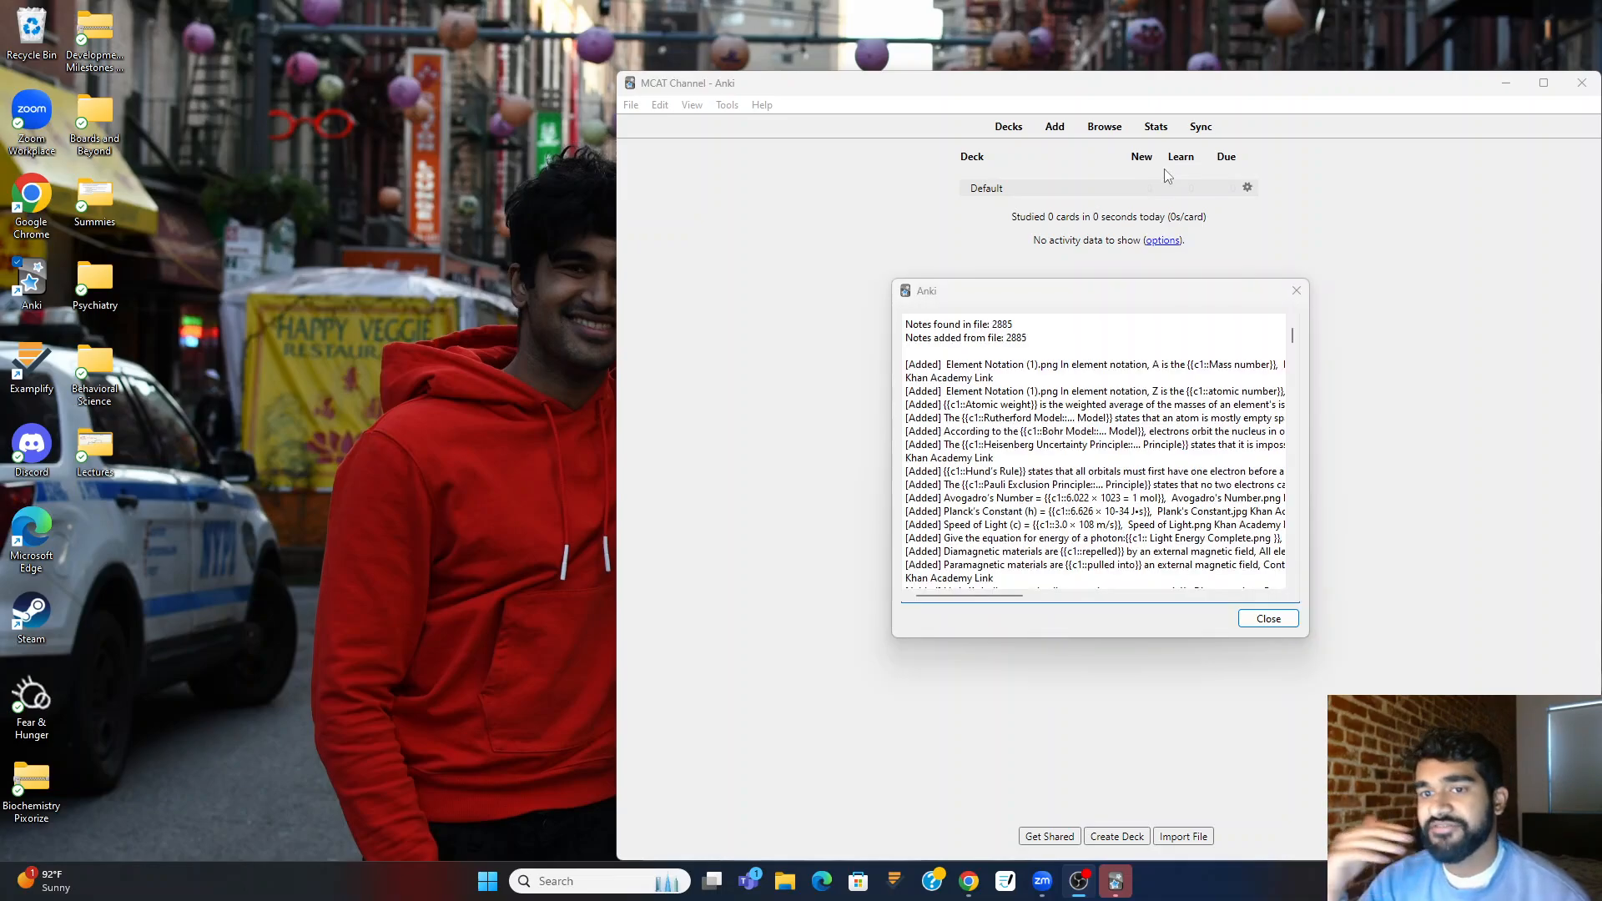
- Review the 2885 notes-added counts and close the import summary
{"action": "scroll", "scroll_direction": "down", "scroll_amount": 3}
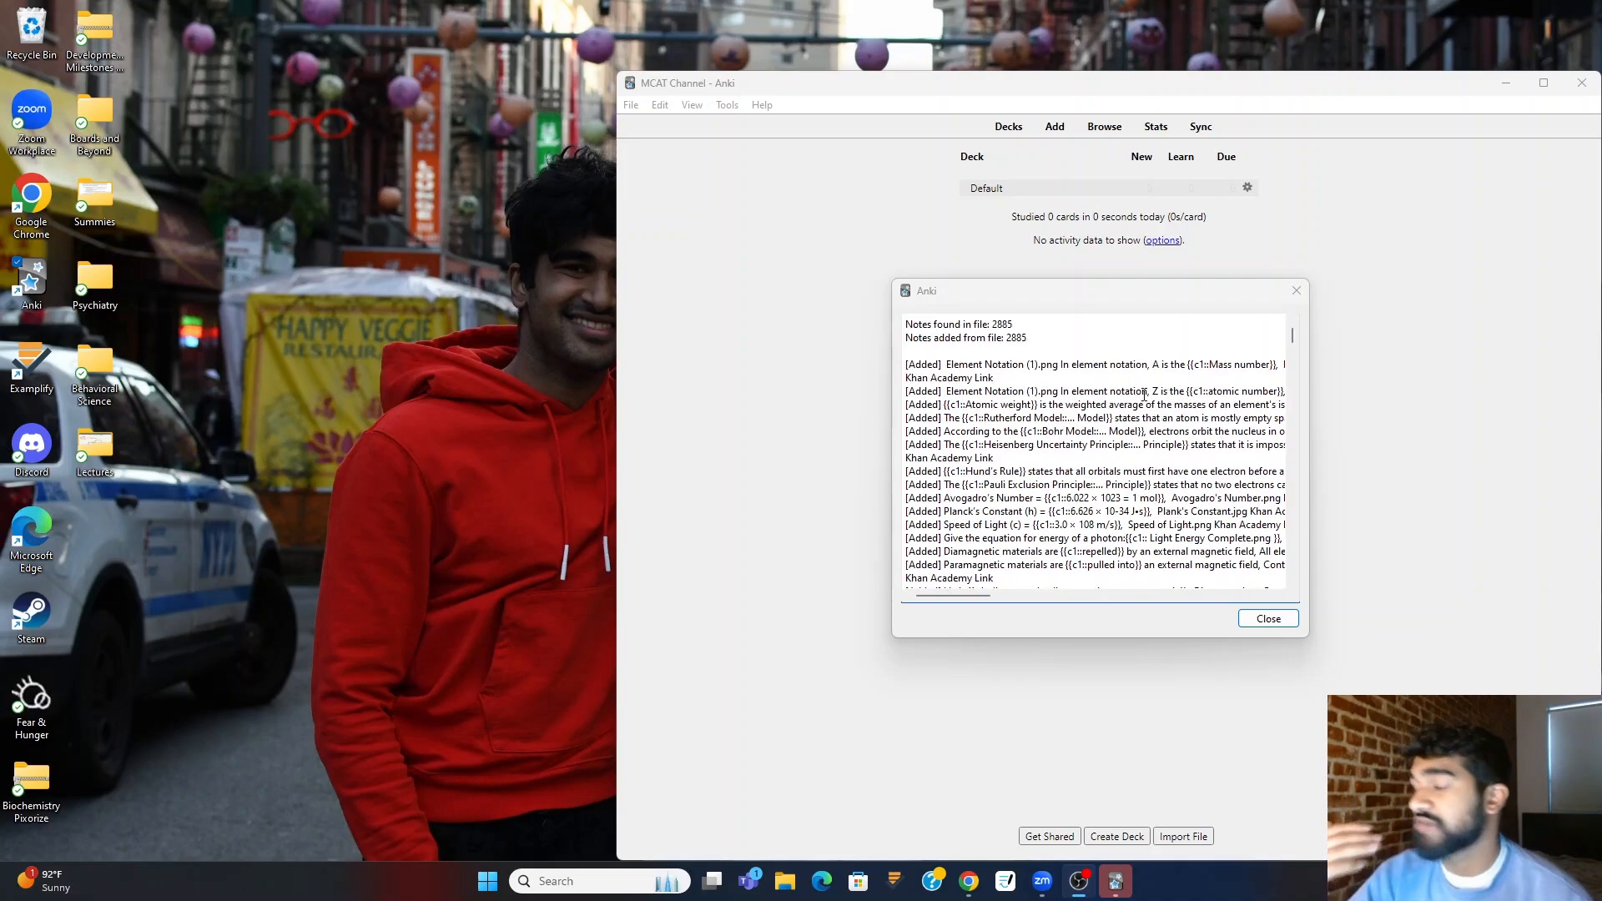
{"action": "double_click", "coordinate": [1014, 338]}
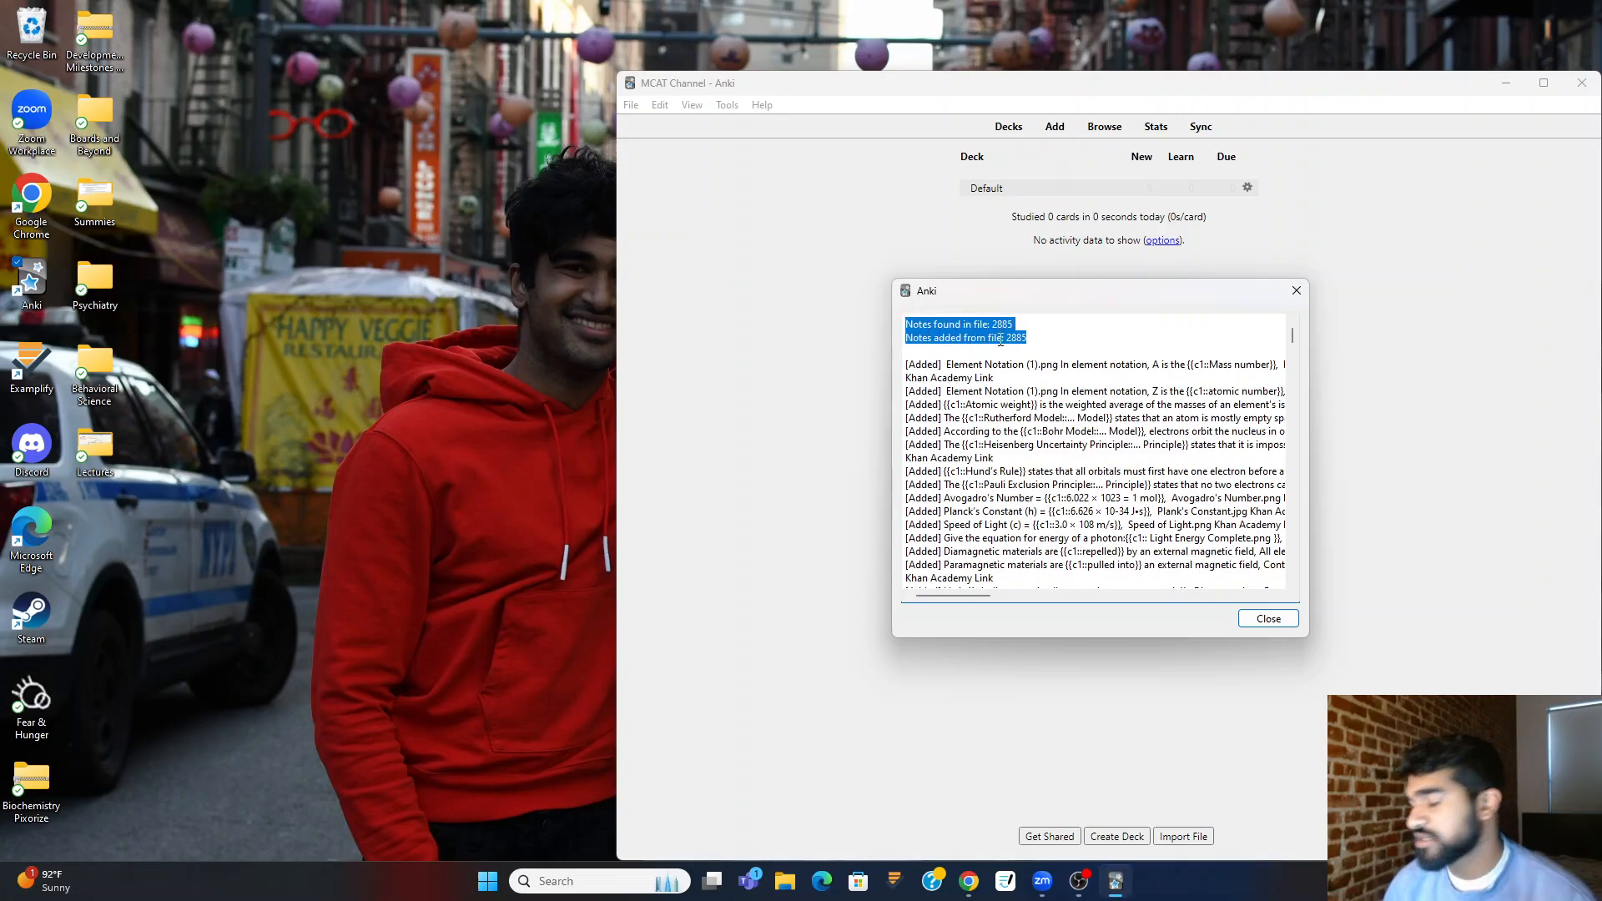
{"action": "left_click", "coordinate": [1267, 618]}
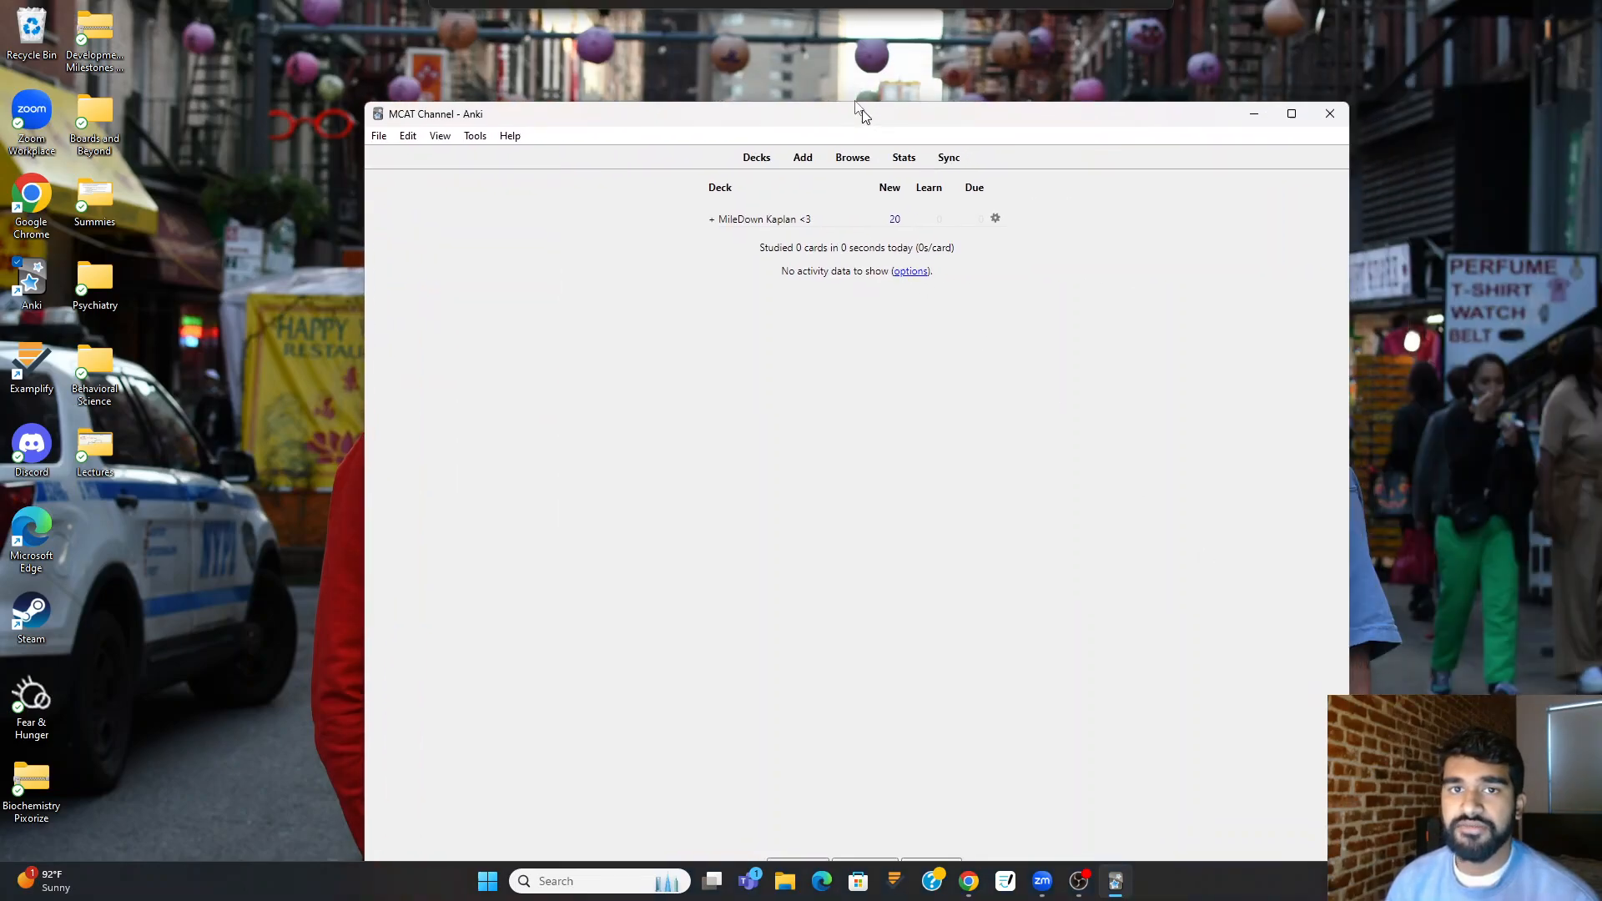
- Maximize Anki, expand MileDown Kaplan <3's subdecks, and open the card browser
{"action": "left_click", "coordinate": [1292, 113]}
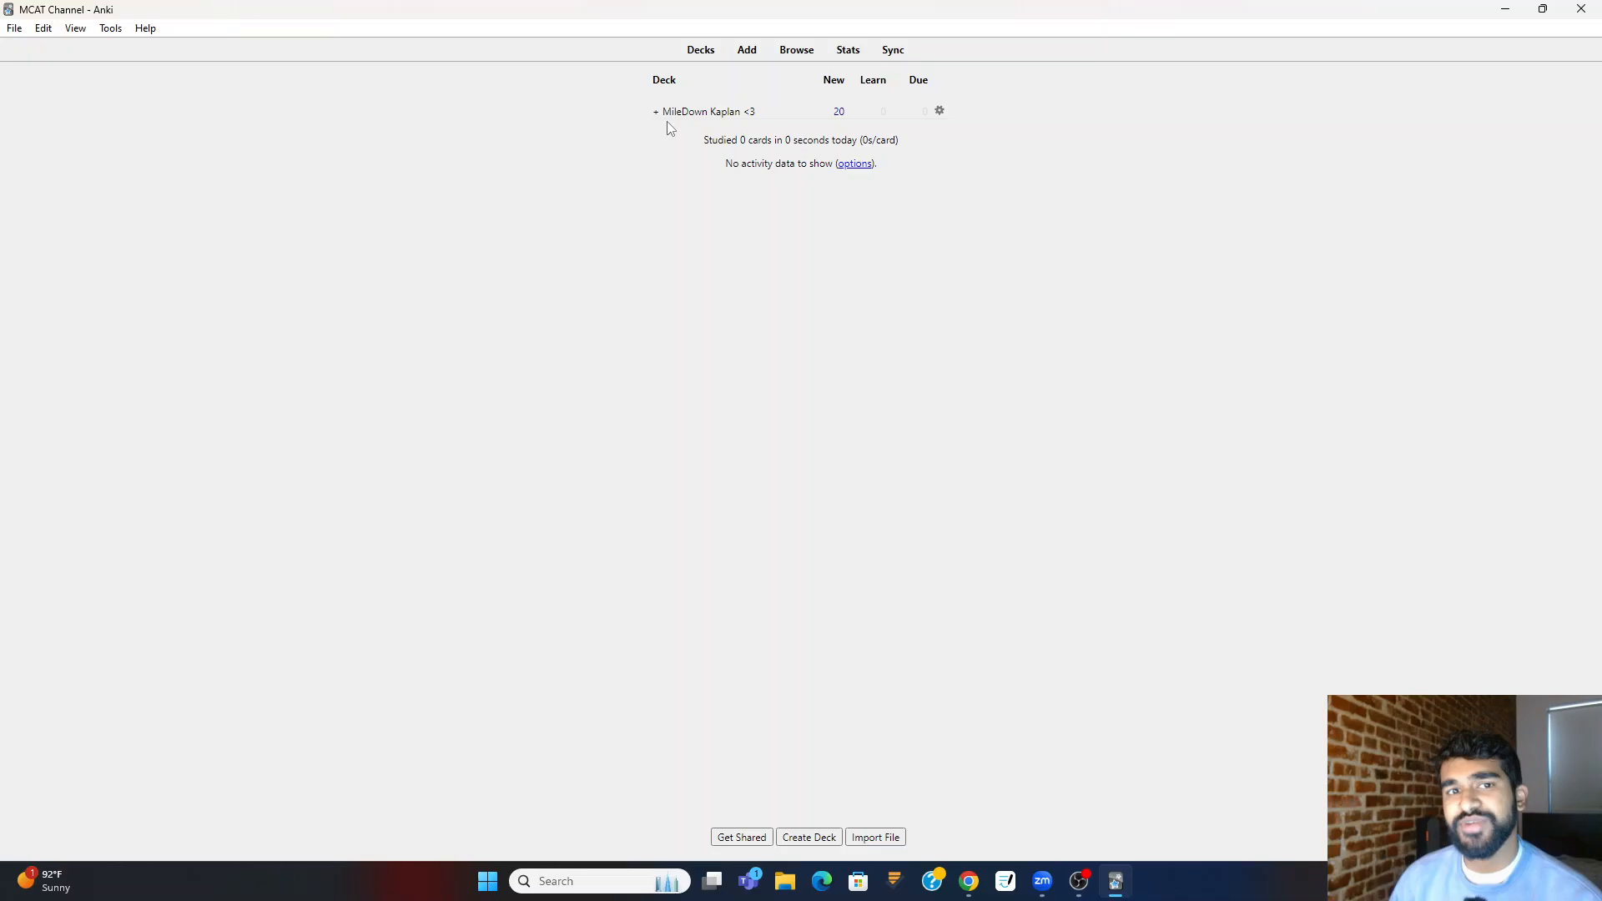
{"action": "left_click", "coordinate": [653, 111]}
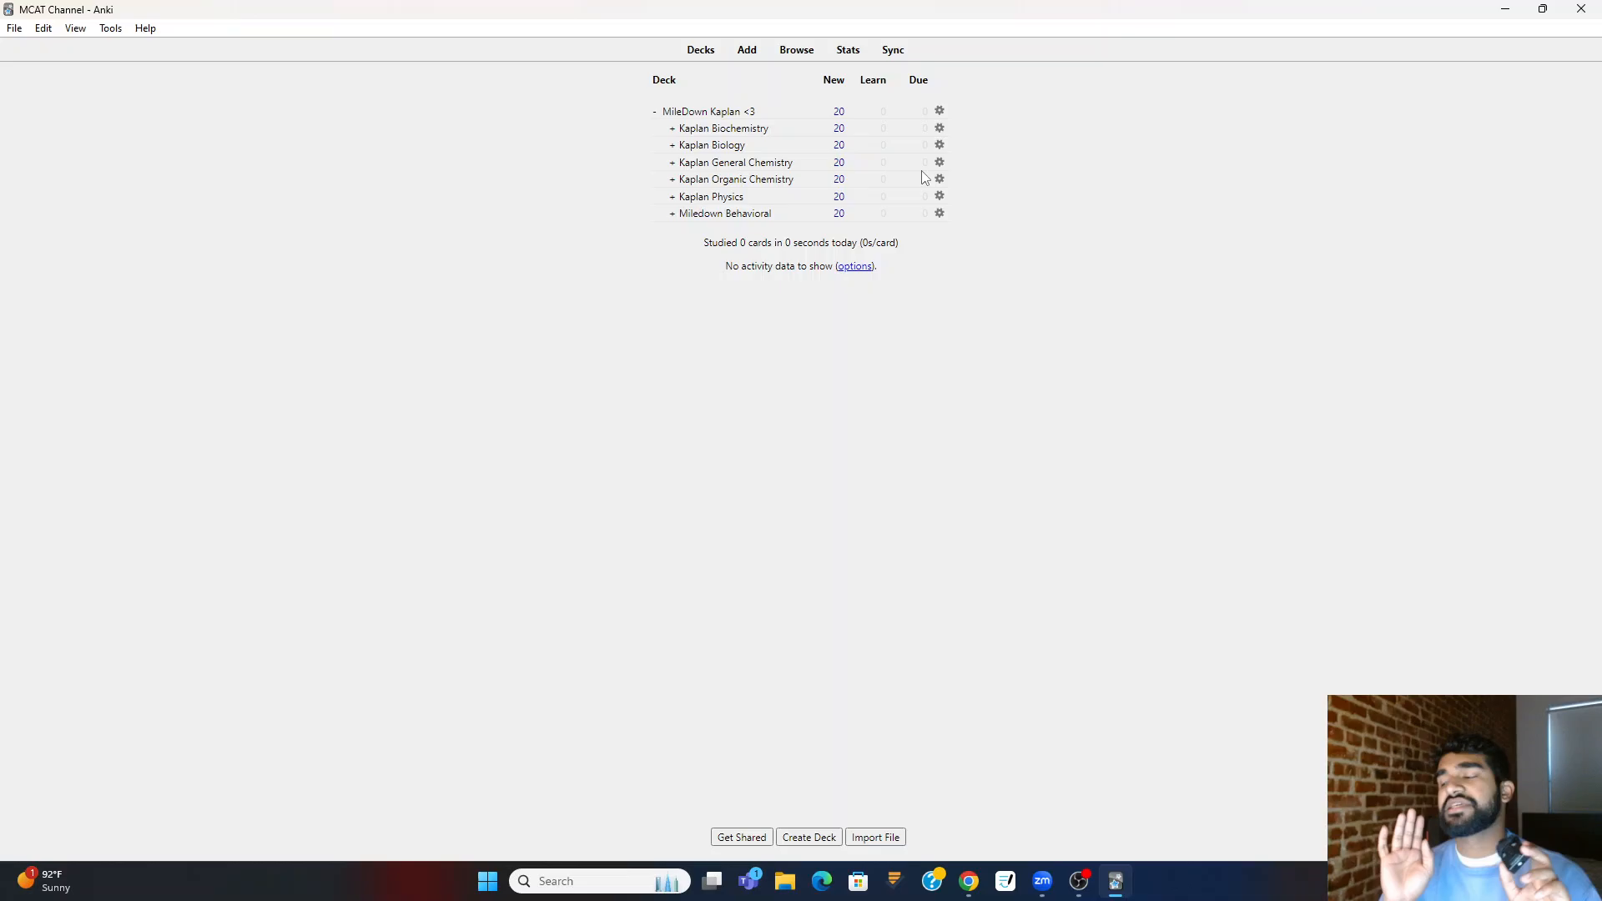
{"action": "mouse_move", "coordinate": [866, 175]}
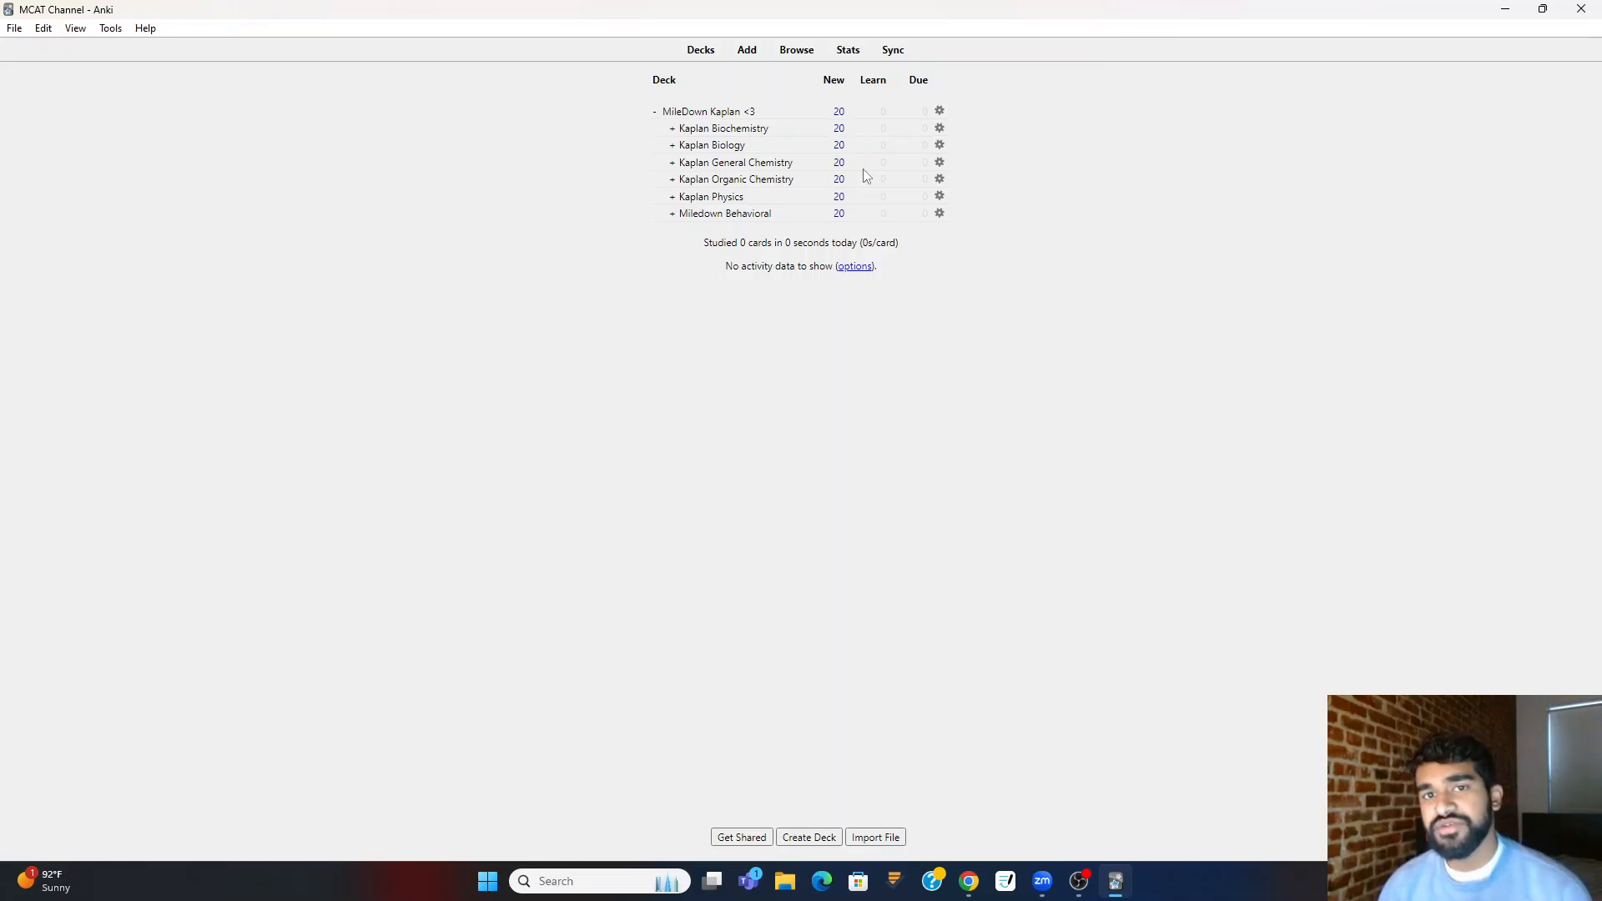
{"action": "mouse_move", "coordinate": [963, 195]}
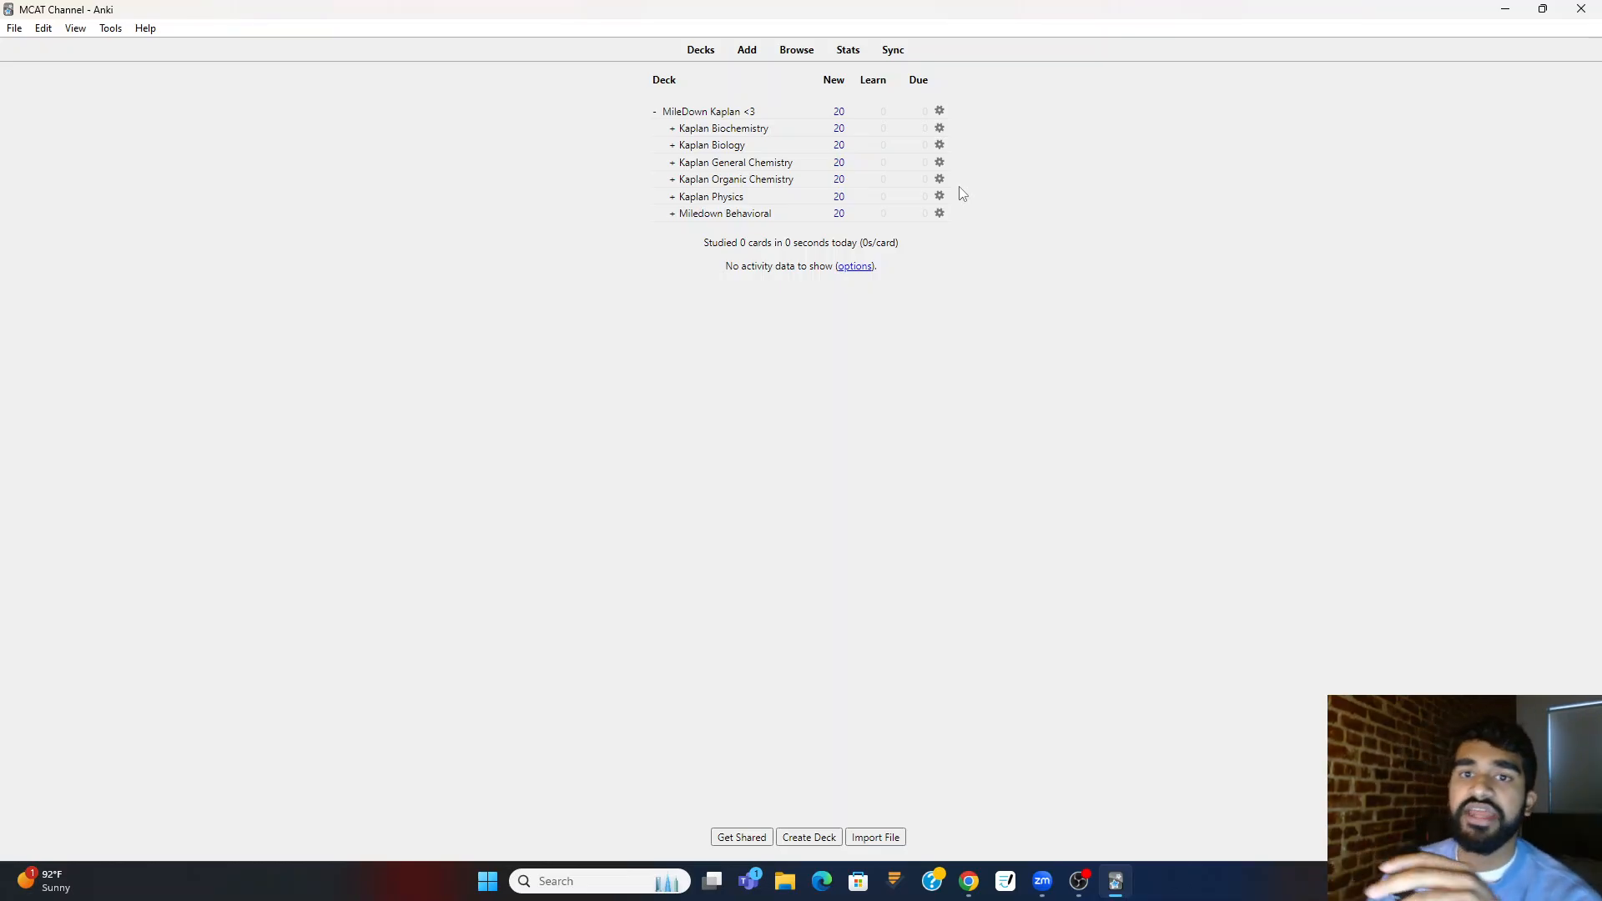
{"action": "left_click", "coordinate": [796, 50]}
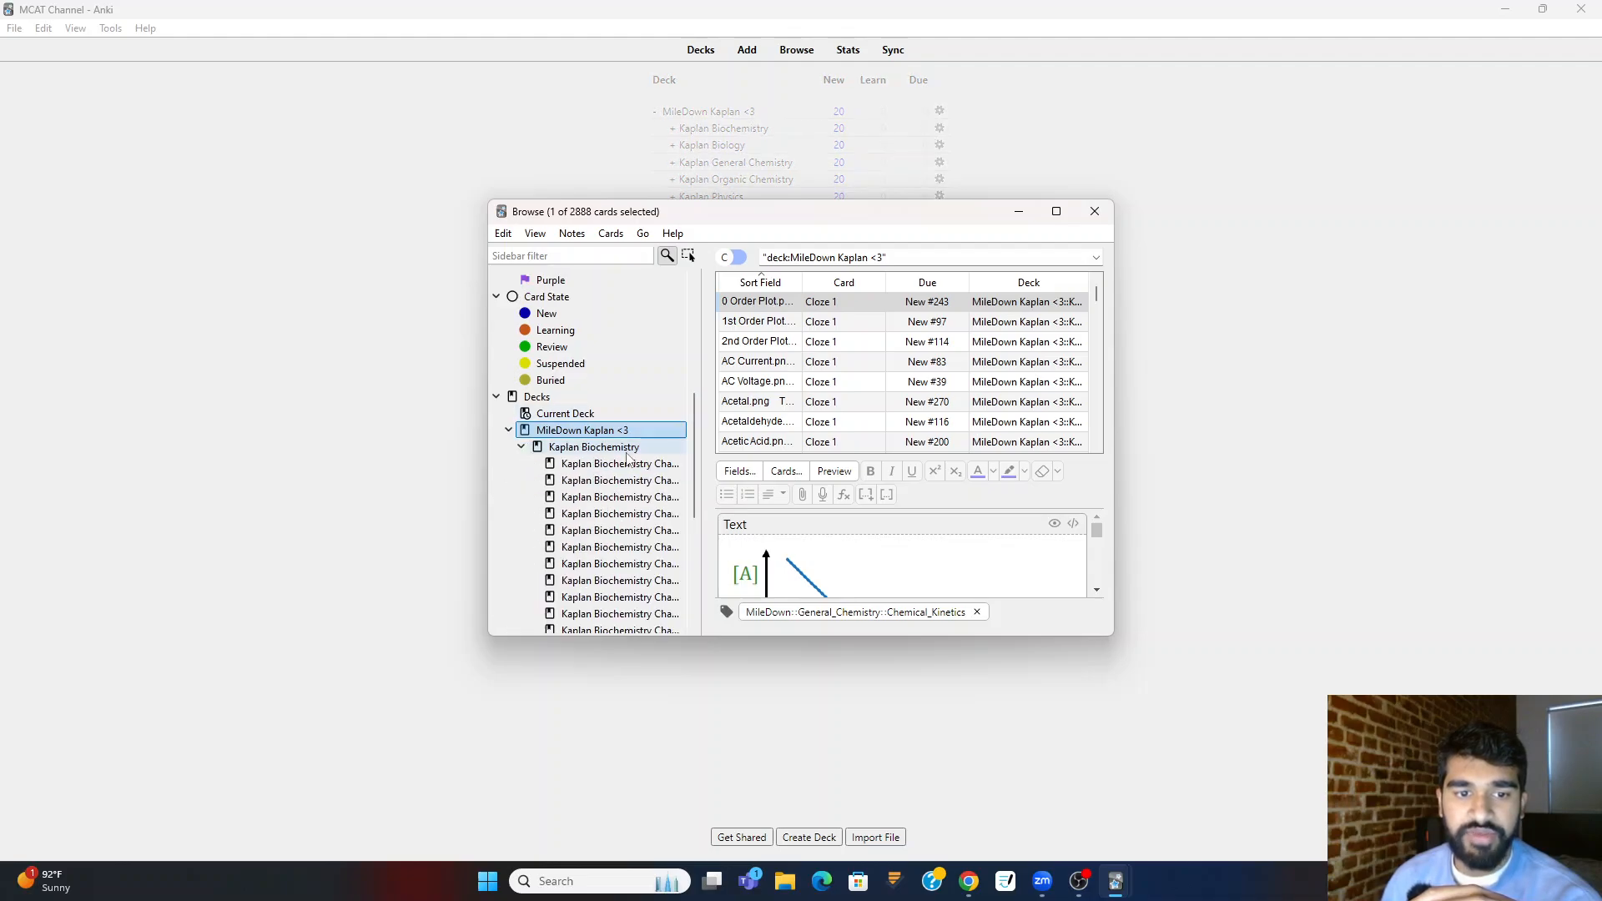
- Preview citric acid cycle and ETC cards in the 63-card Biochemistry Chapter 10 subdeck
{"action": "left_click", "coordinate": [620, 413]}
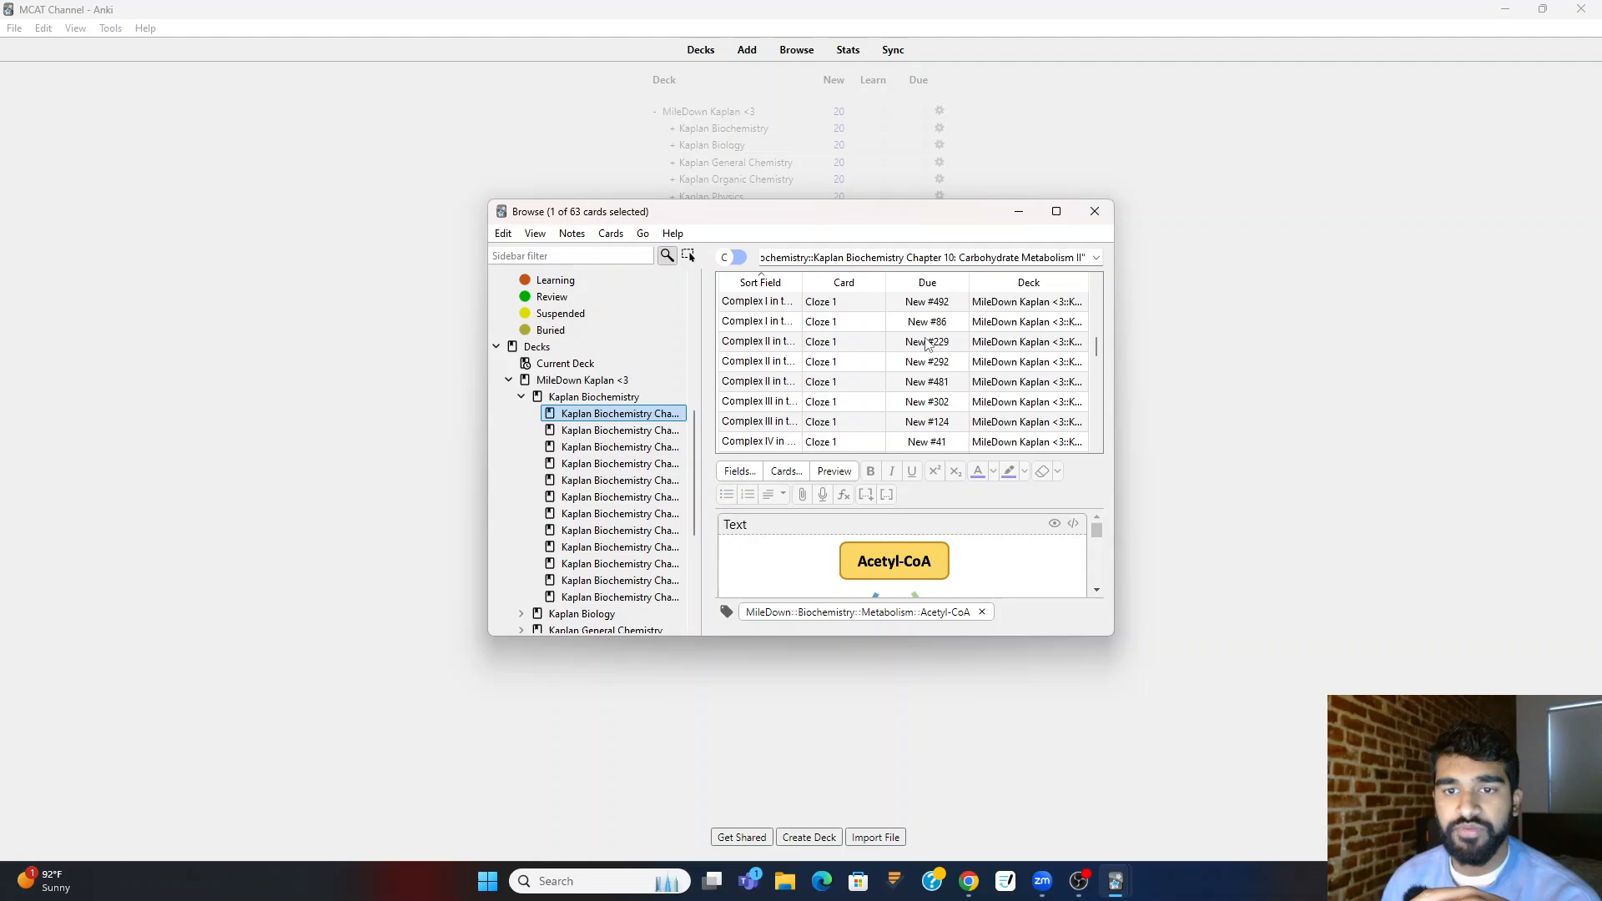
{"action": "left_click", "coordinate": [1056, 210]}
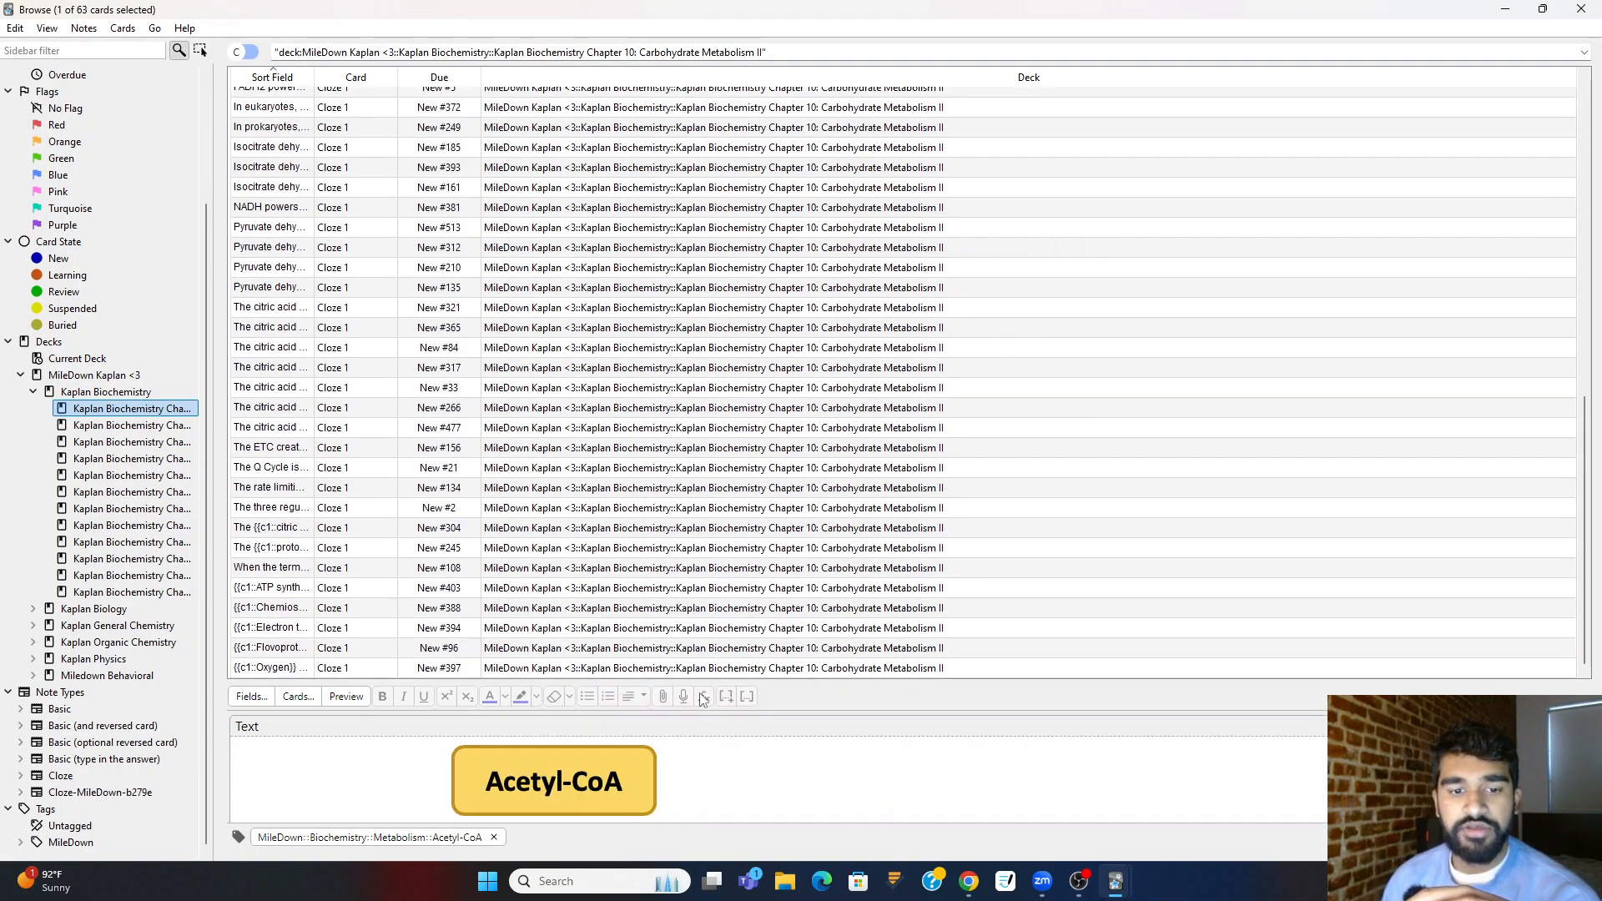
{"action": "left_click", "coordinate": [271, 427]}
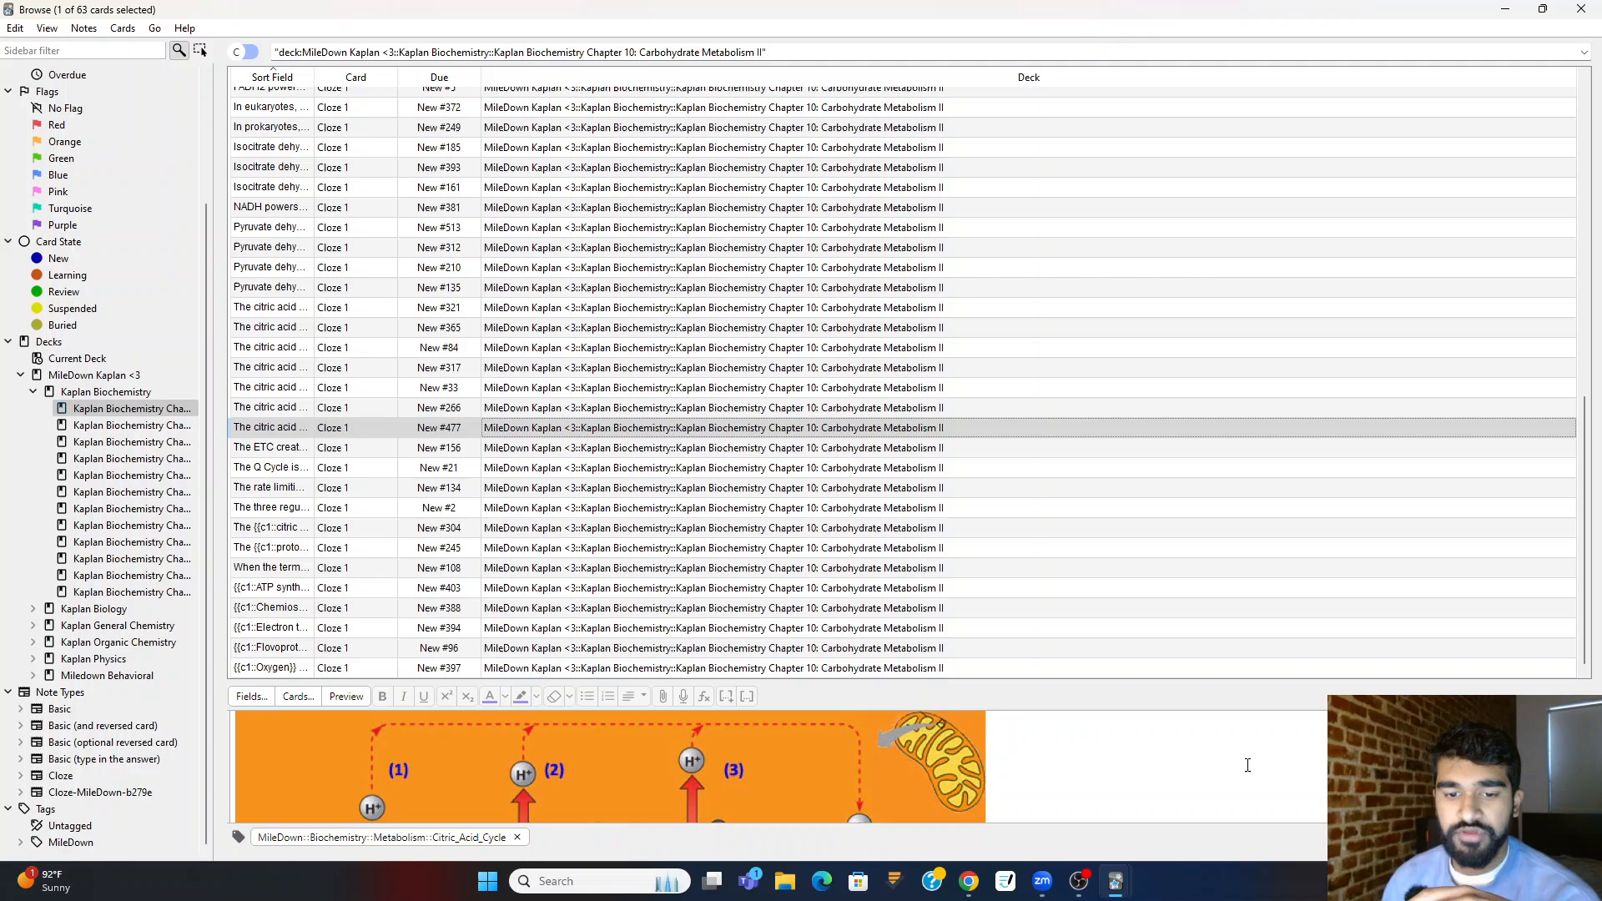
{"action": "left_click", "coordinate": [270, 668]}
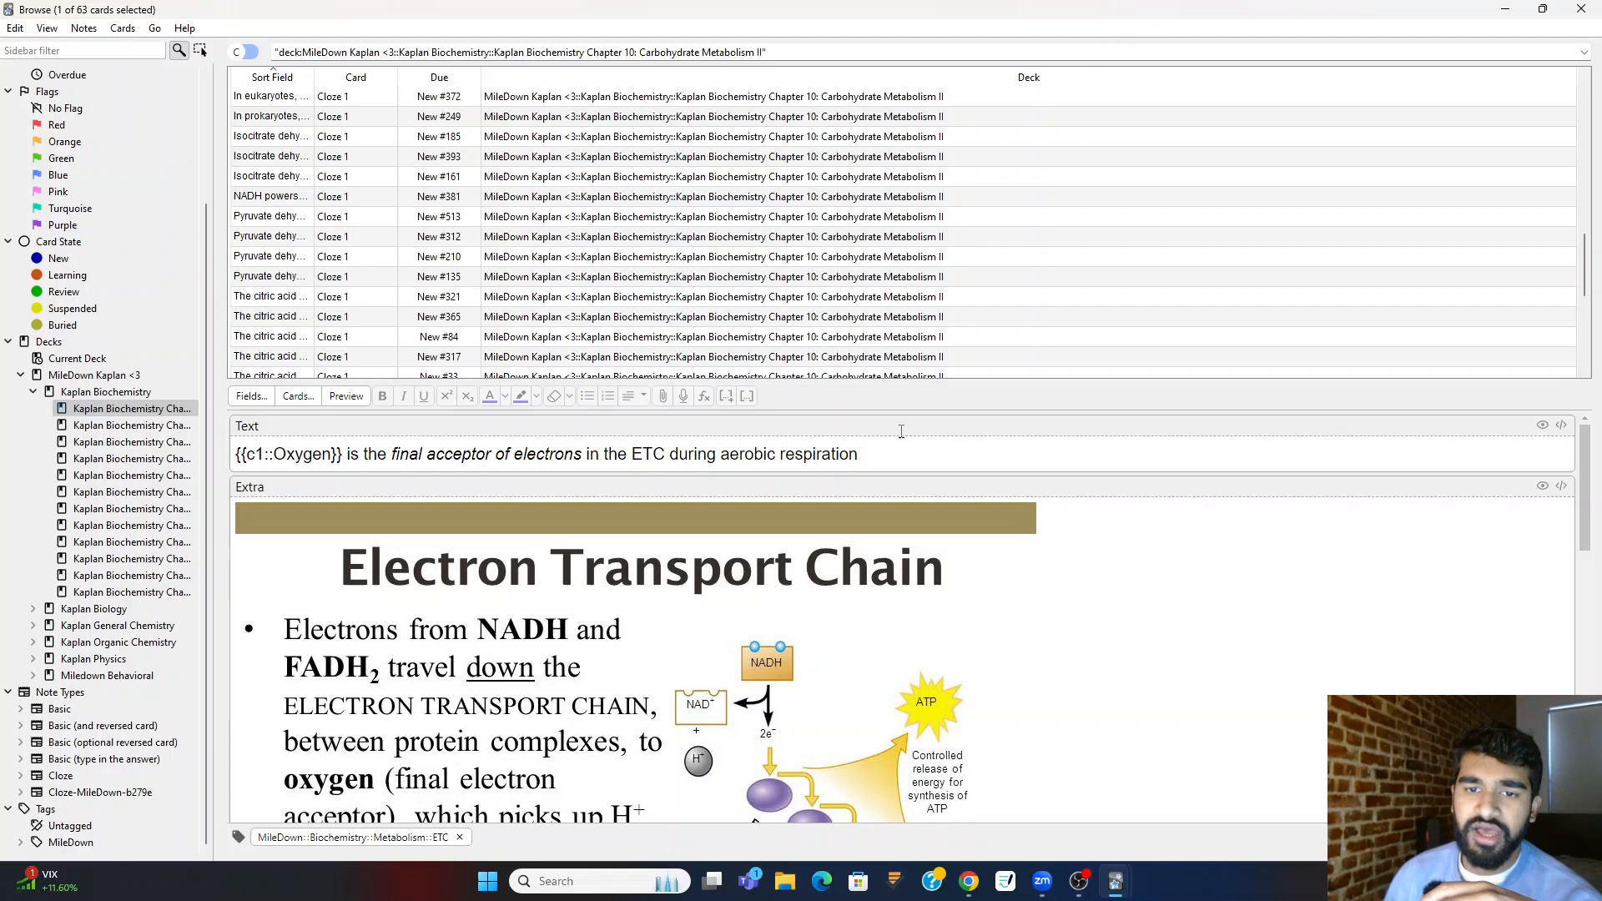
{"action": "mouse_move", "coordinate": [911, 388]}
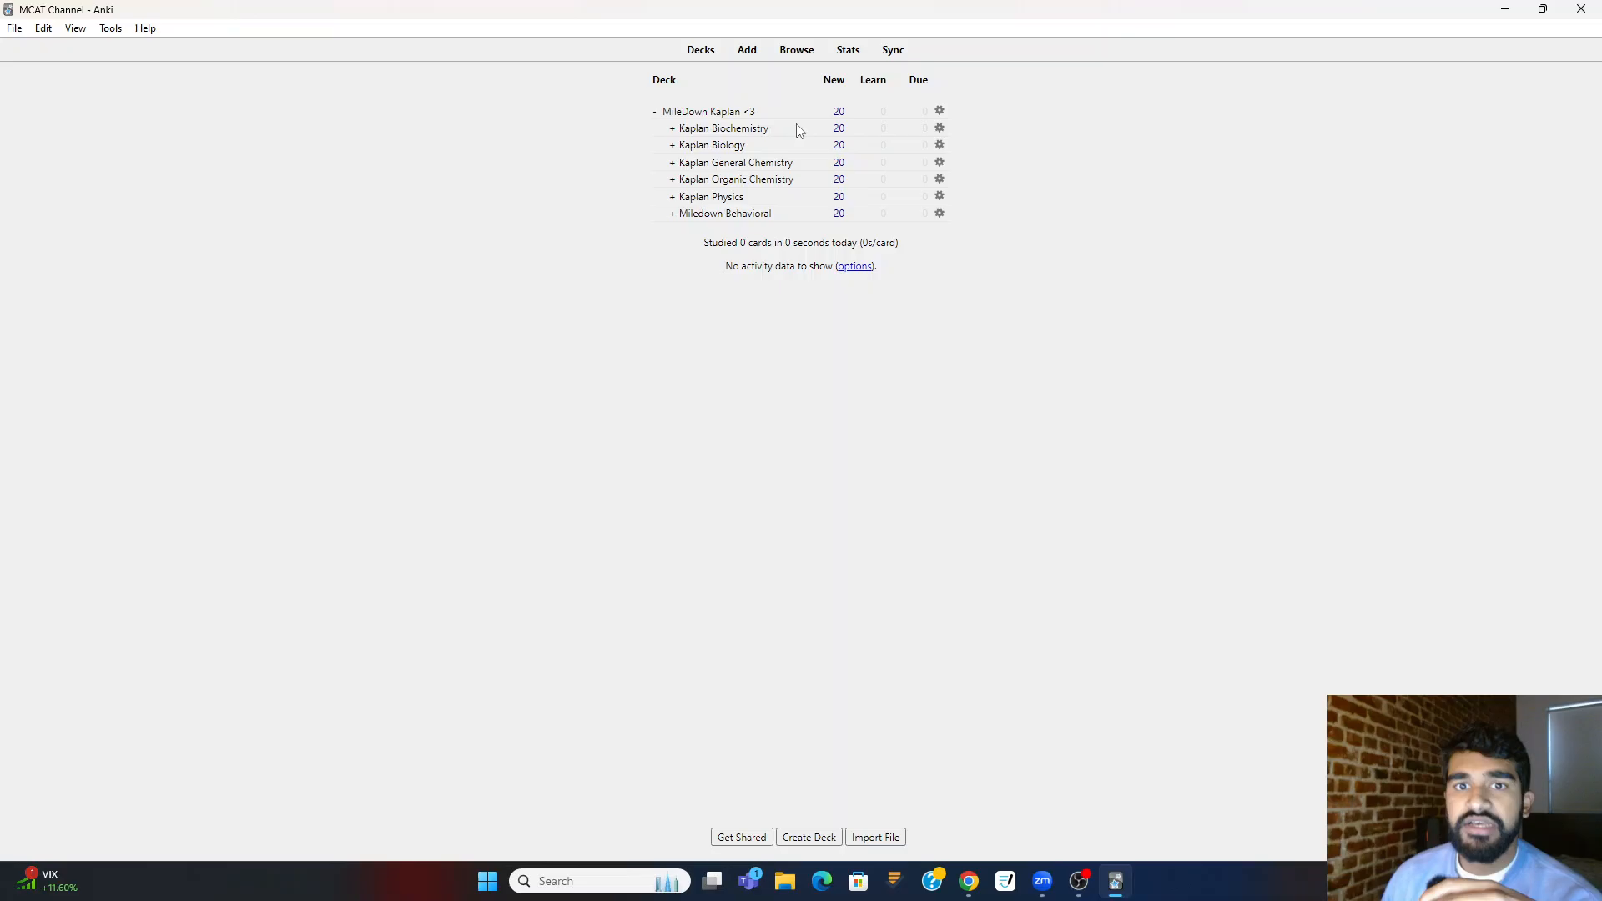
{"action": "mouse_move", "coordinate": [869, 149]}
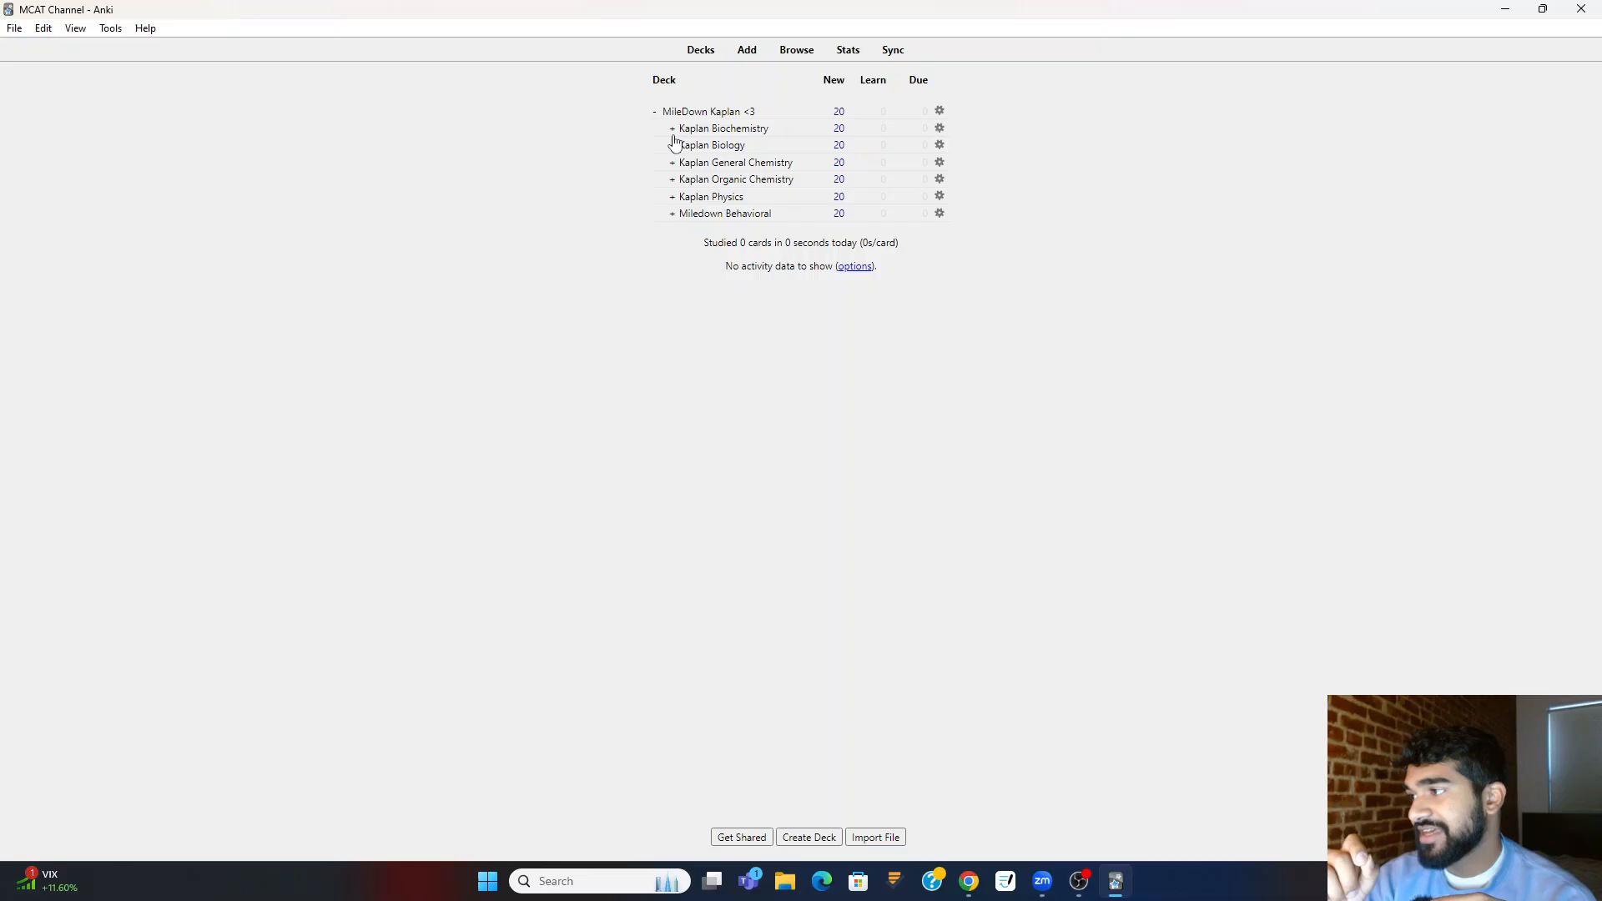
- Expand Kaplan Biochemistry to show its Chapter 1–12 subdecks
{"action": "left_click", "coordinate": [668, 128]}
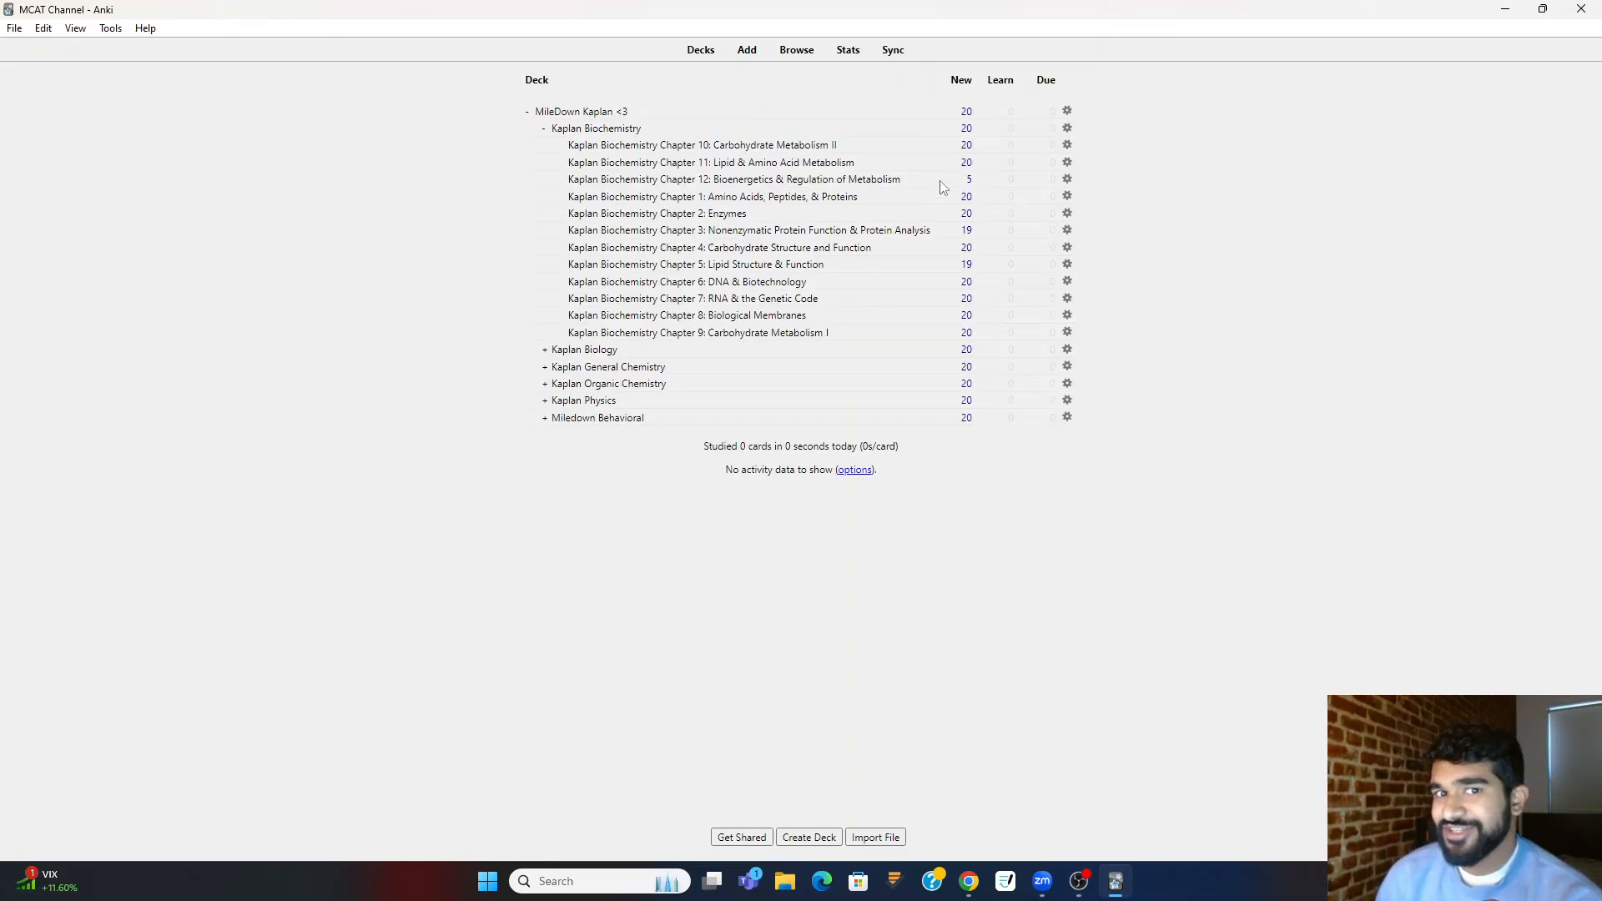
{"action": "mouse_move", "coordinate": [548, 128]}
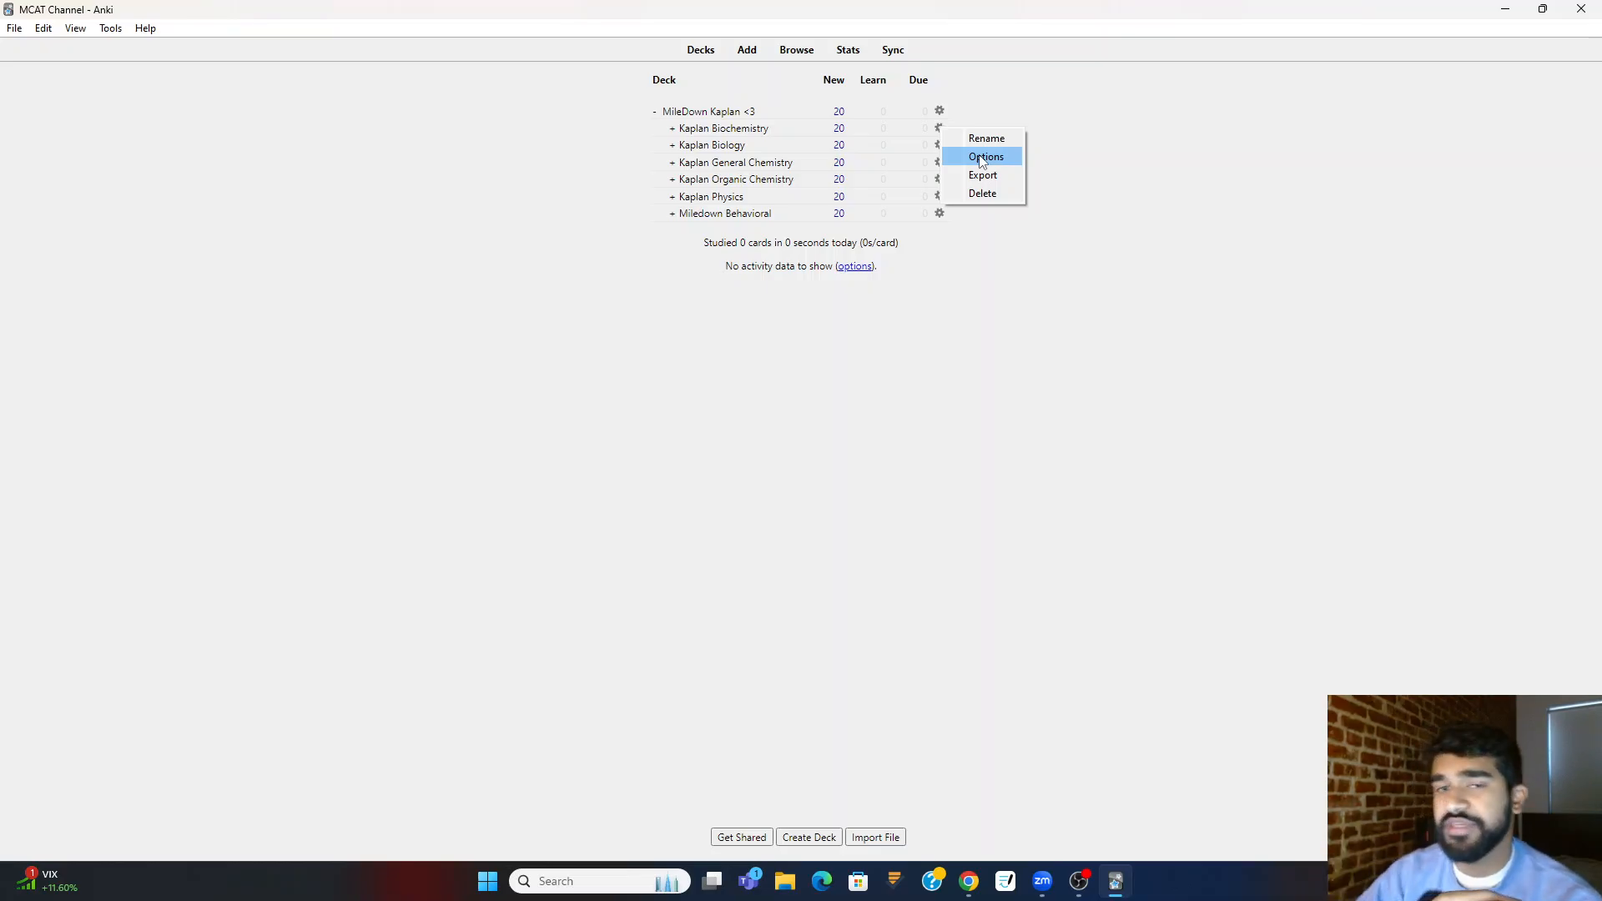
- Set Kaplan Biochemistry's new cards per day limit to 9999
{"action": "left_click", "coordinate": [986, 156]}
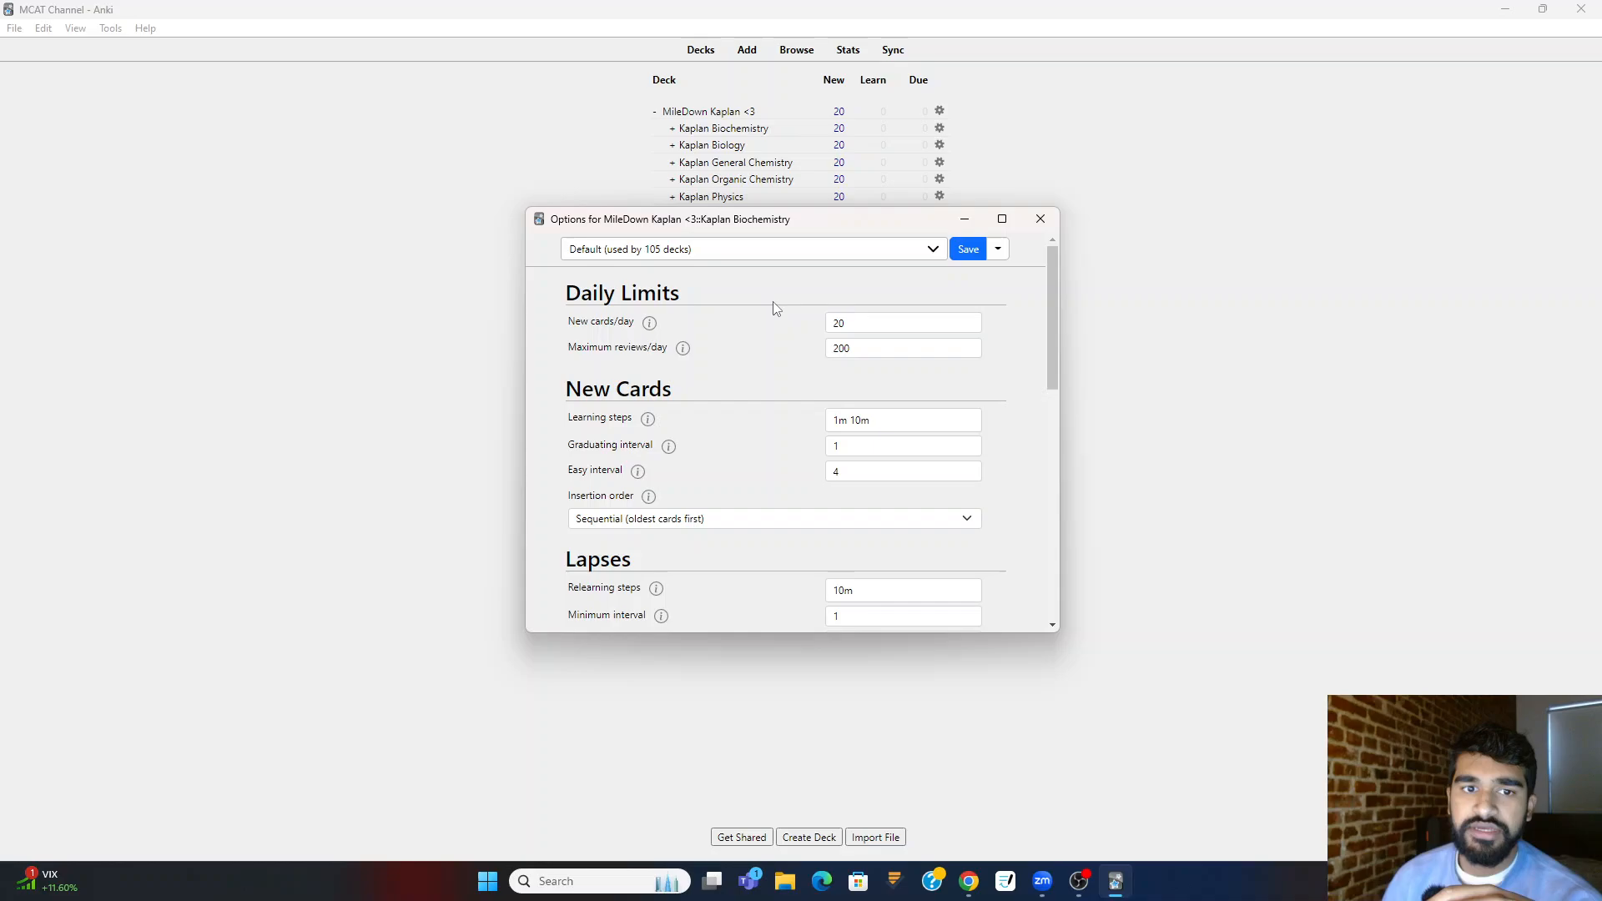
{"action": "left_click", "coordinate": [902, 322]}
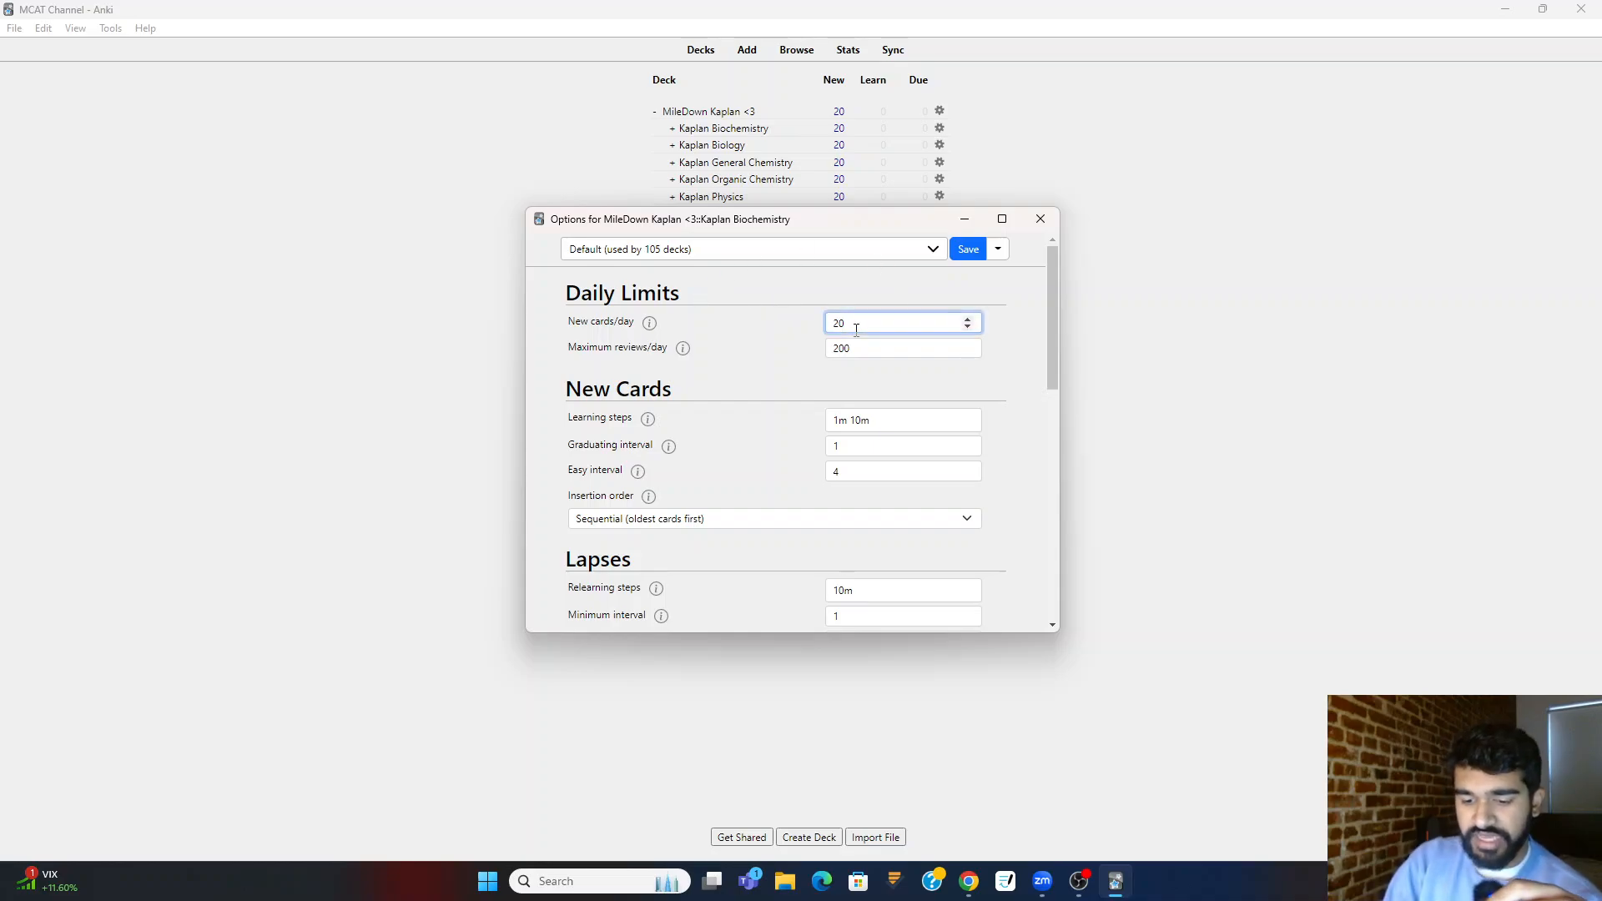
{"action": "type", "text": "9999"}
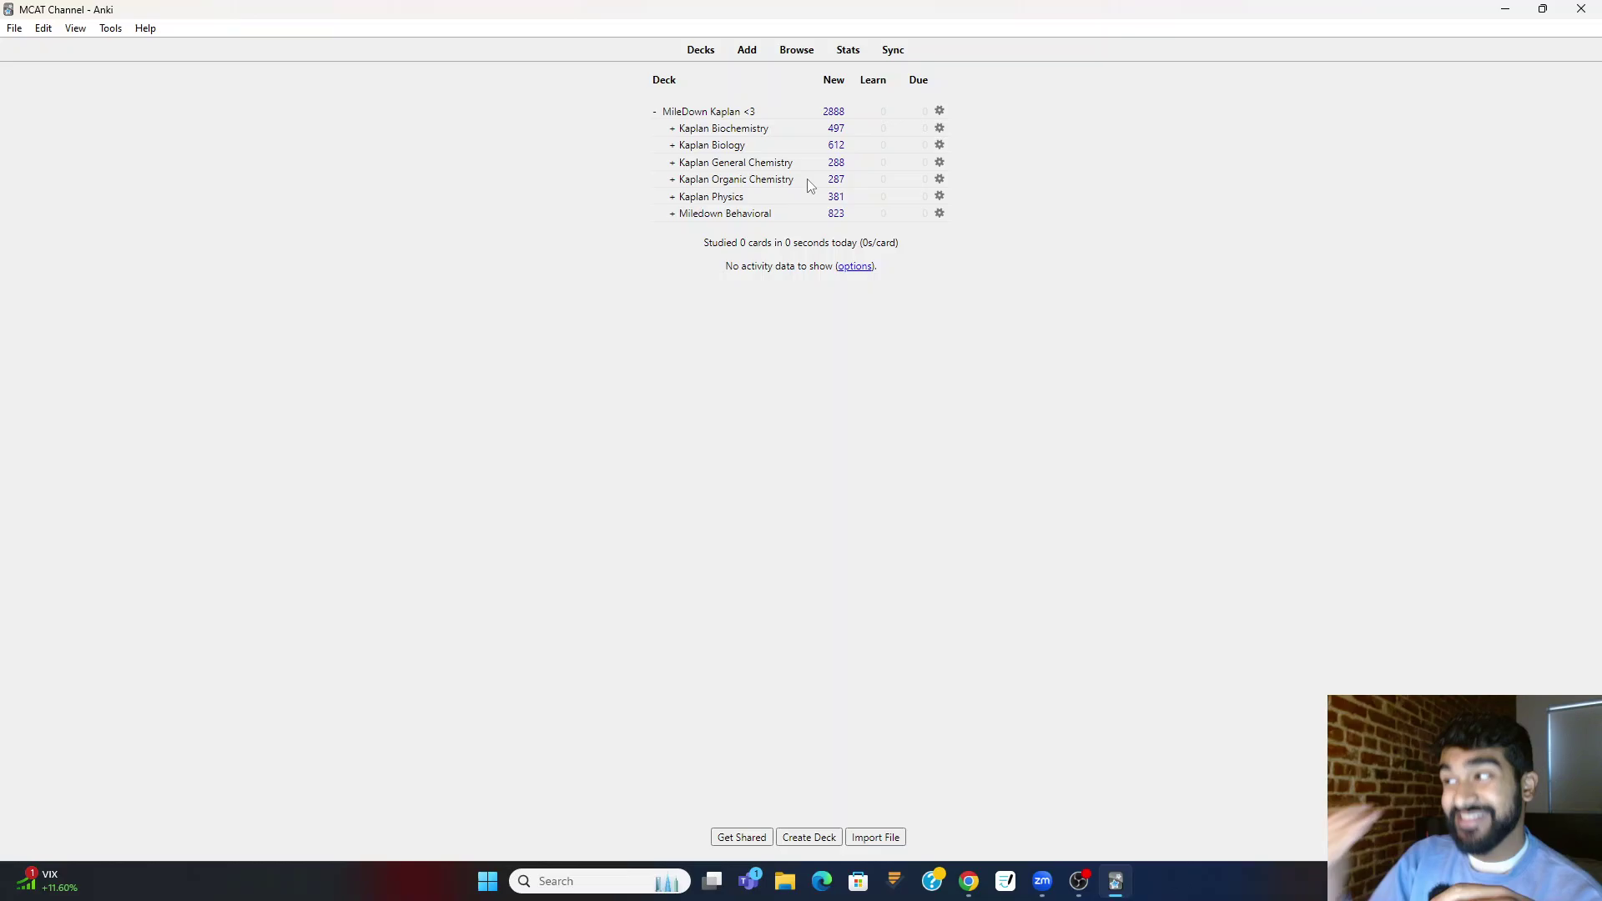
{"action": "mouse_move", "coordinate": [794, 131]}
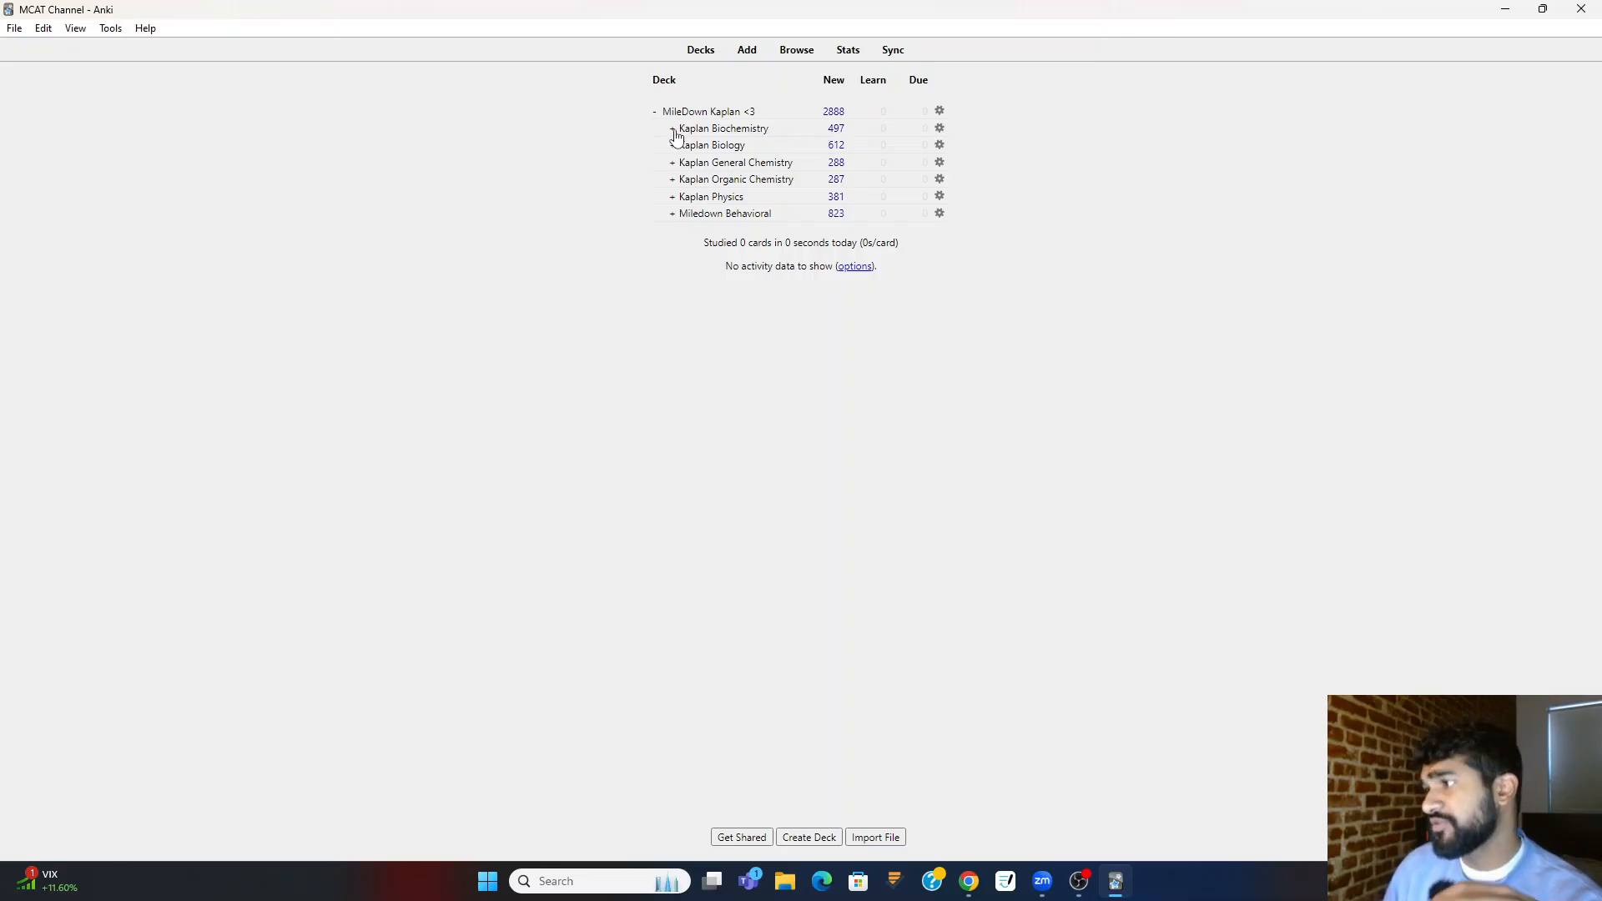
- Expand Kaplan Biochemistry, view Chapter 1's 56 new cards, and return to Decks
{"action": "left_click", "coordinate": [667, 127]}
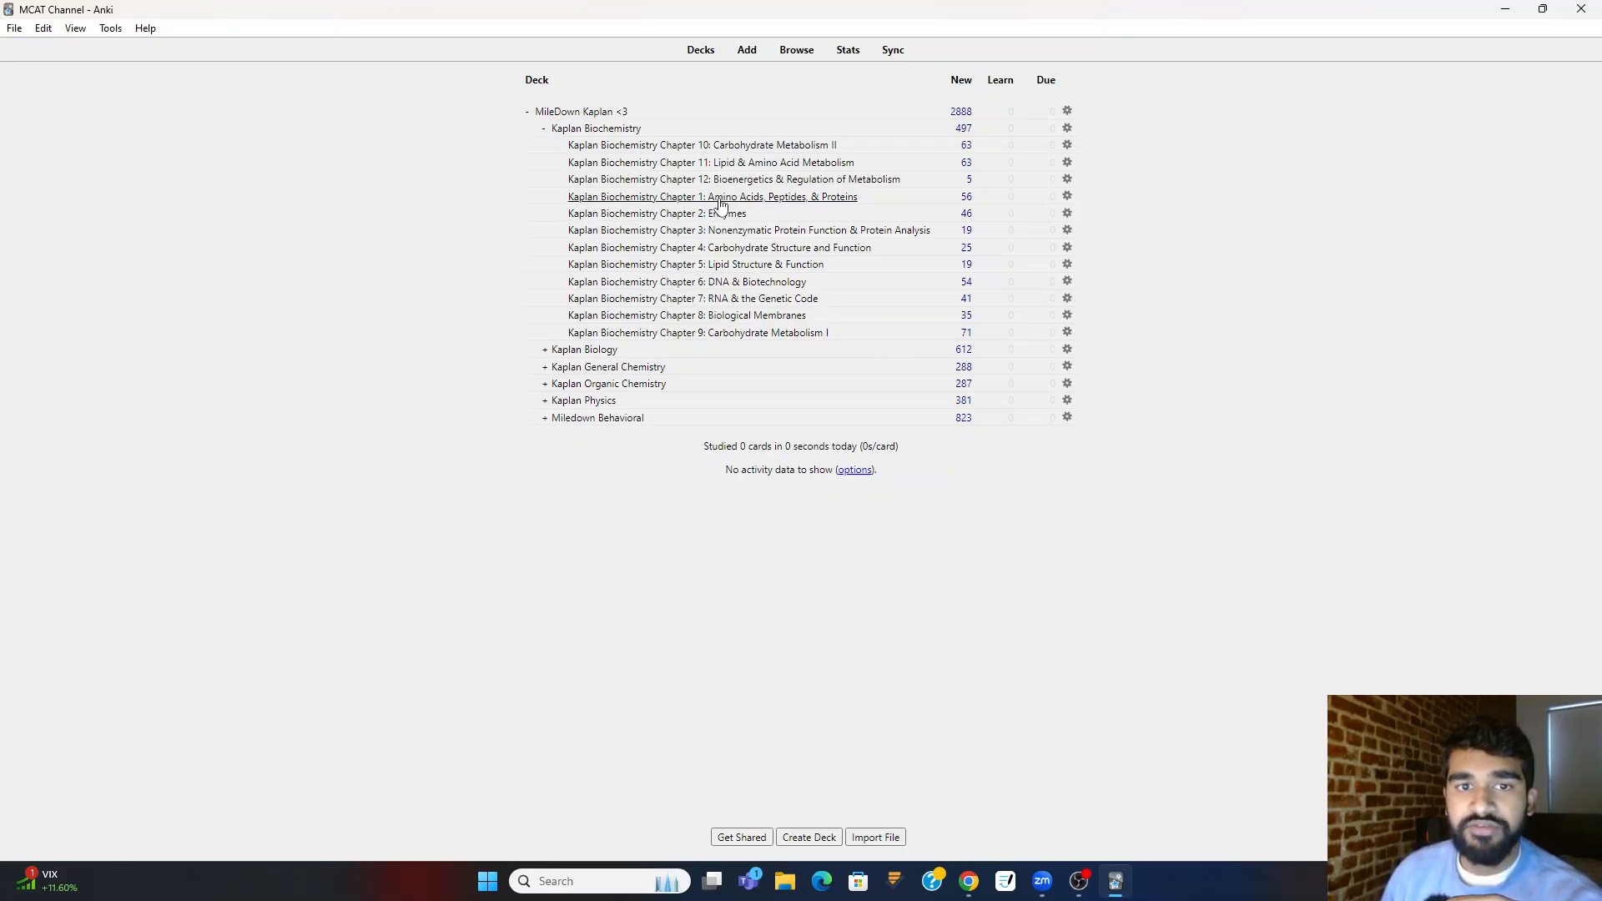
{"action": "left_click", "coordinate": [712, 196]}
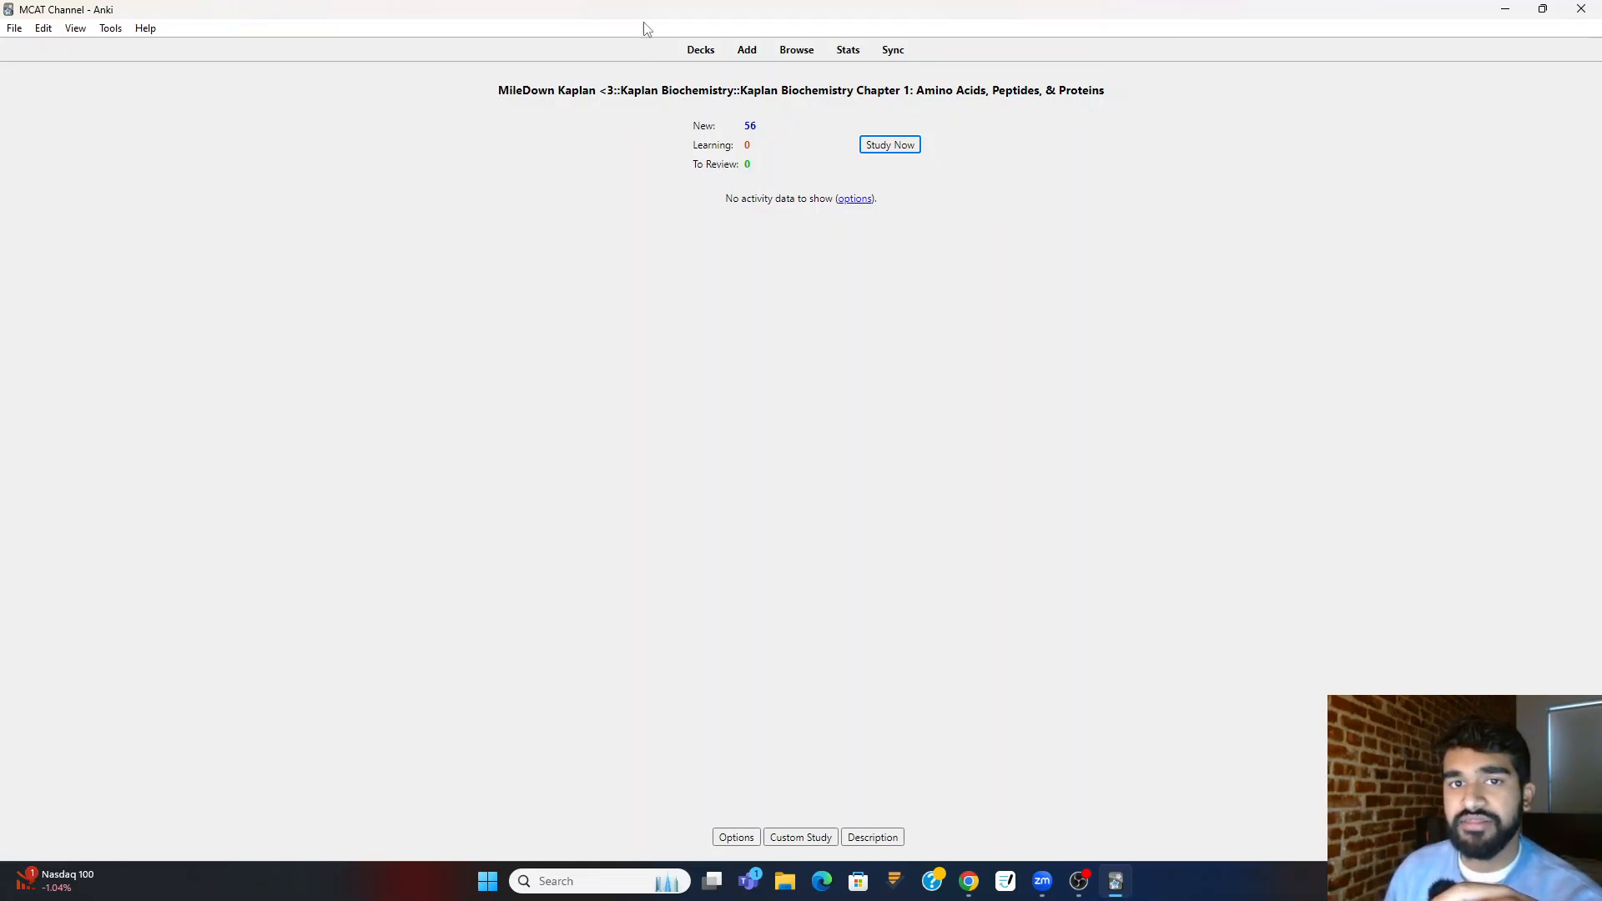
{"action": "mouse_move", "coordinate": [700, 49]}
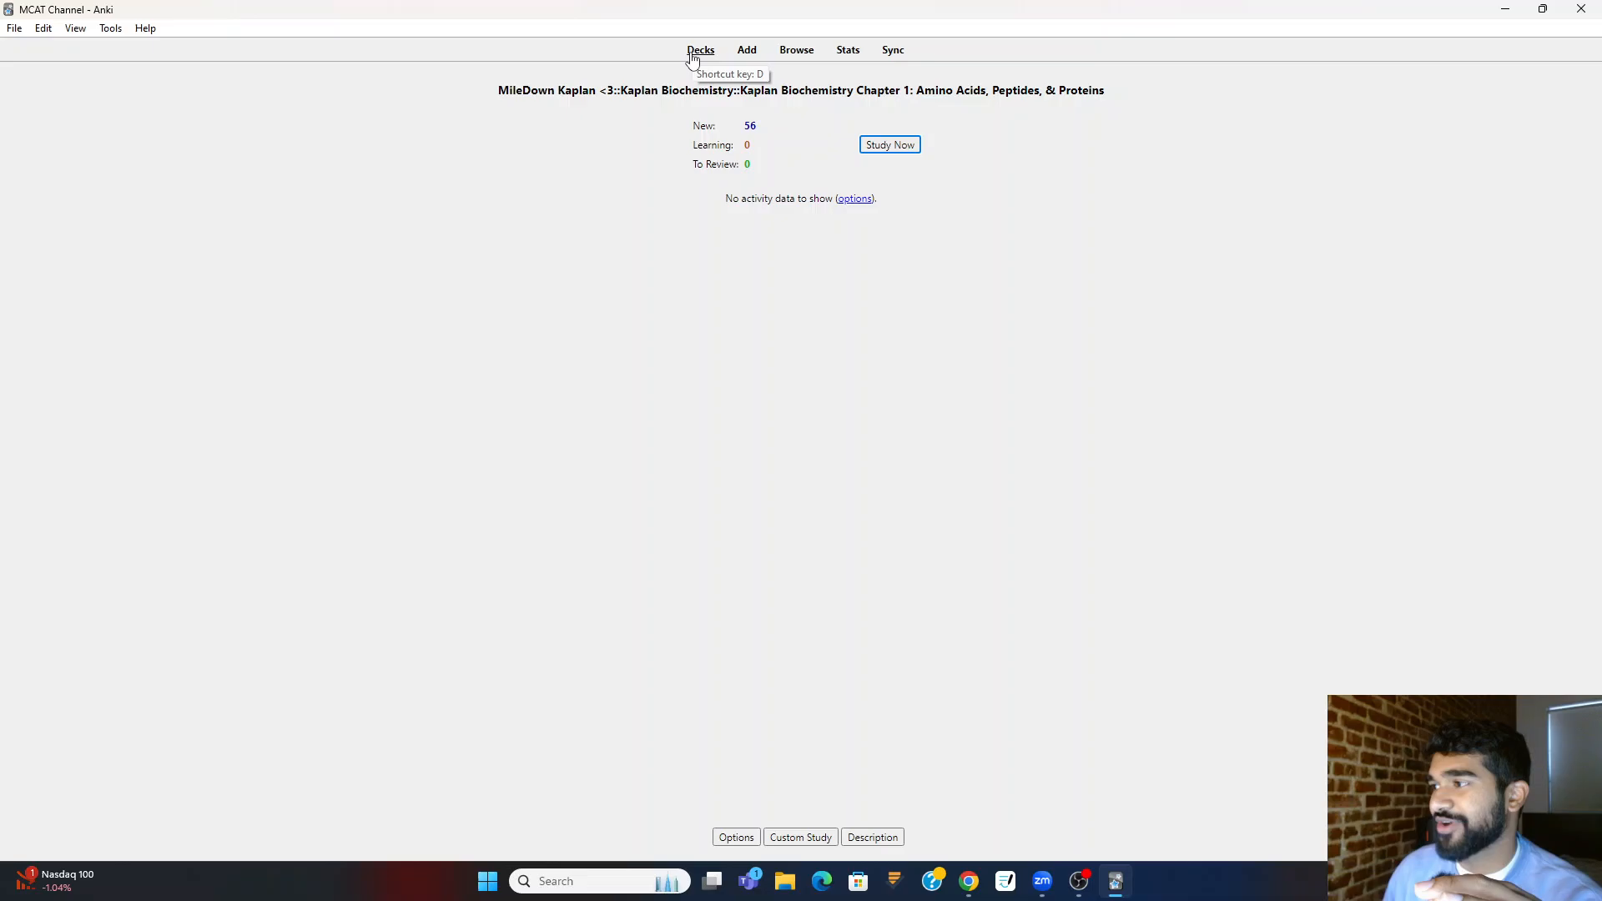
{"action": "left_click", "coordinate": [700, 49]}
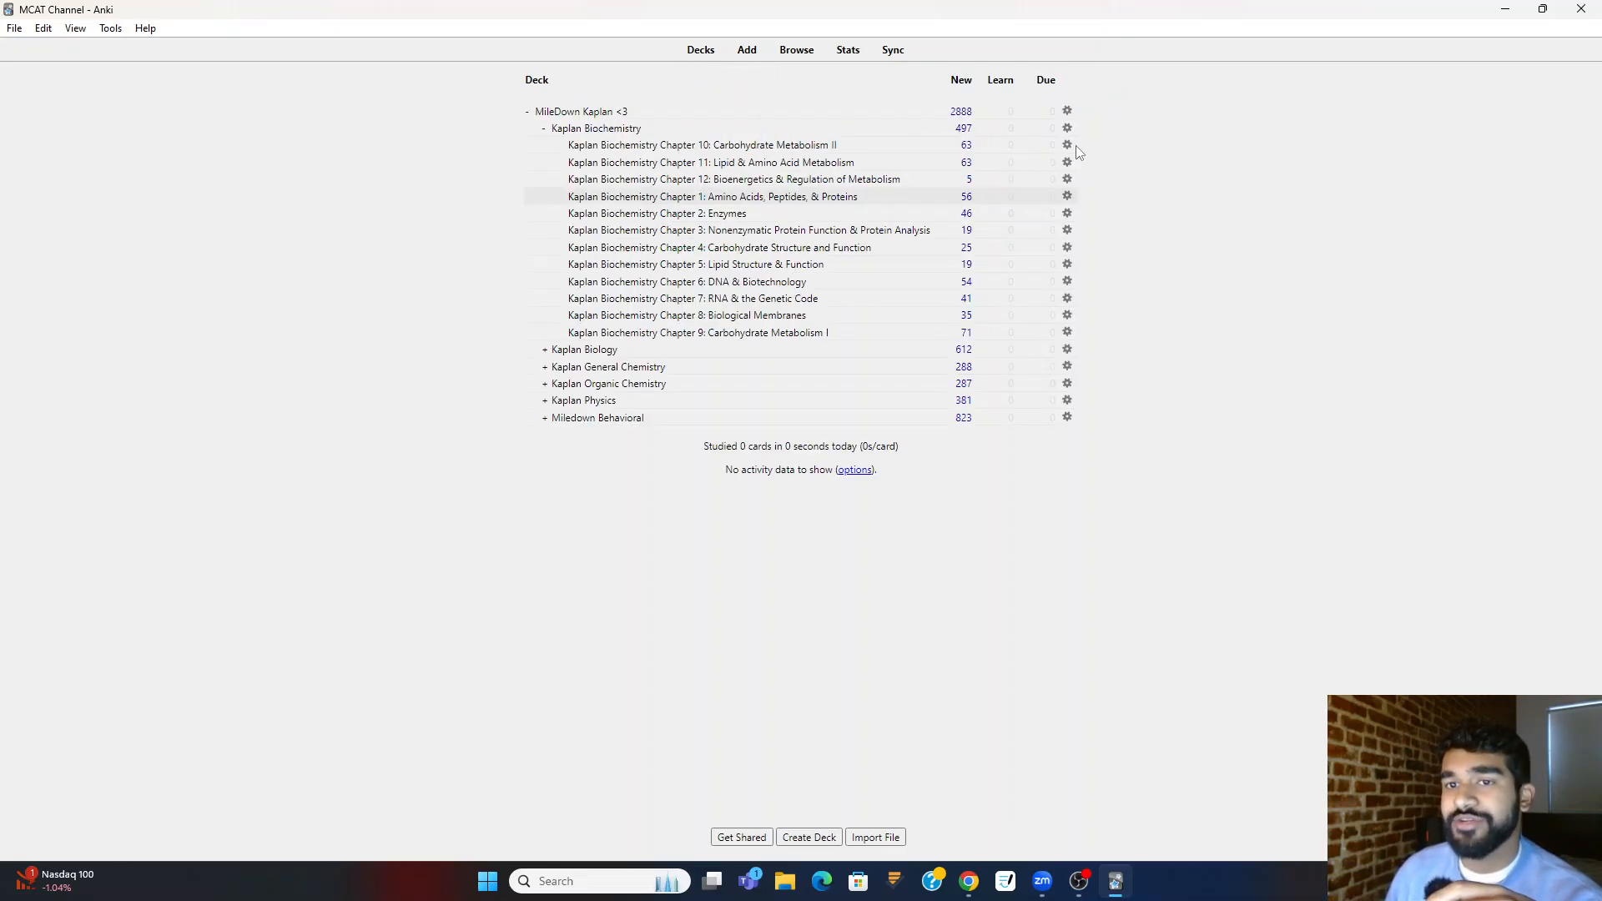
- Open Chapter 10's deck options showing the 9999 new-card limit
{"action": "left_click", "coordinate": [1067, 144]}
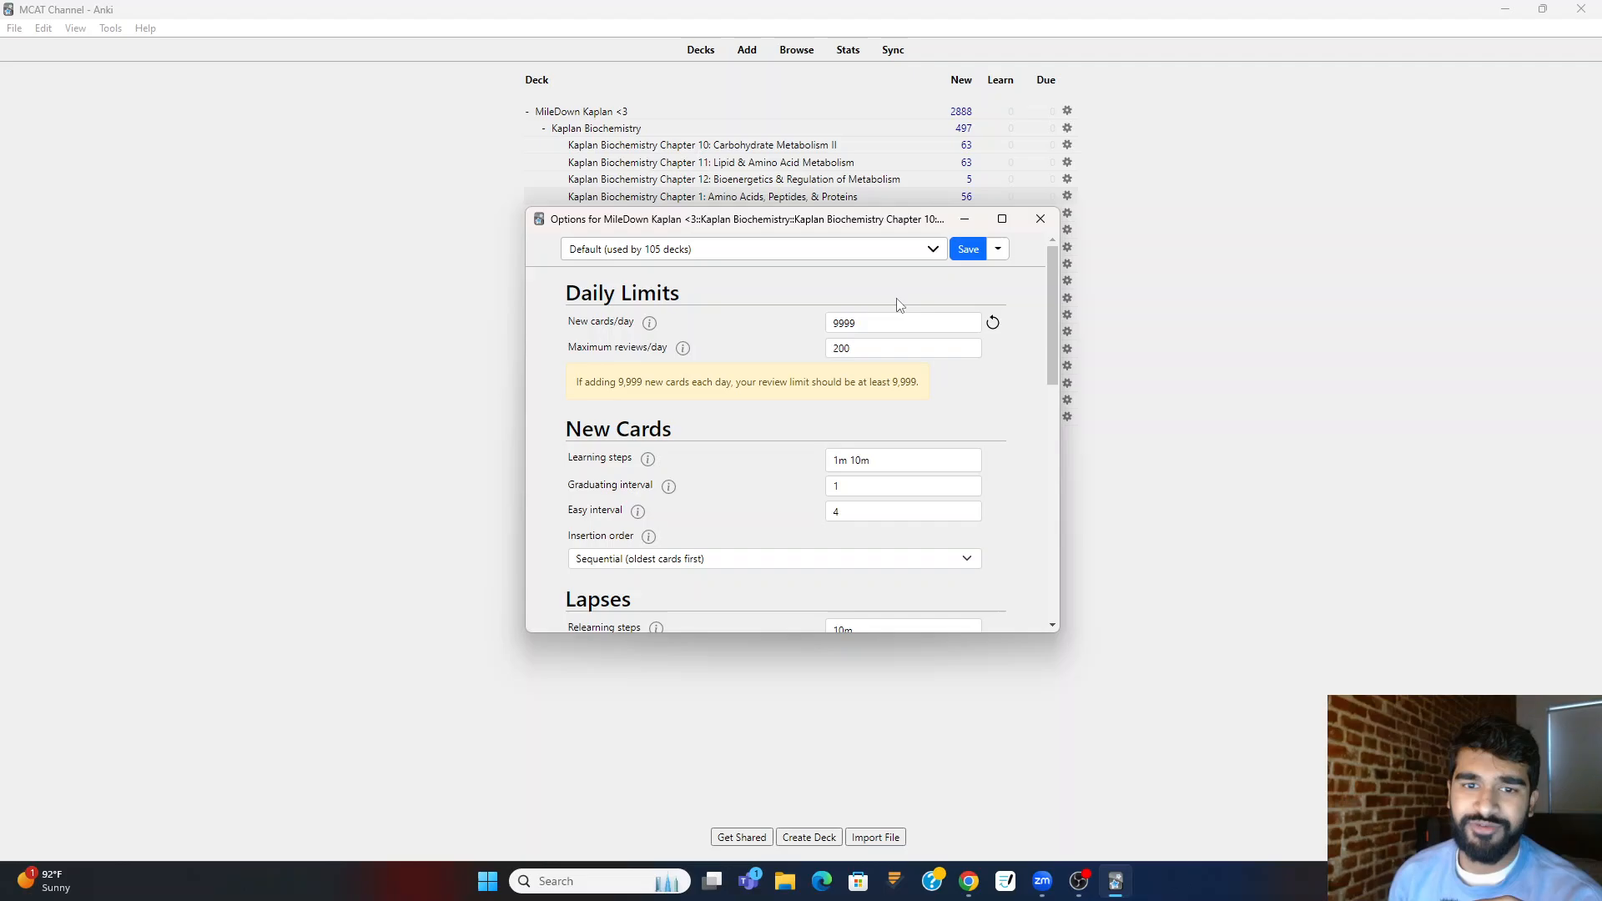
- Set the Chapter 10 deck's maximum reviews per day to 9999
{"action": "left_click", "coordinate": [902, 348]}
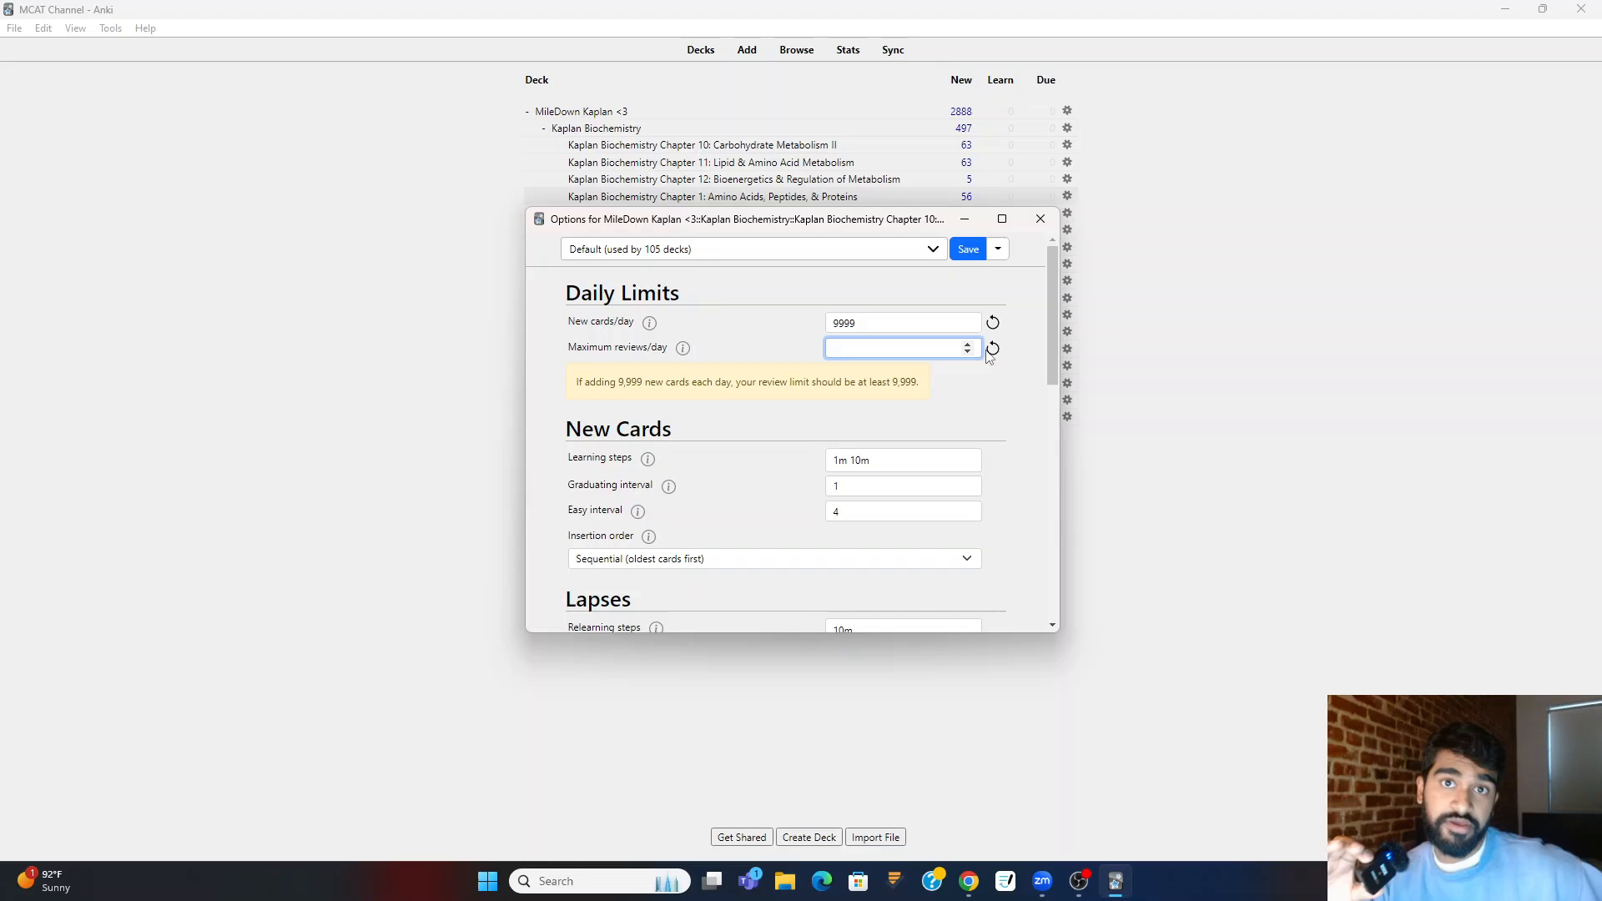
{"action": "type", "text": "9"}
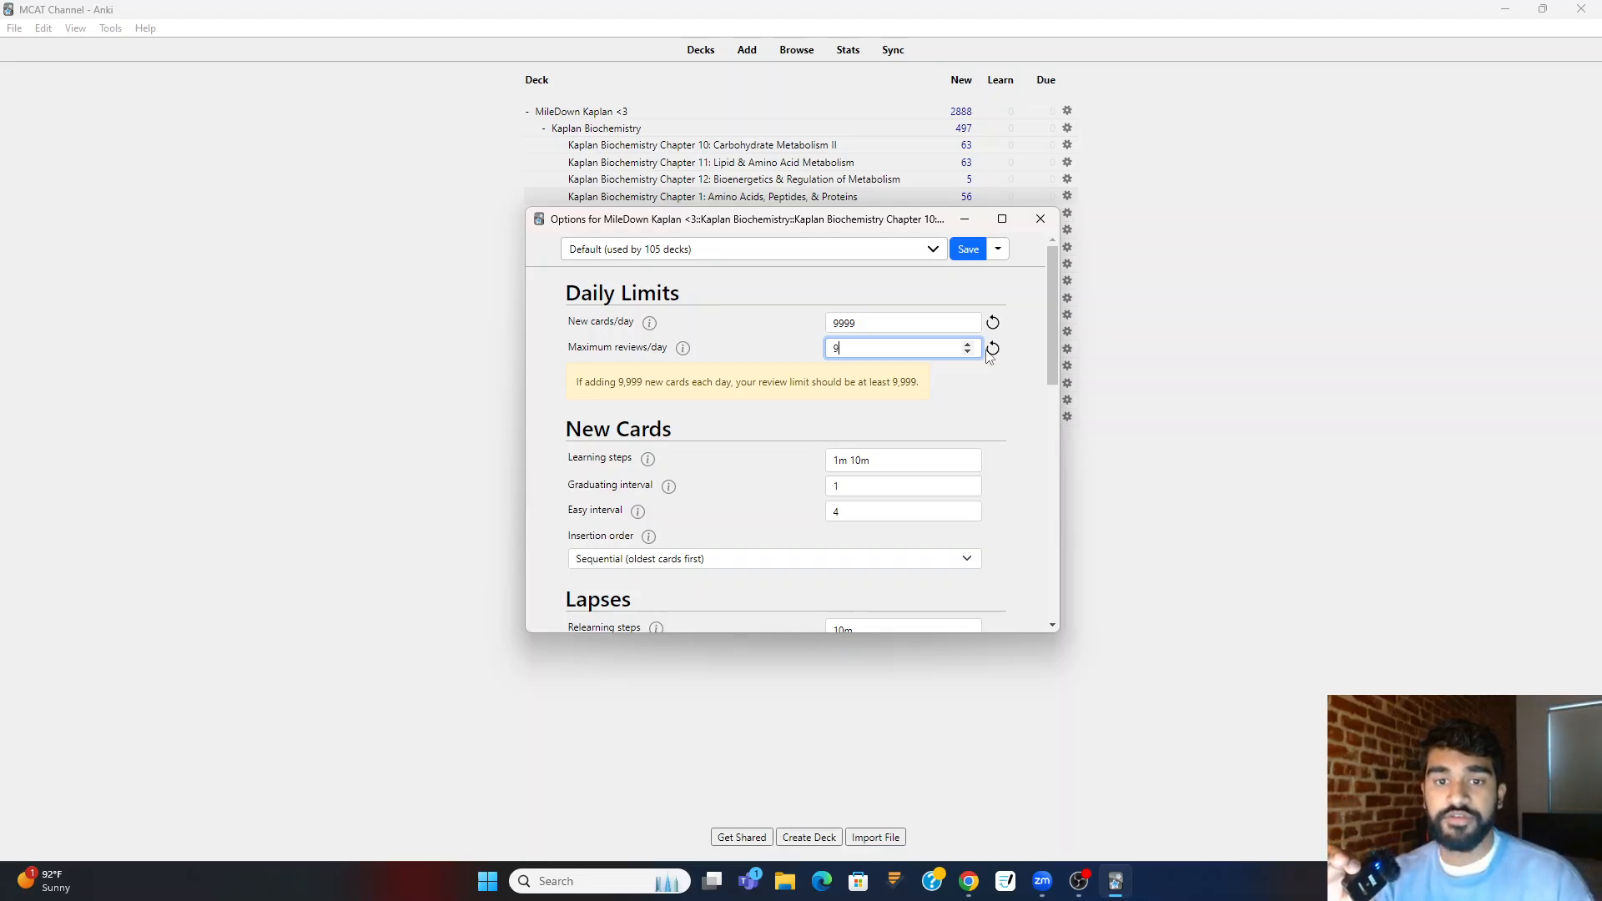
{"action": "type", "text": "999"}
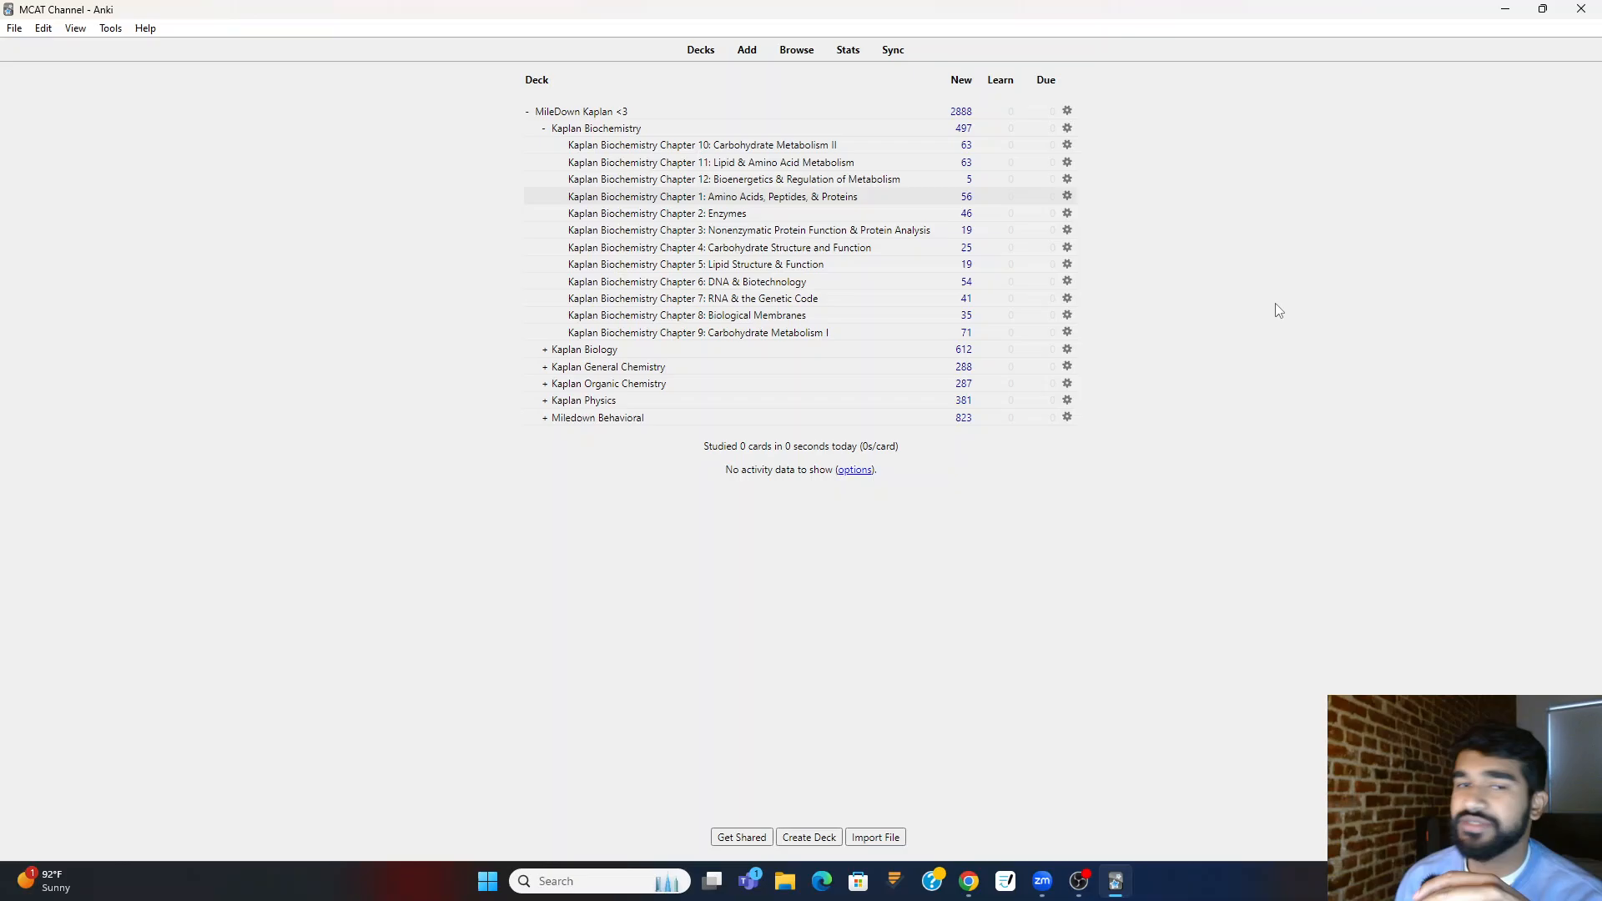
{"action": "mouse_move", "coordinate": [1091, 233]}
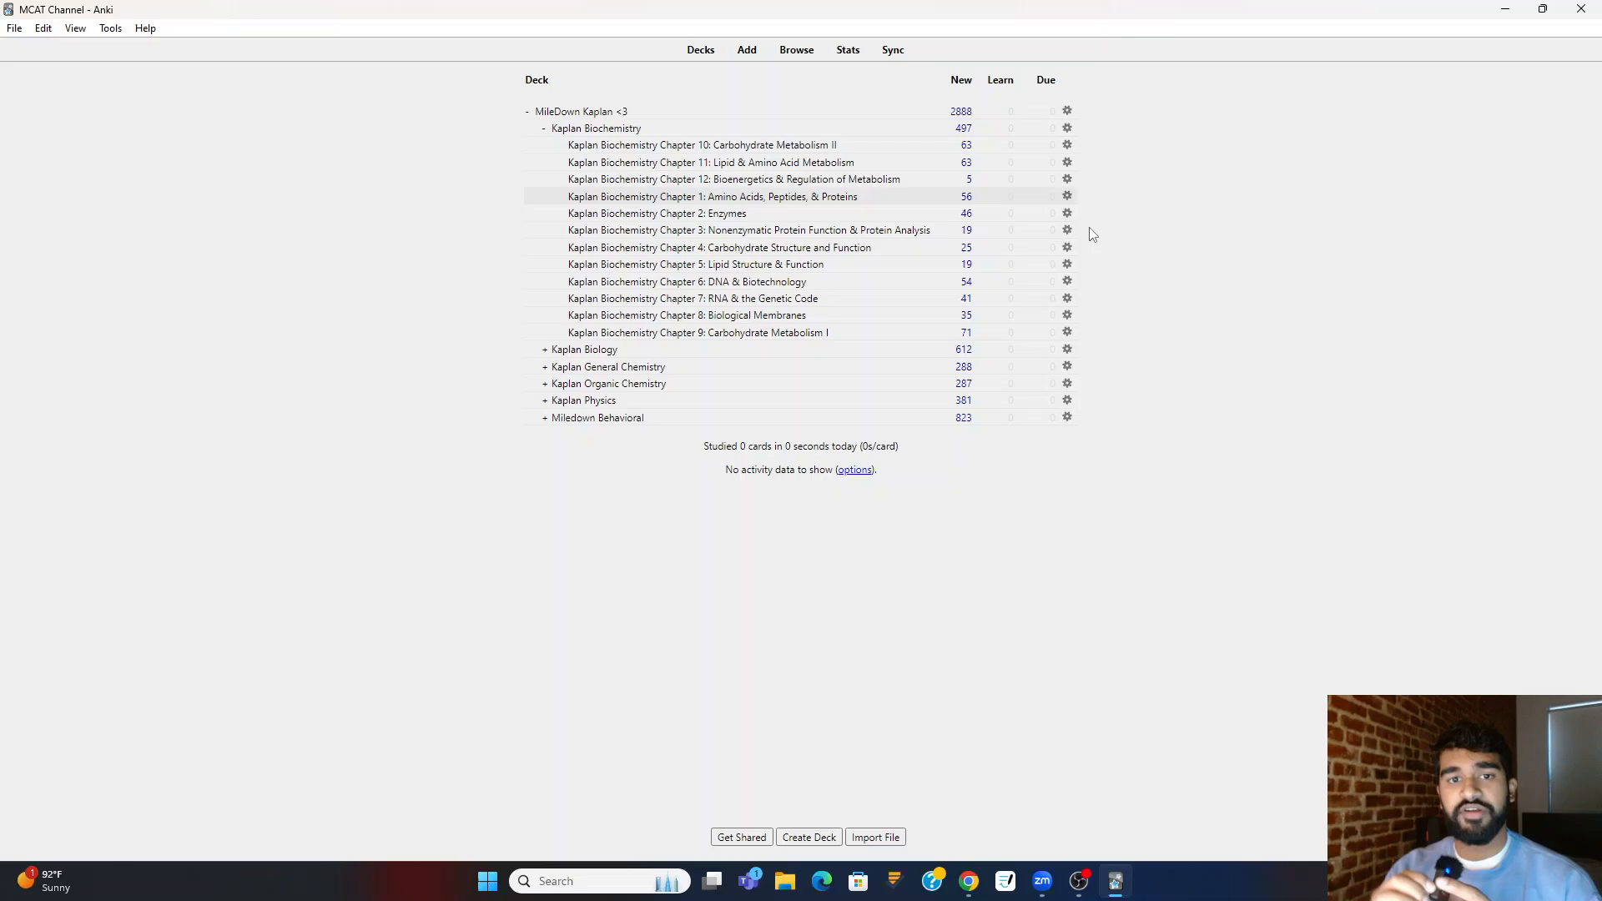
{"action": "mouse_move", "coordinate": [715, 219]}
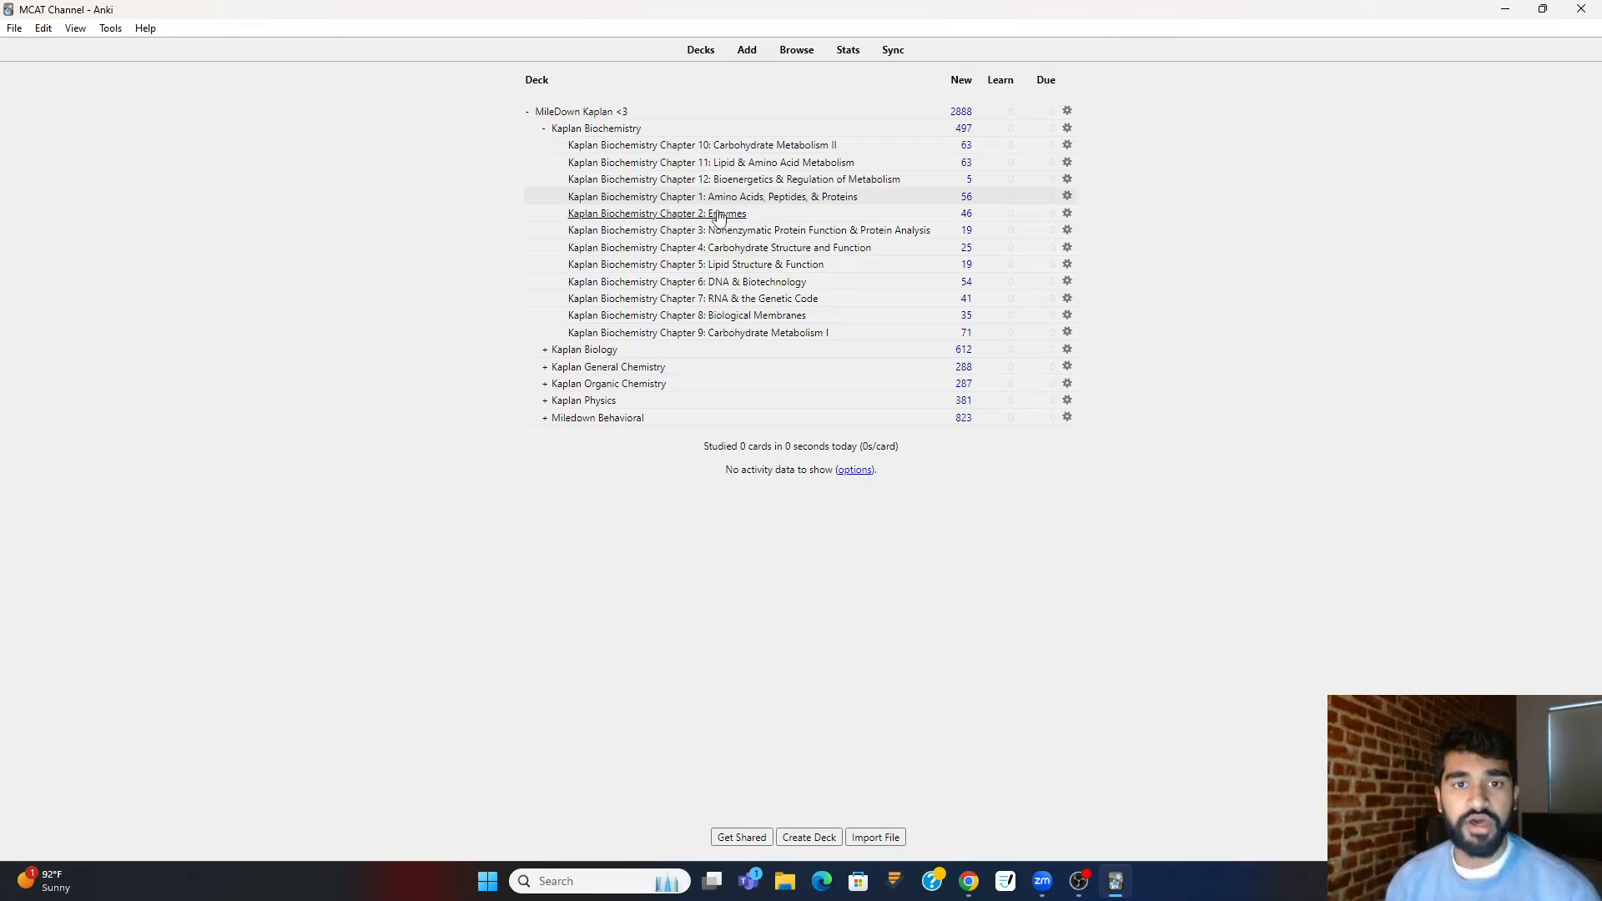
- Open the Kaplan Biochemistry Chapter 1: Amino Acids deck showing 56 new cards
{"action": "left_click", "coordinate": [710, 196]}
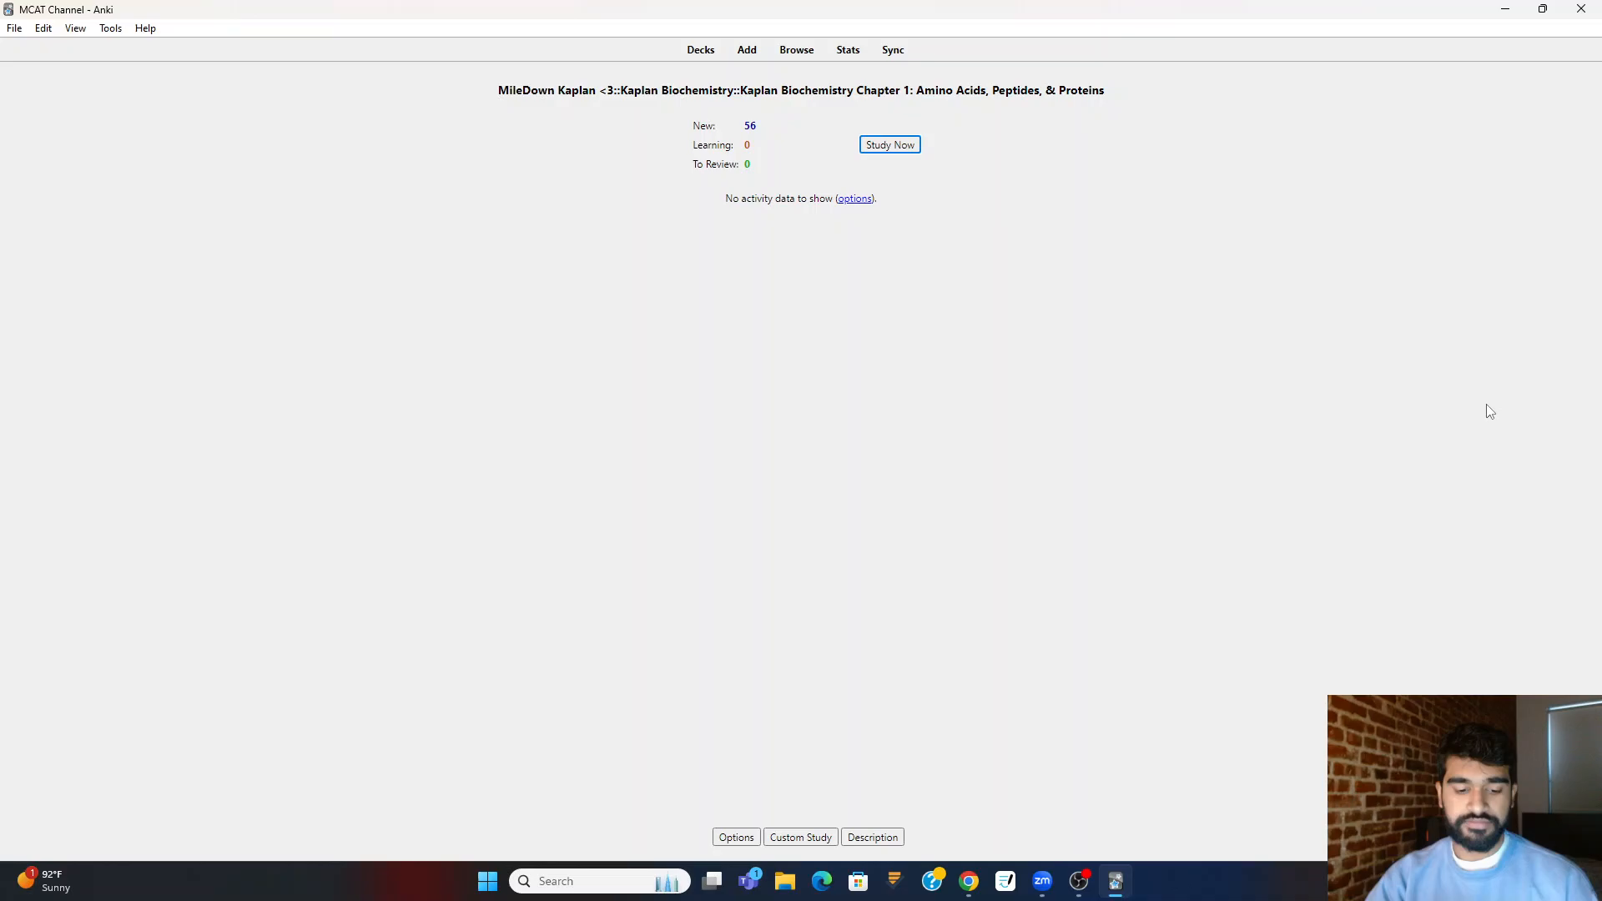
- Study the first Chapter 1 card, reveal the Tyrosine answer, and rate it
{"action": "left_click", "coordinate": [890, 144]}
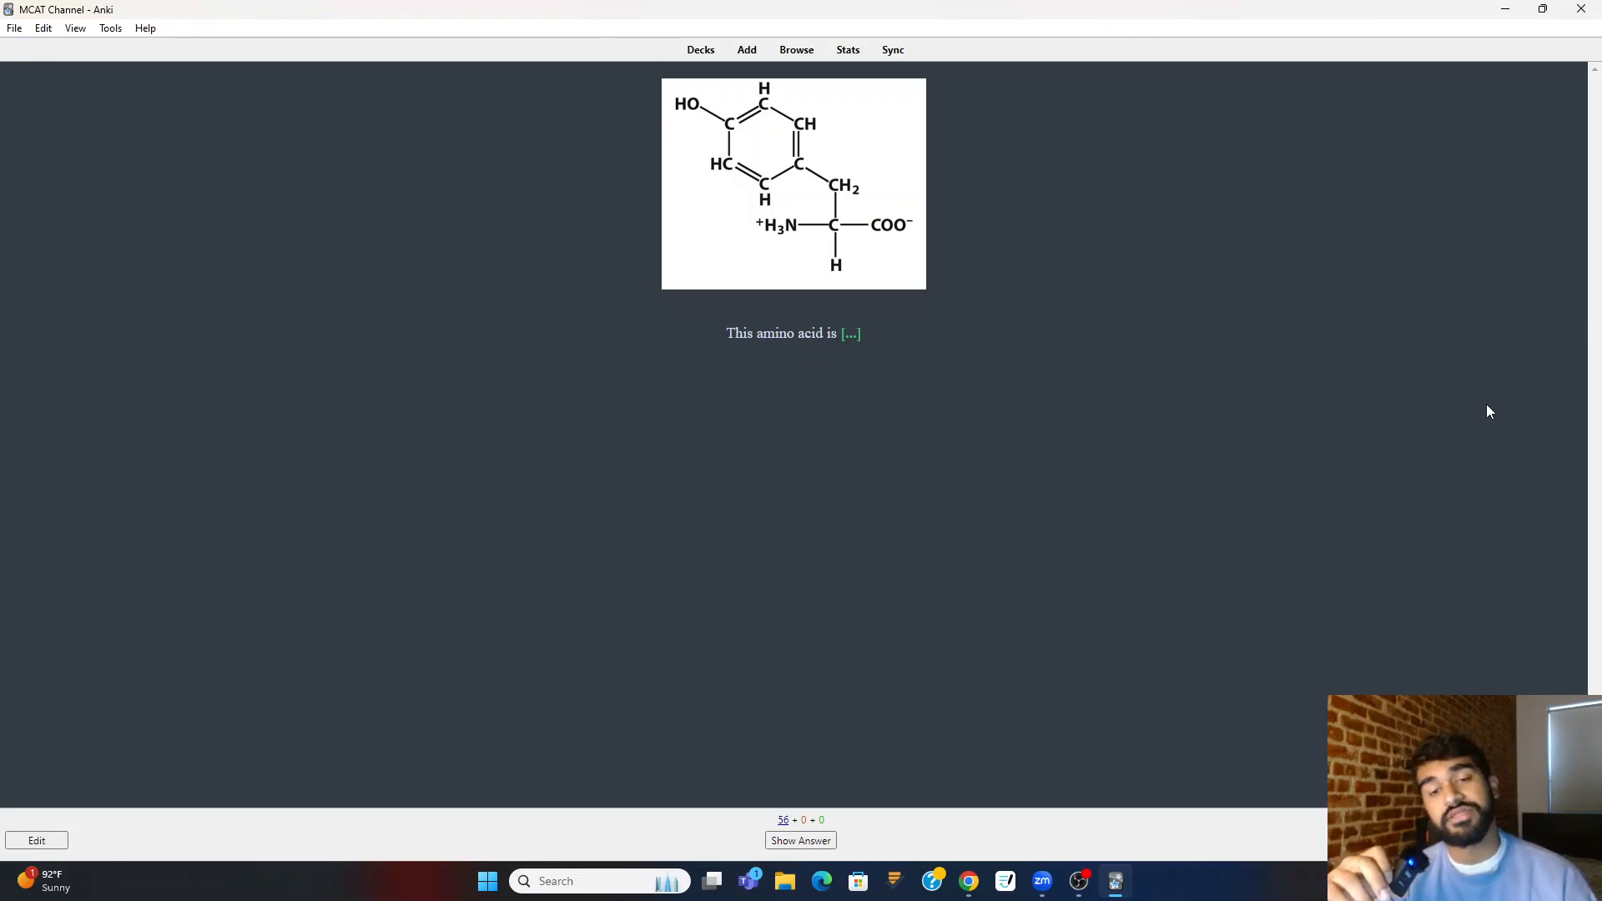
{"action": "left_click", "coordinate": [800, 841]}
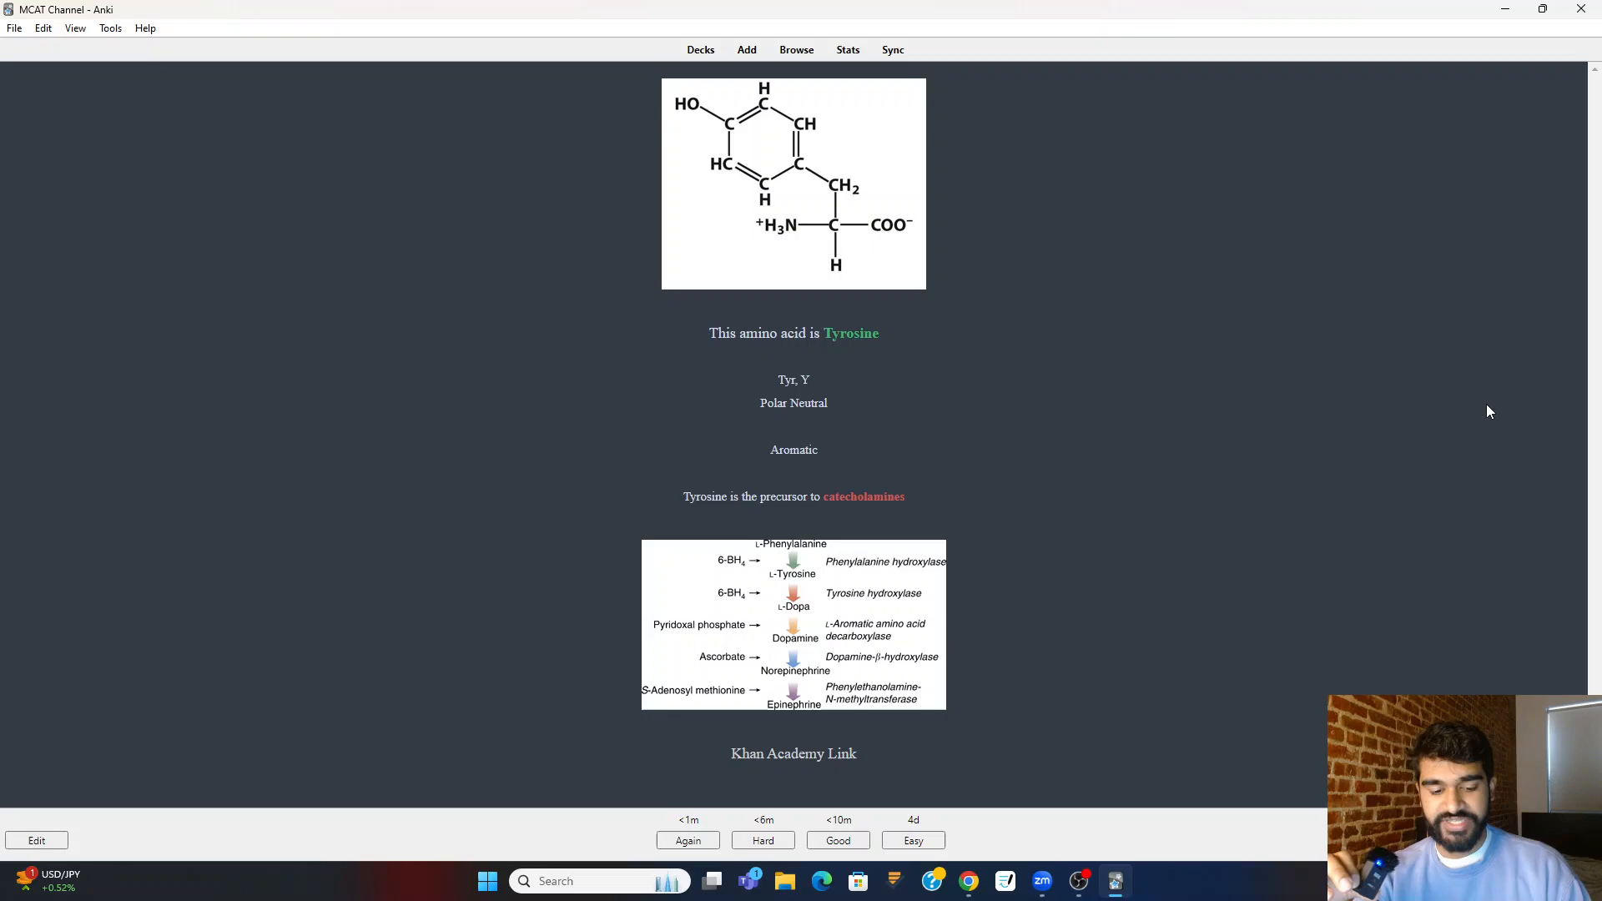
{"action": "left_click", "coordinate": [838, 840]}
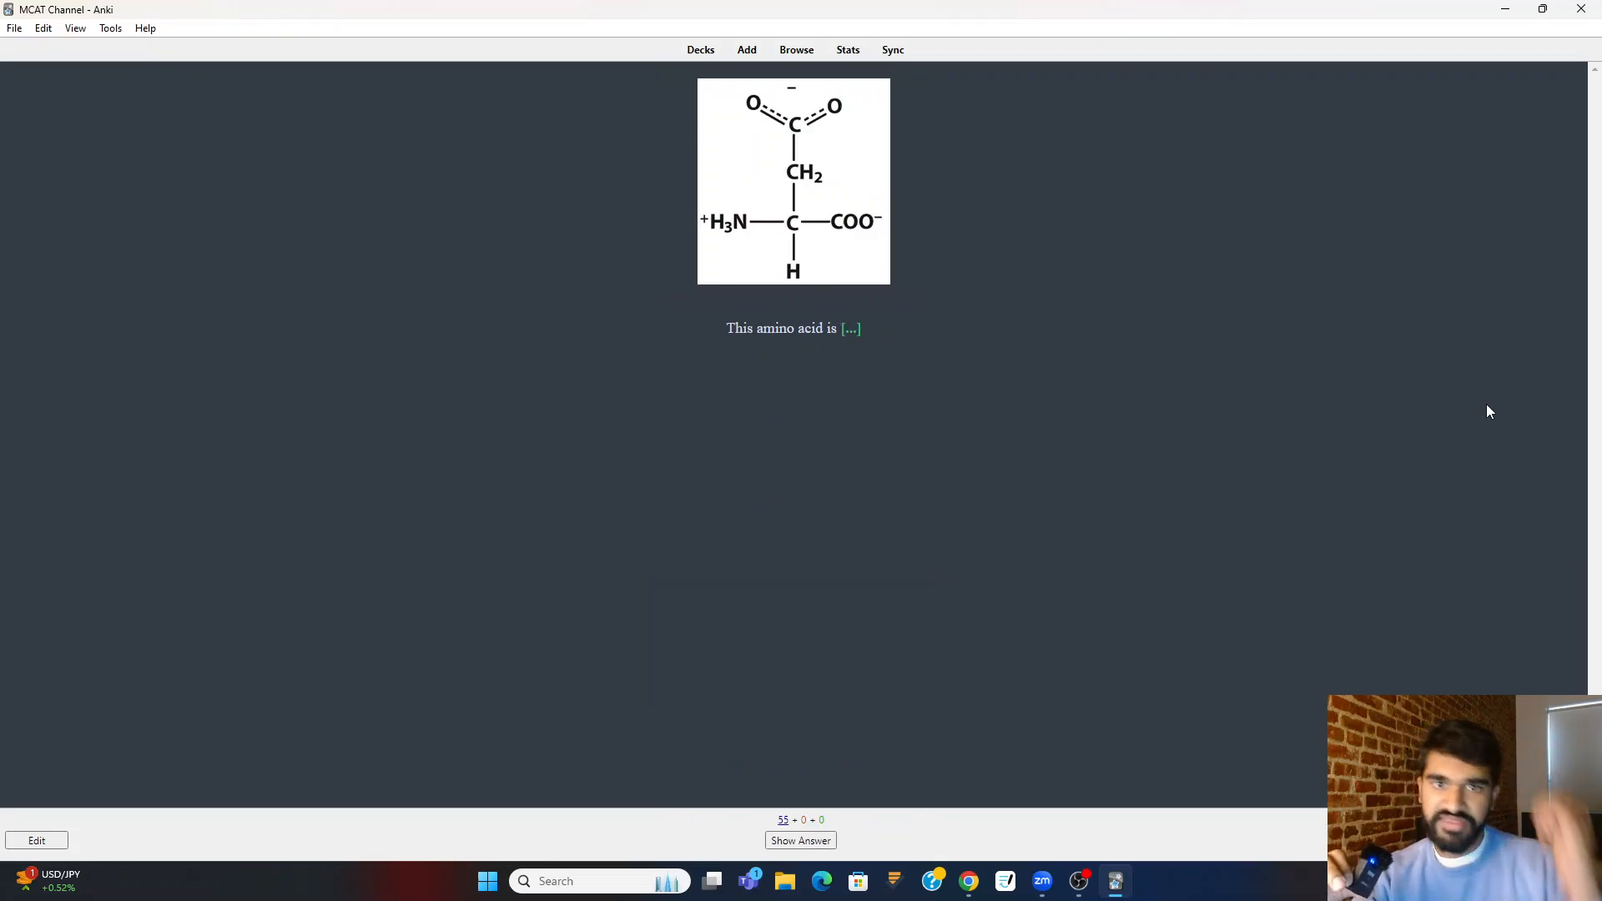
- Answer and rate the remaining Chapter 1 cards, then go back to the deck list
{"action": "left_click", "coordinate": [800, 840]}
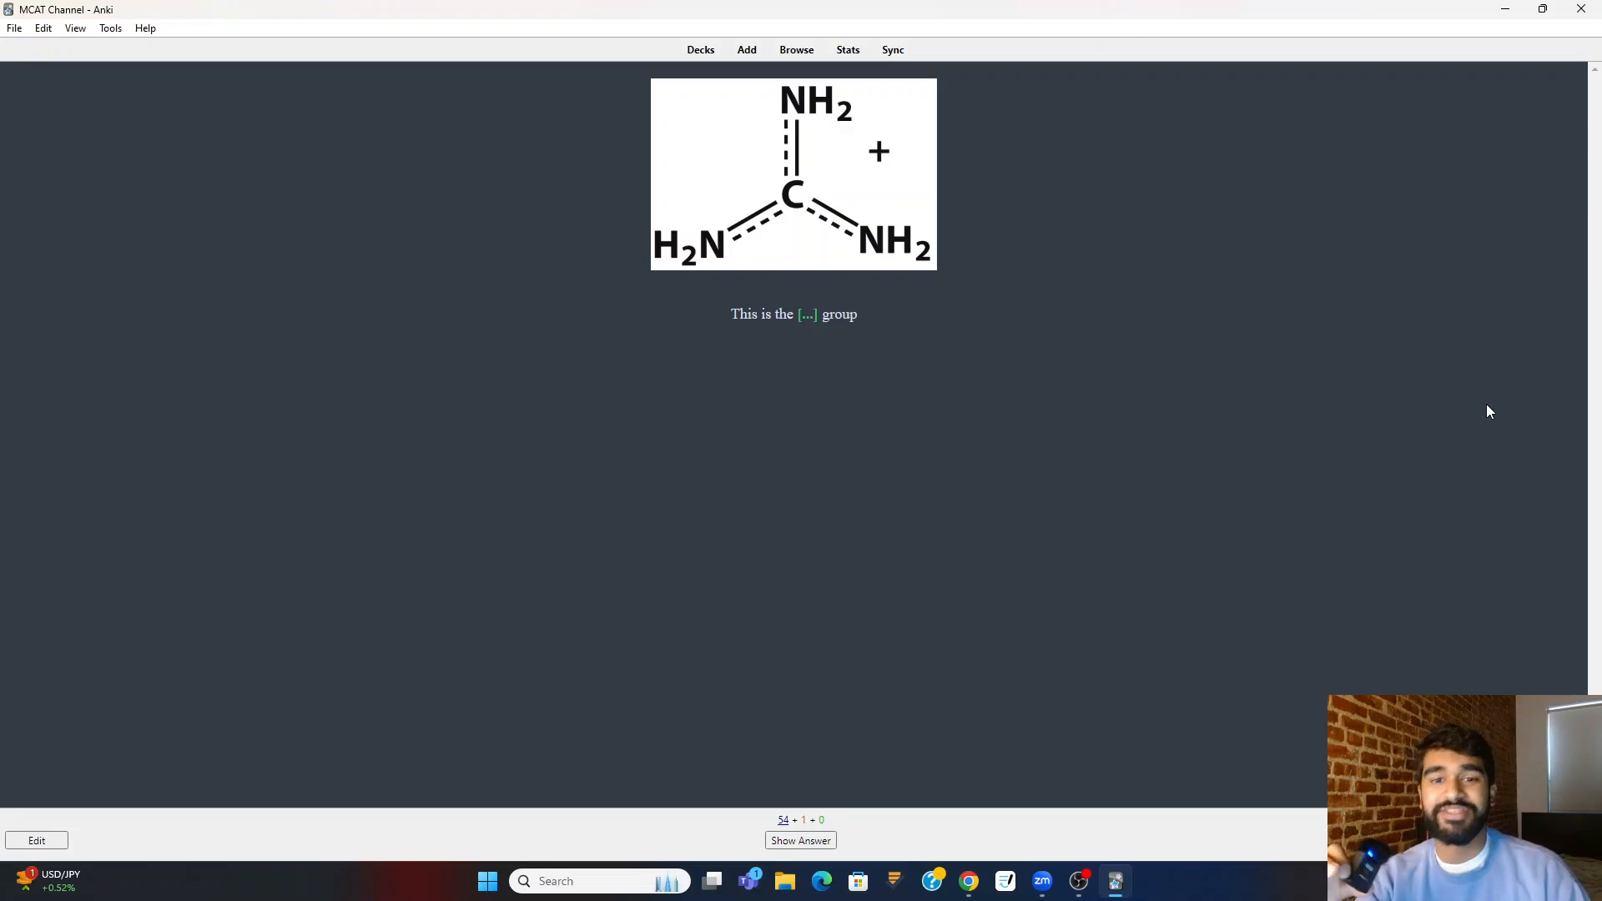
{"action": "left_click", "coordinate": [800, 841]}
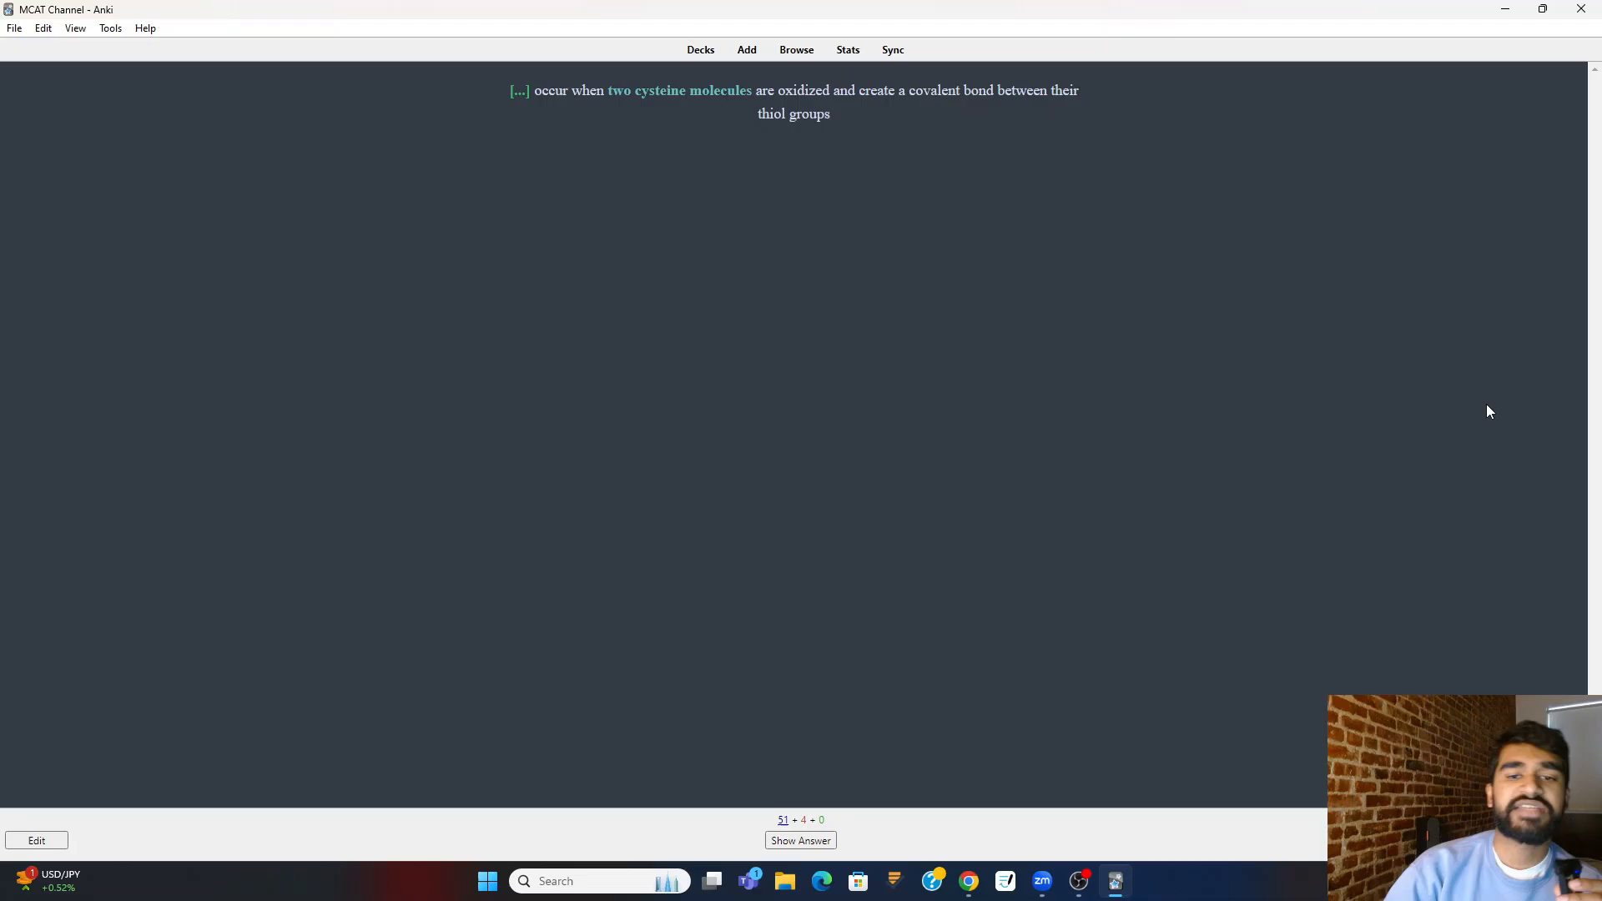
{"action": "left_click", "coordinate": [800, 840]}
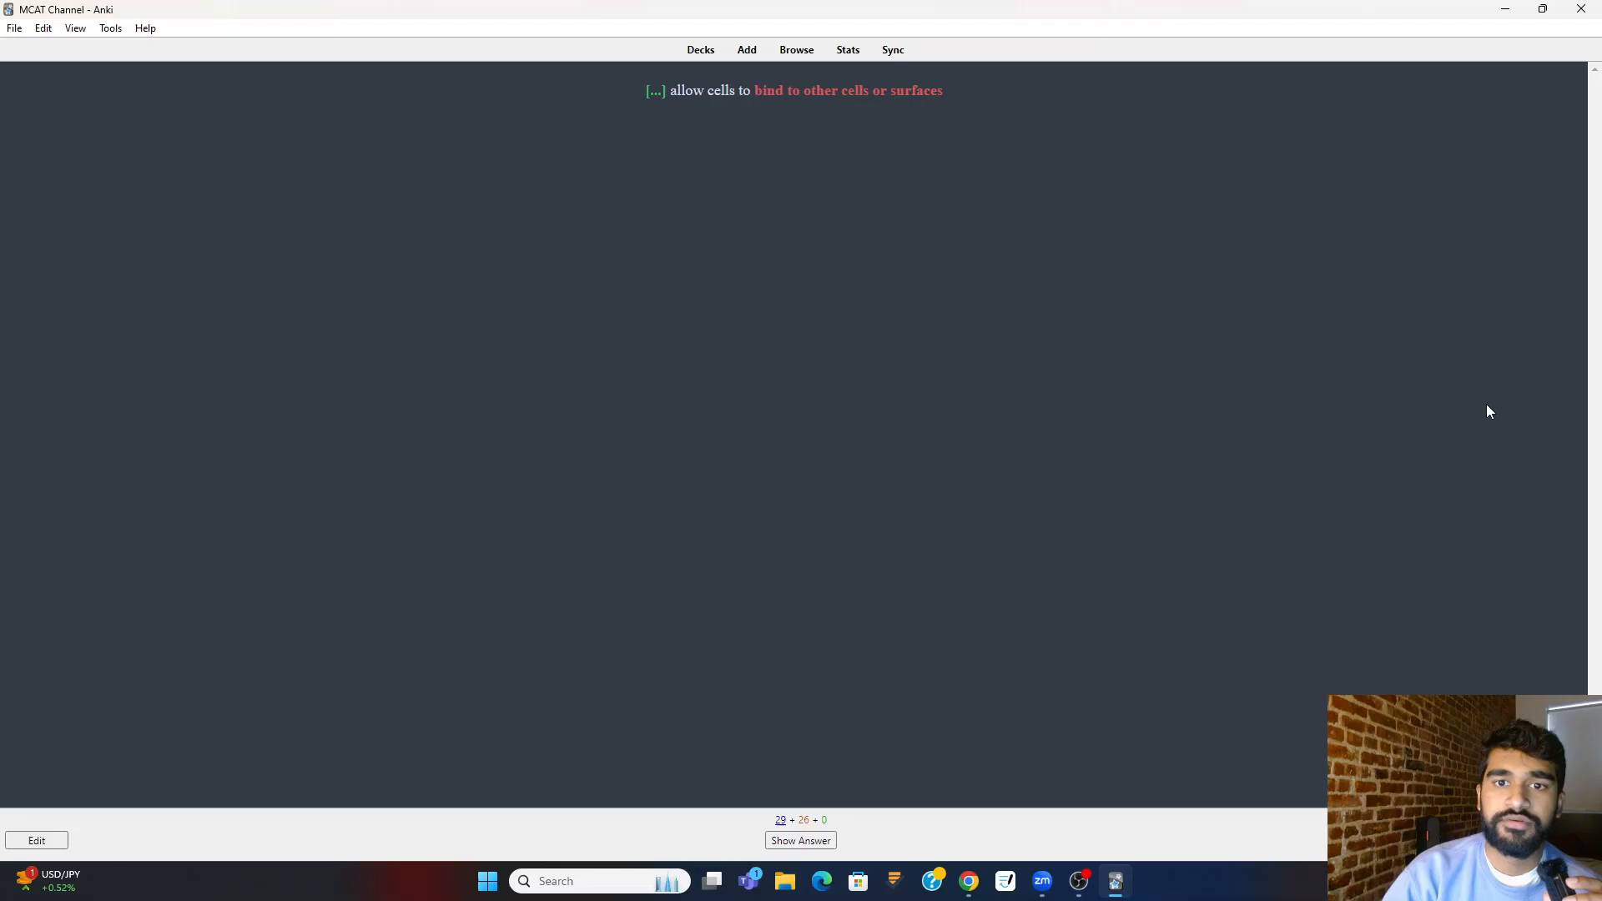
{"action": "left_click", "coordinate": [800, 840]}
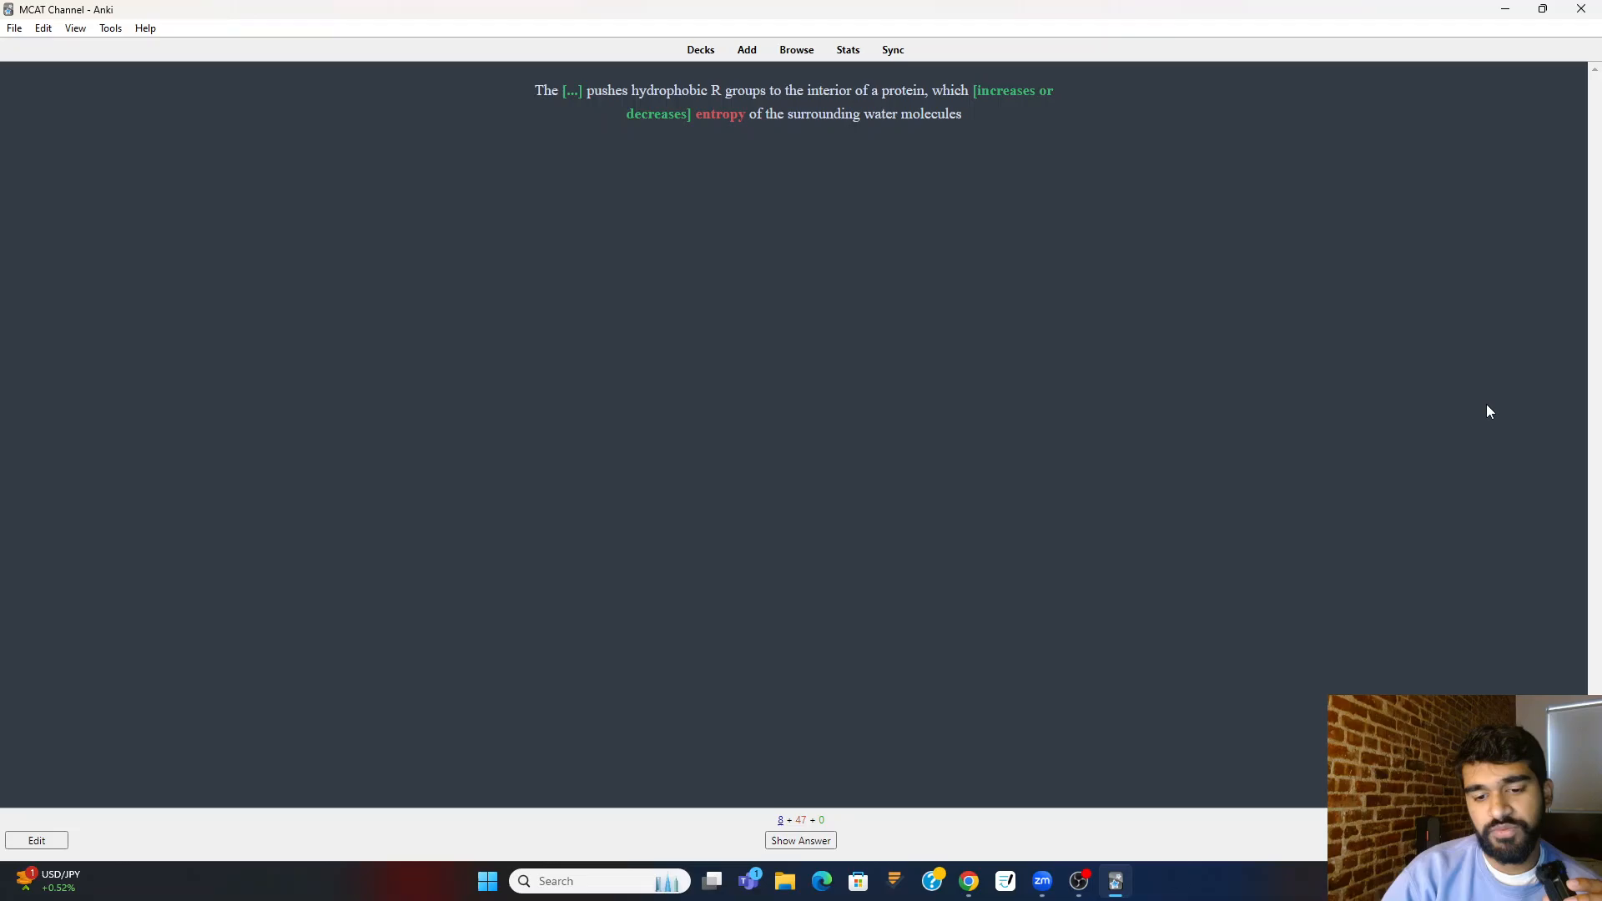
{"action": "left_click", "coordinate": [800, 840]}
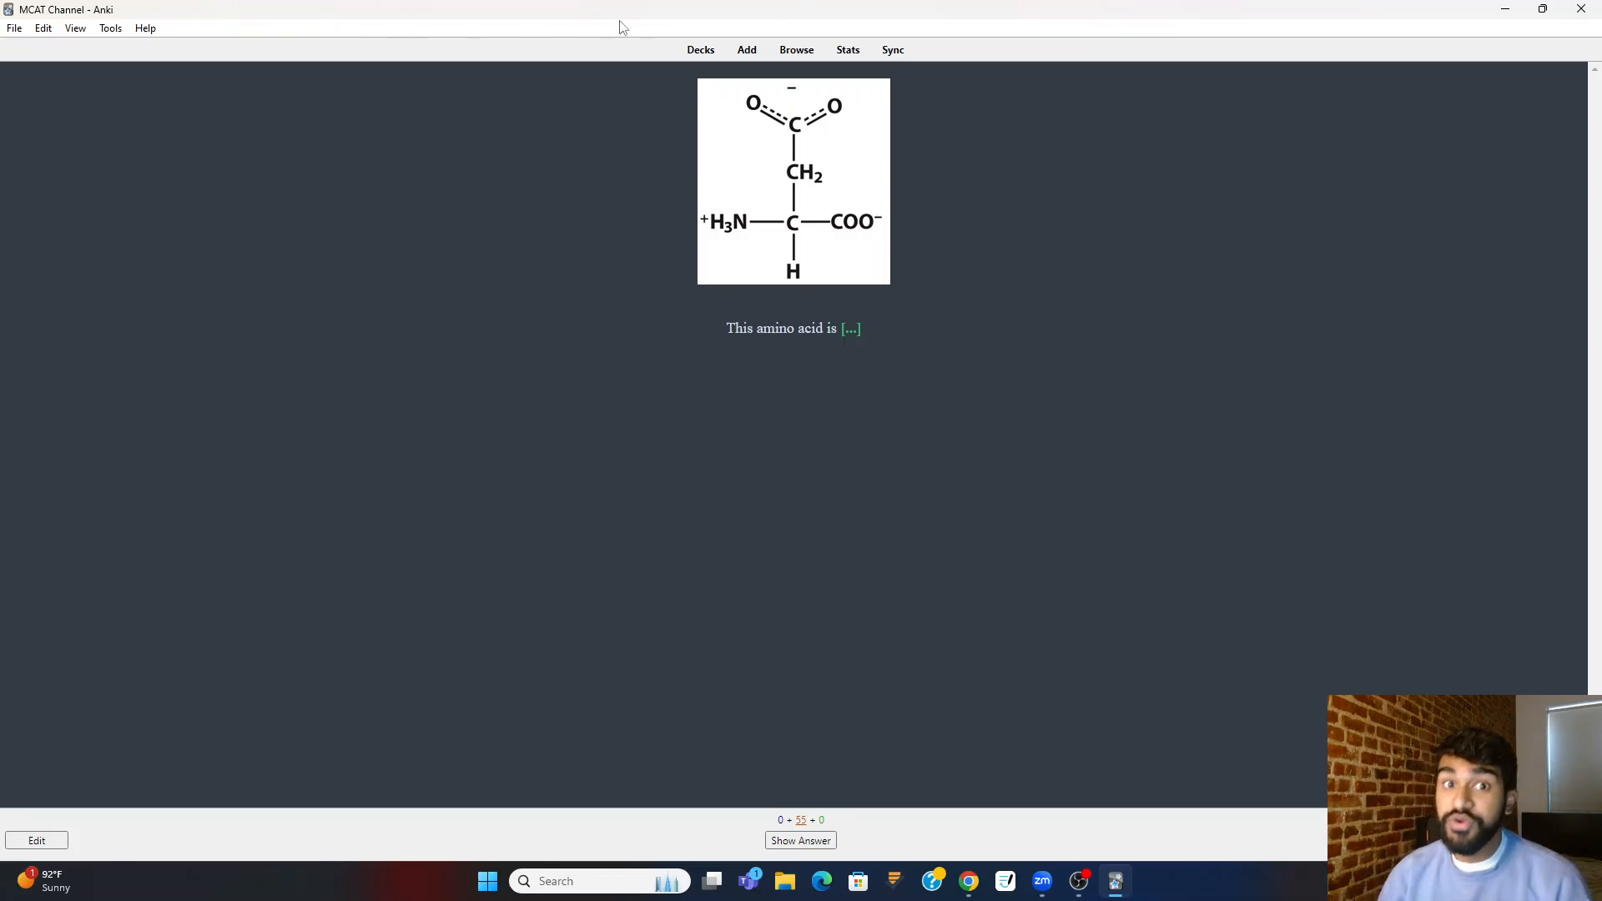
{"action": "left_click", "coordinate": [701, 49]}
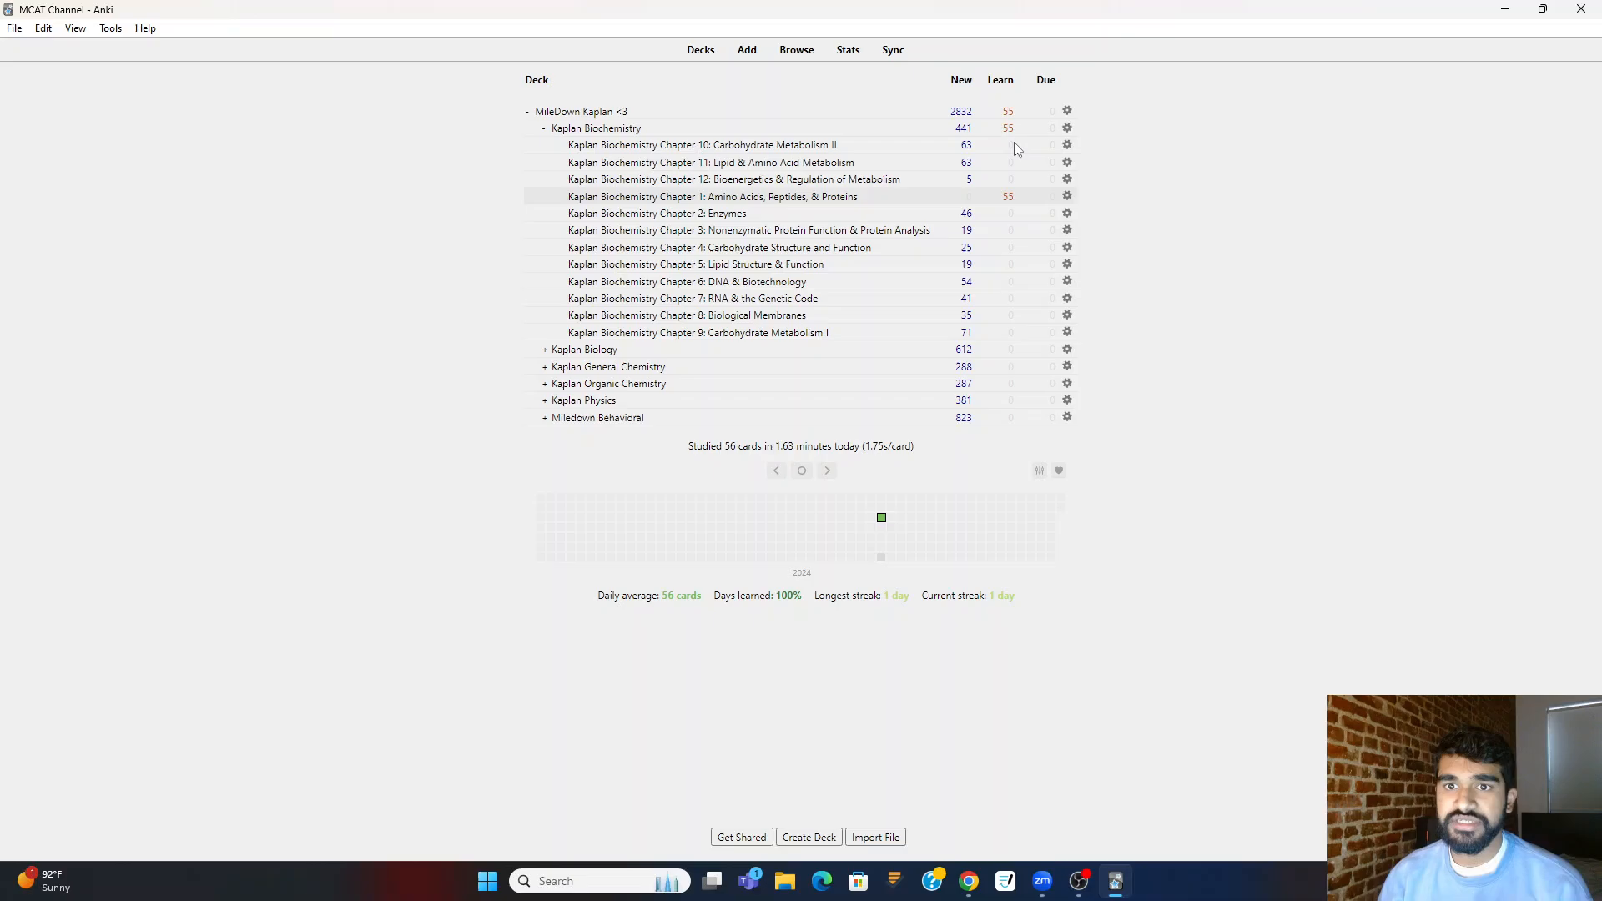
{"action": "mouse_move", "coordinate": [986, 175]}
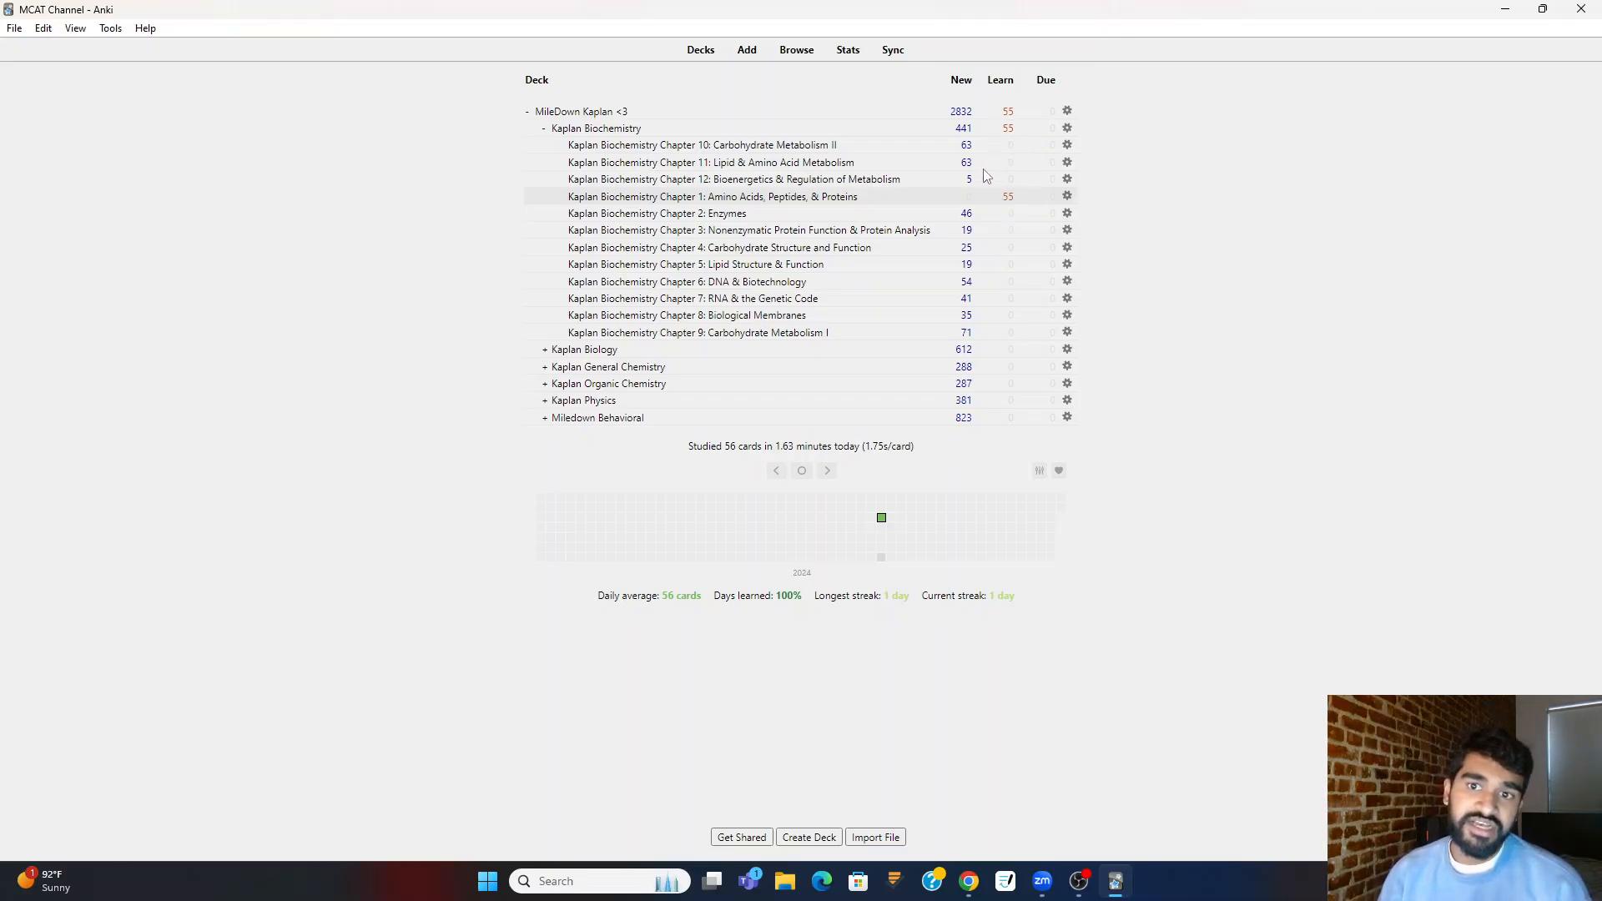
{"action": "mouse_move", "coordinate": [1015, 146]}
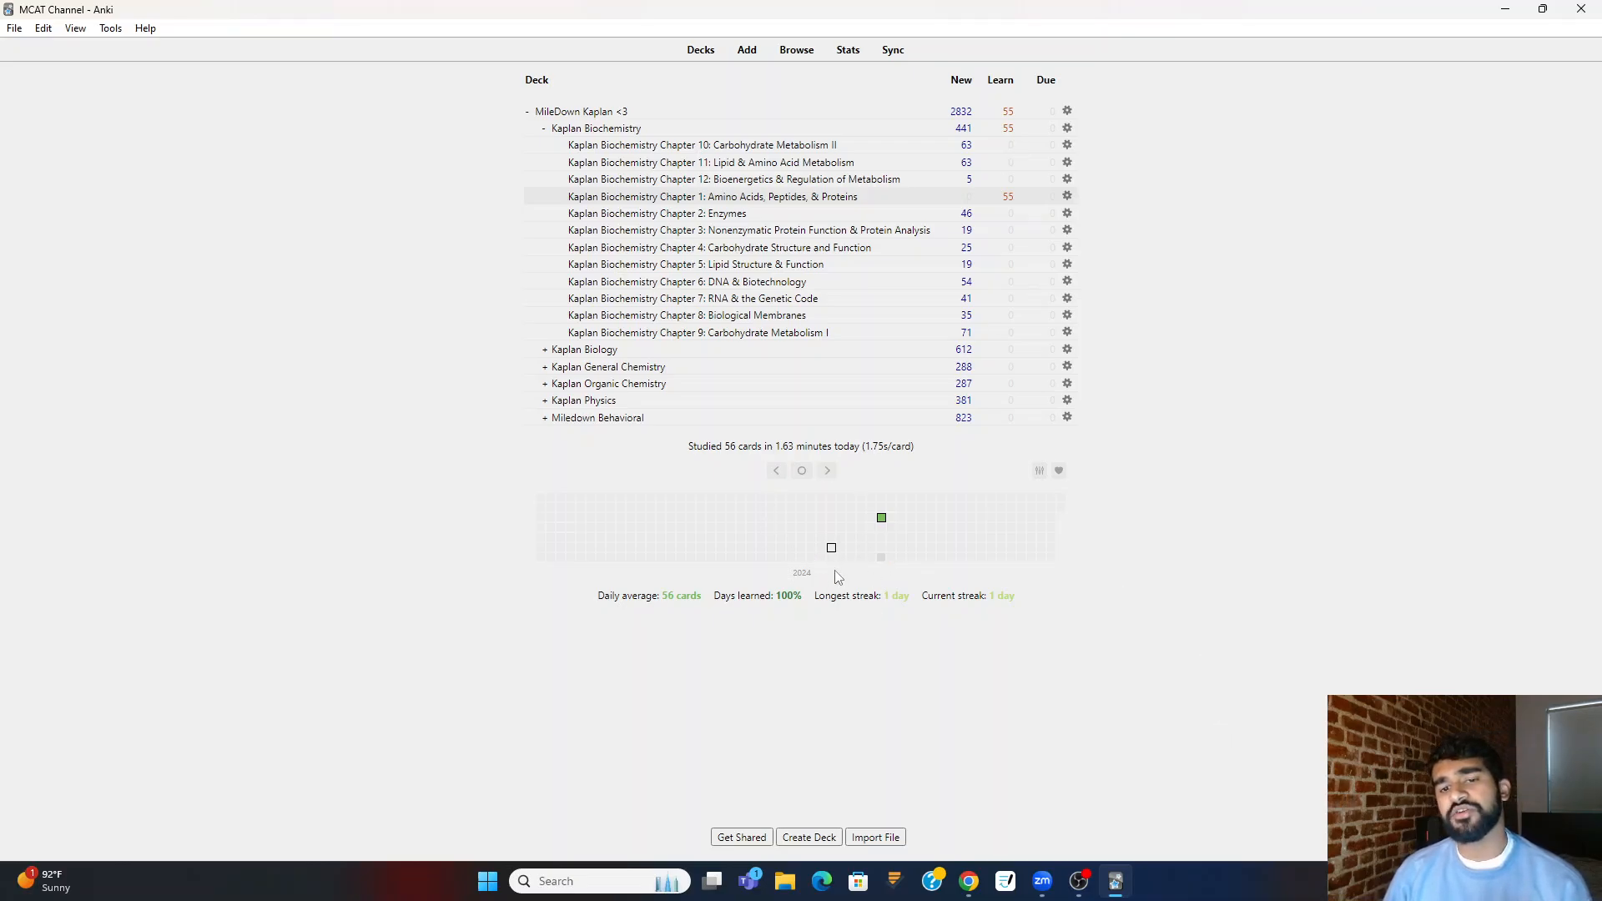
{"action": "mouse_move", "coordinate": [856, 537]}
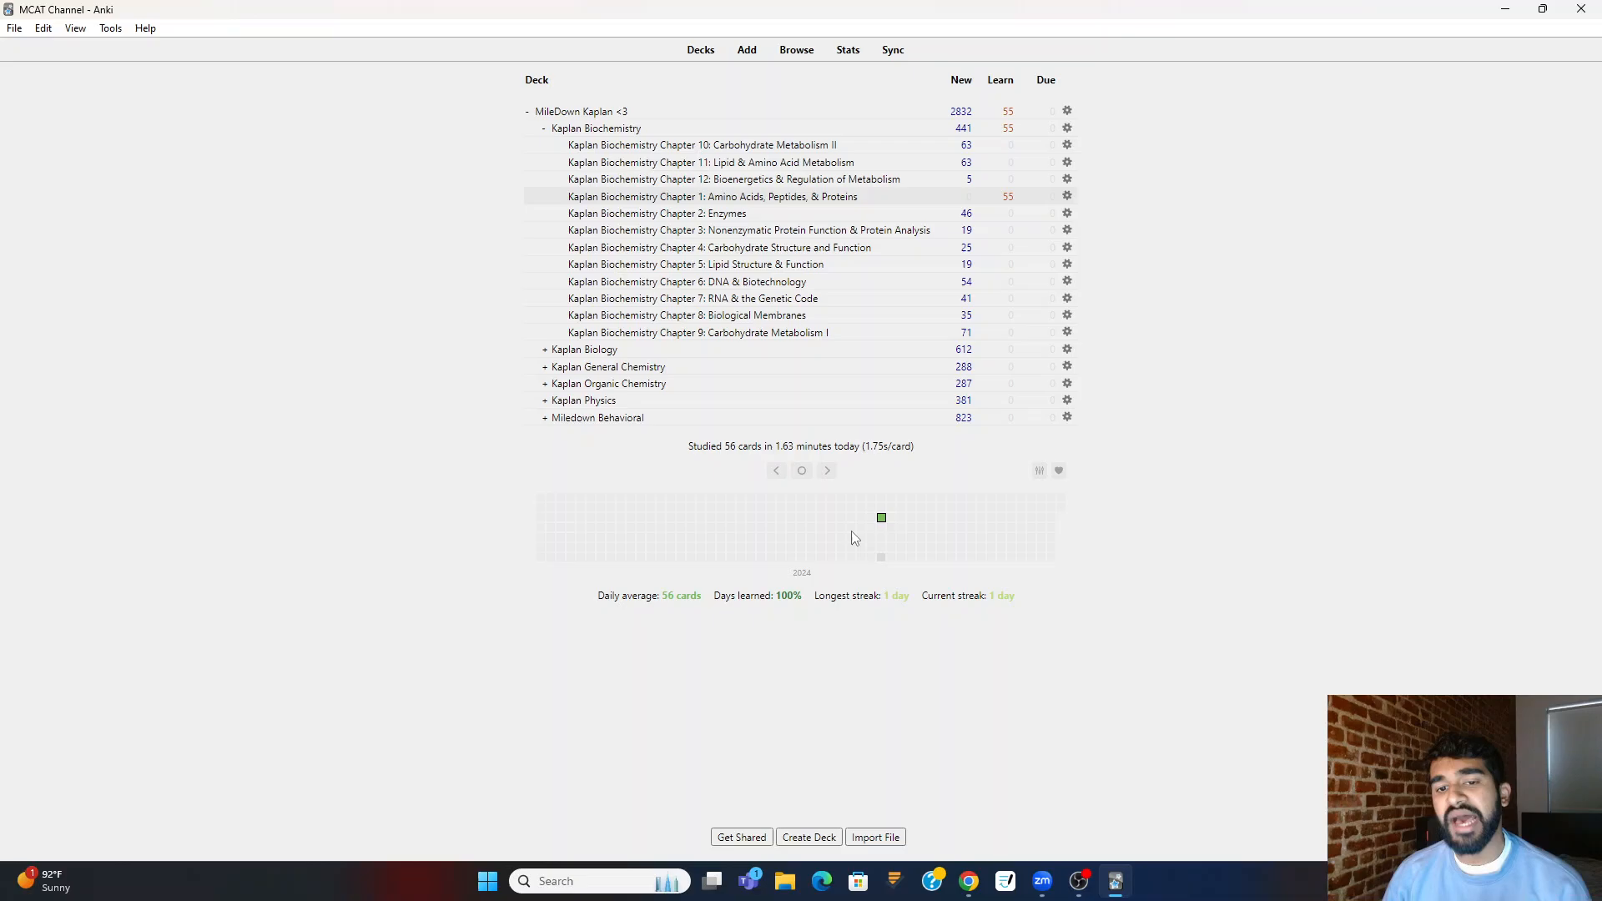
{"action": "mouse_move", "coordinate": [881, 524]}
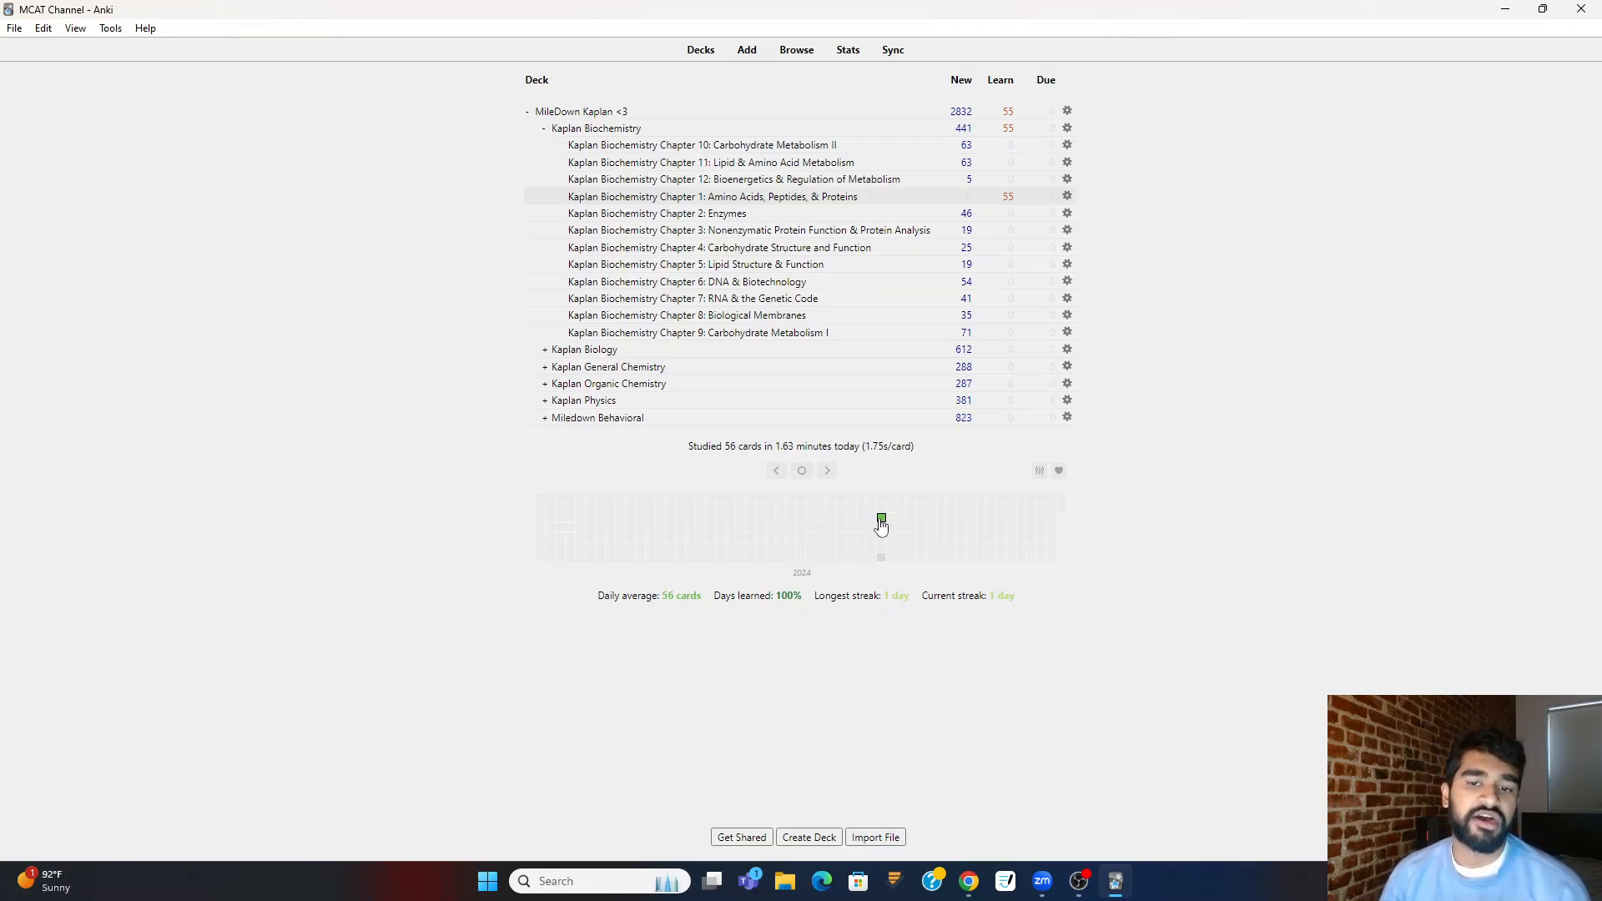
{"action": "mouse_move", "coordinate": [881, 519]}
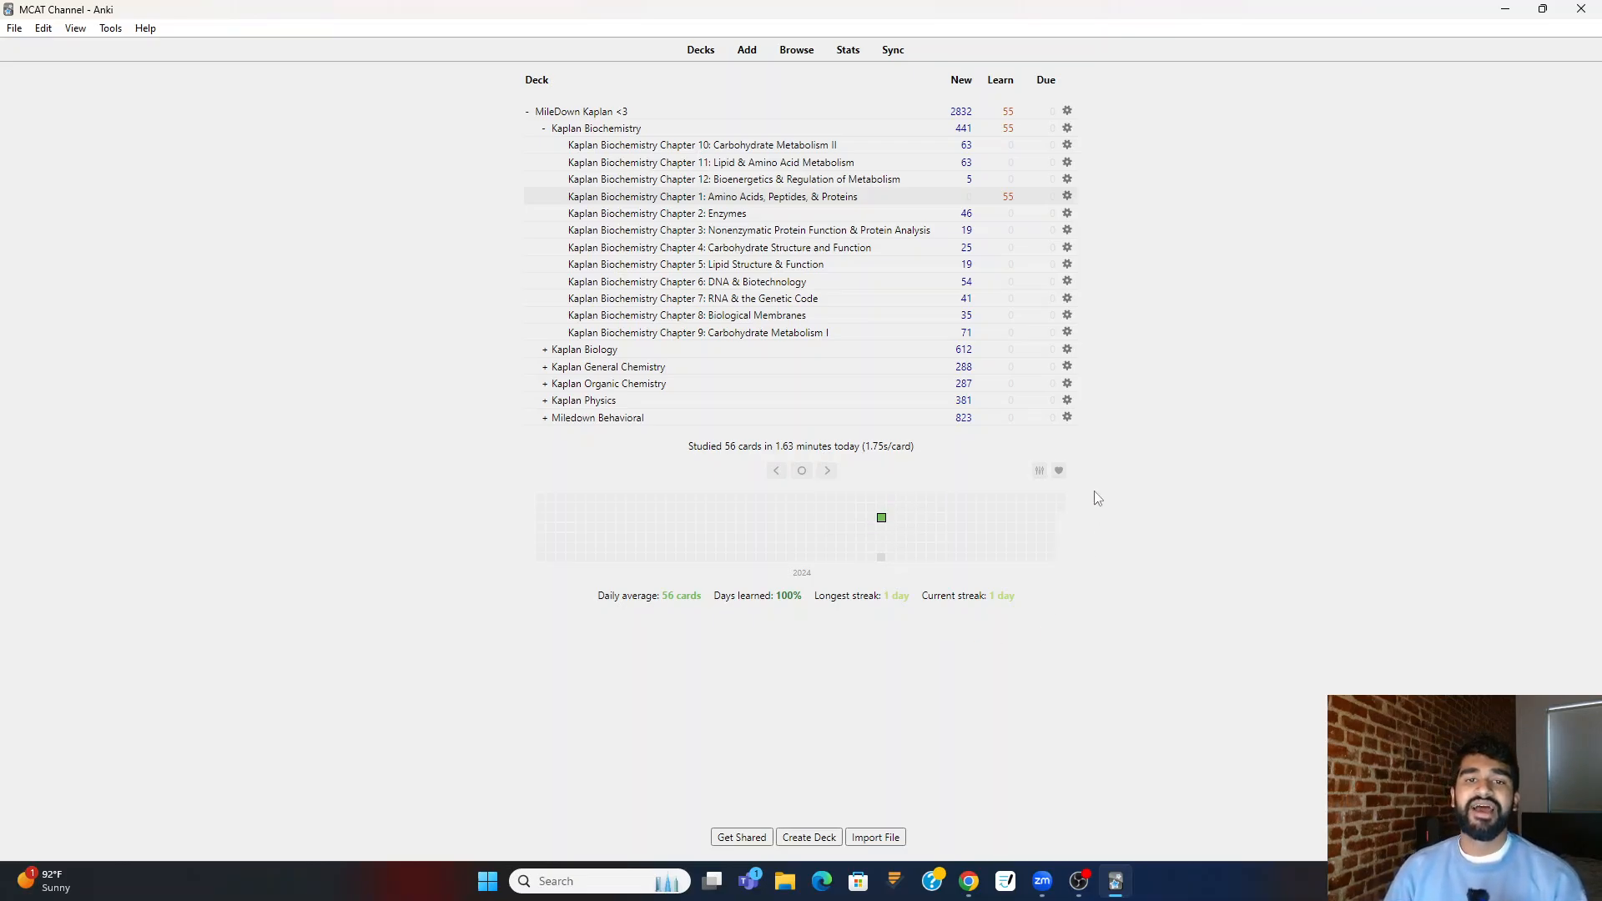
{"action": "mouse_move", "coordinate": [1013, 137]}
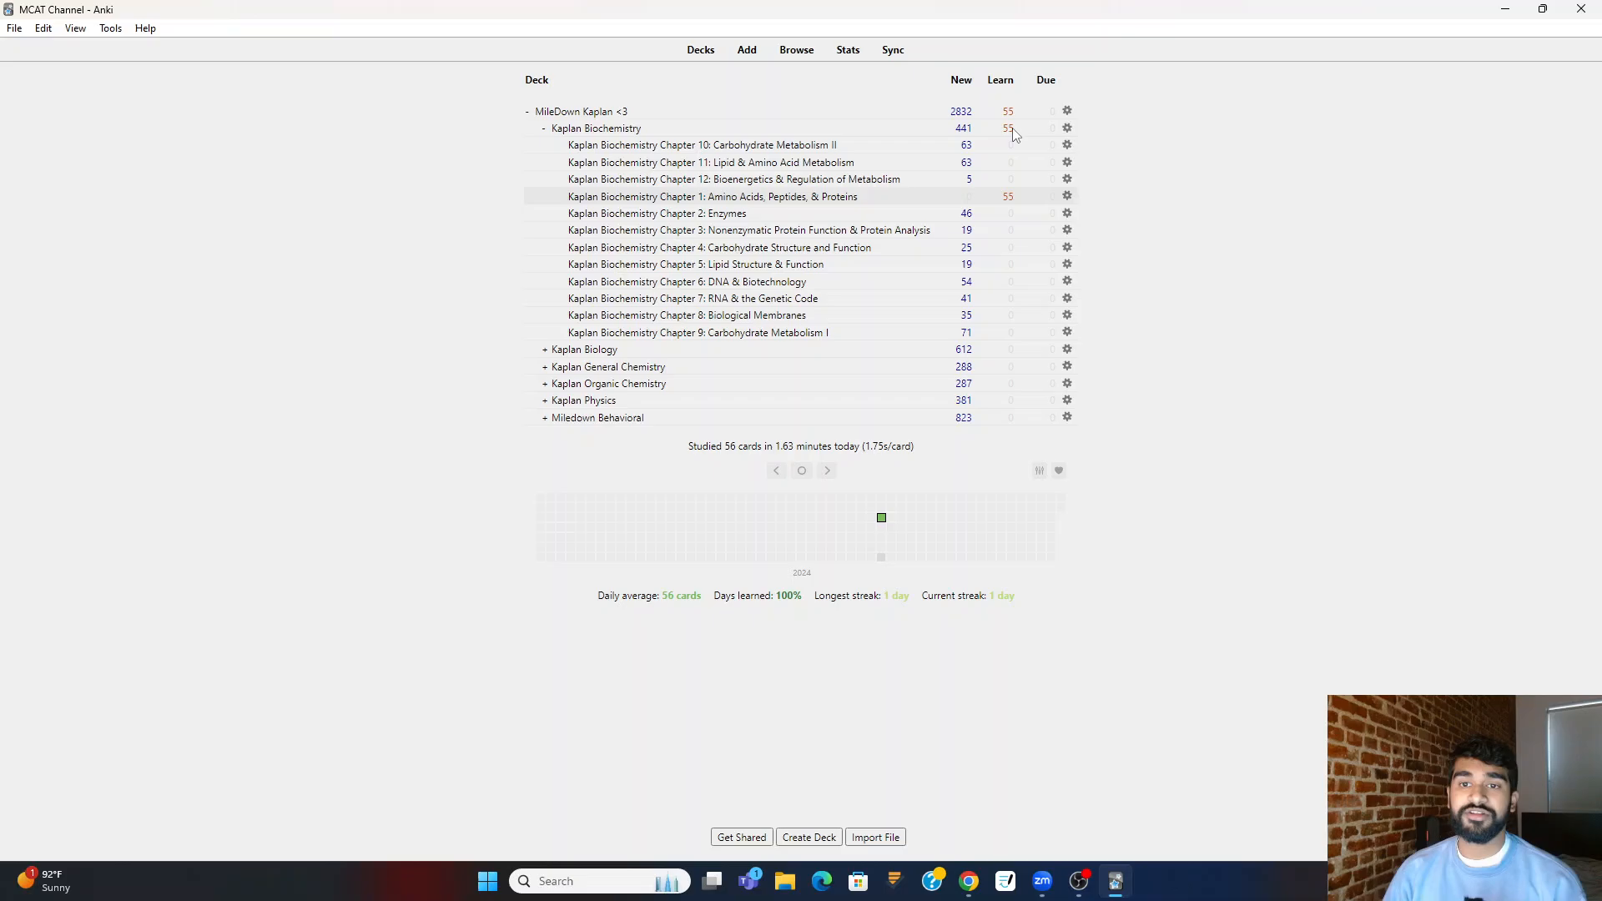
- Reopen the Chapter 1 Amino Acids overview, now with 0 new and 55 learning
{"action": "left_click", "coordinate": [687, 196]}
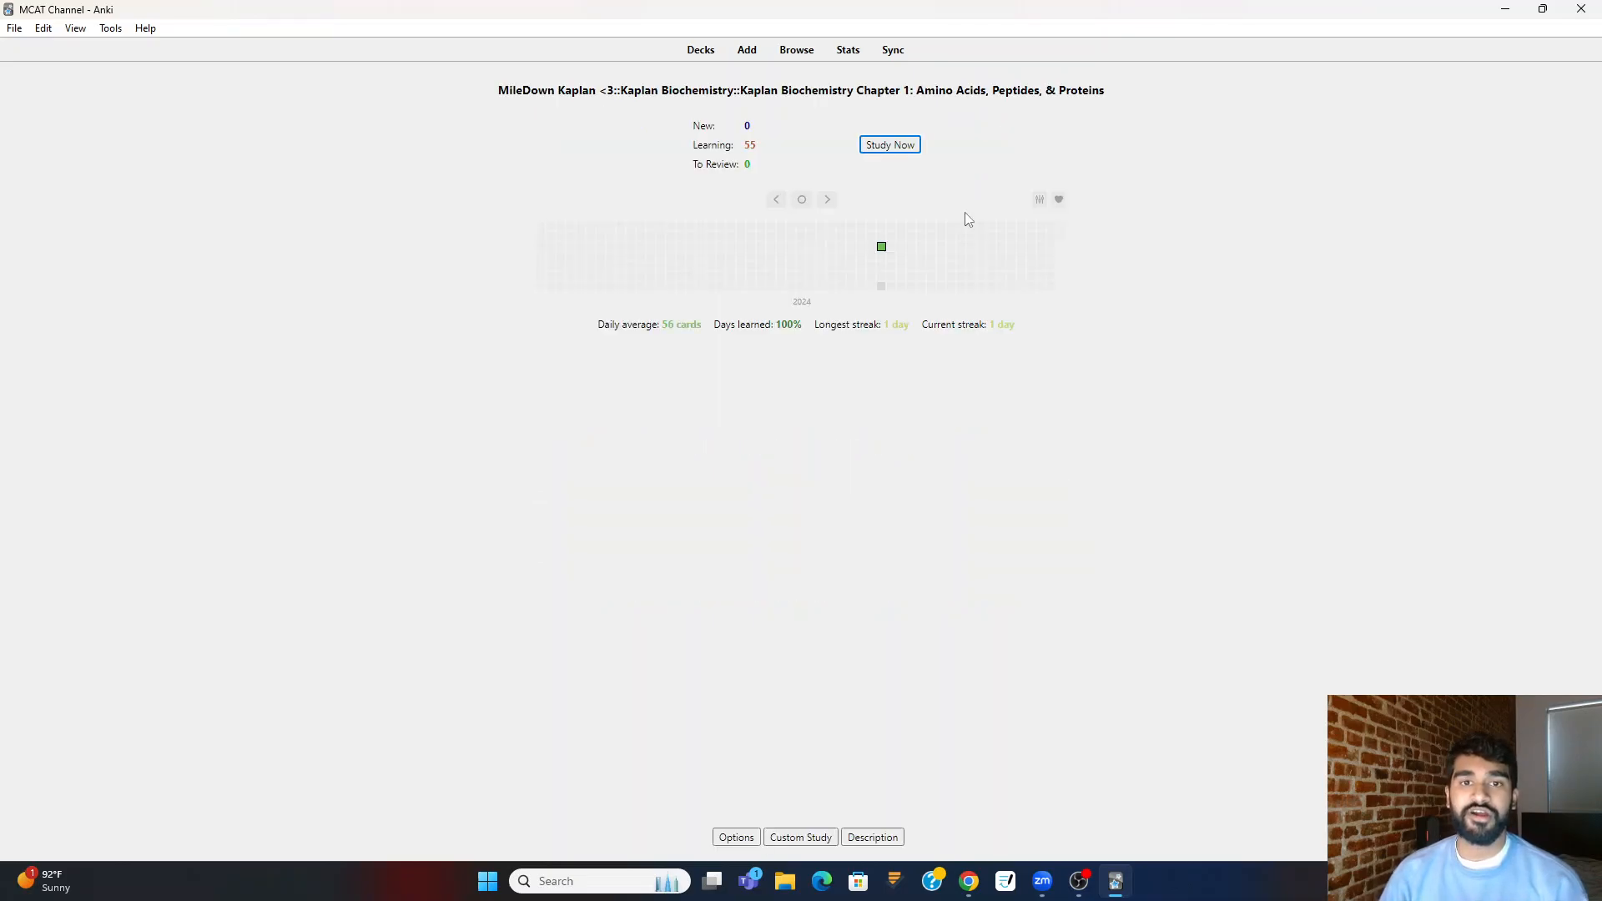
- Review the amino acid structure and functional group cards, then open Chapter 2: Enzymes
{"action": "left_click", "coordinate": [889, 144]}
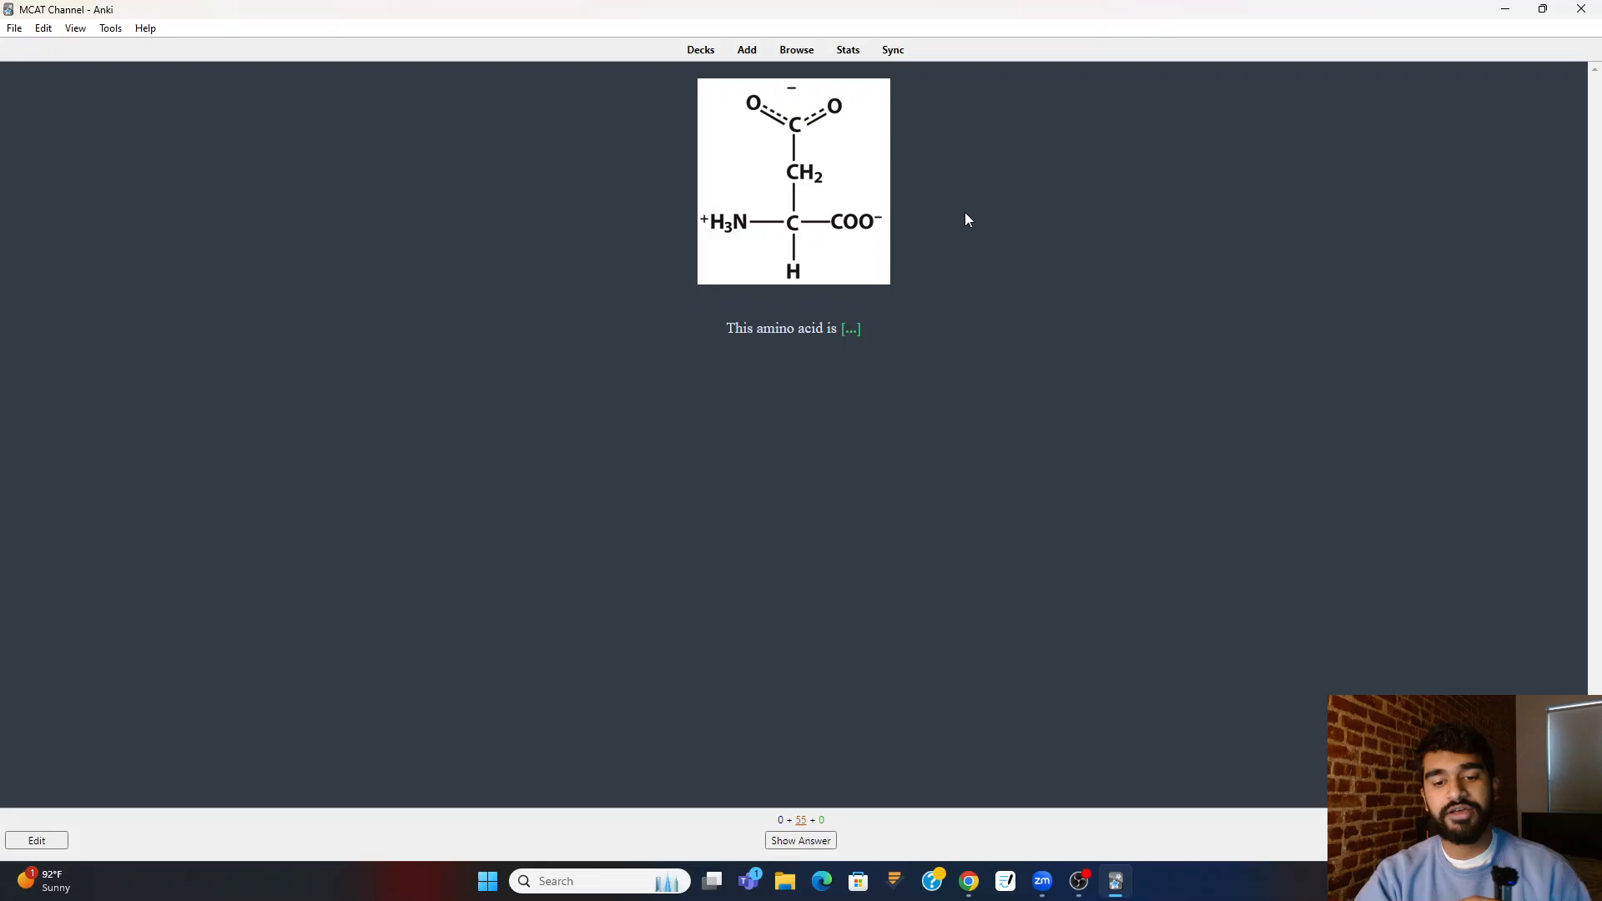
{"action": "left_click", "coordinate": [800, 840]}
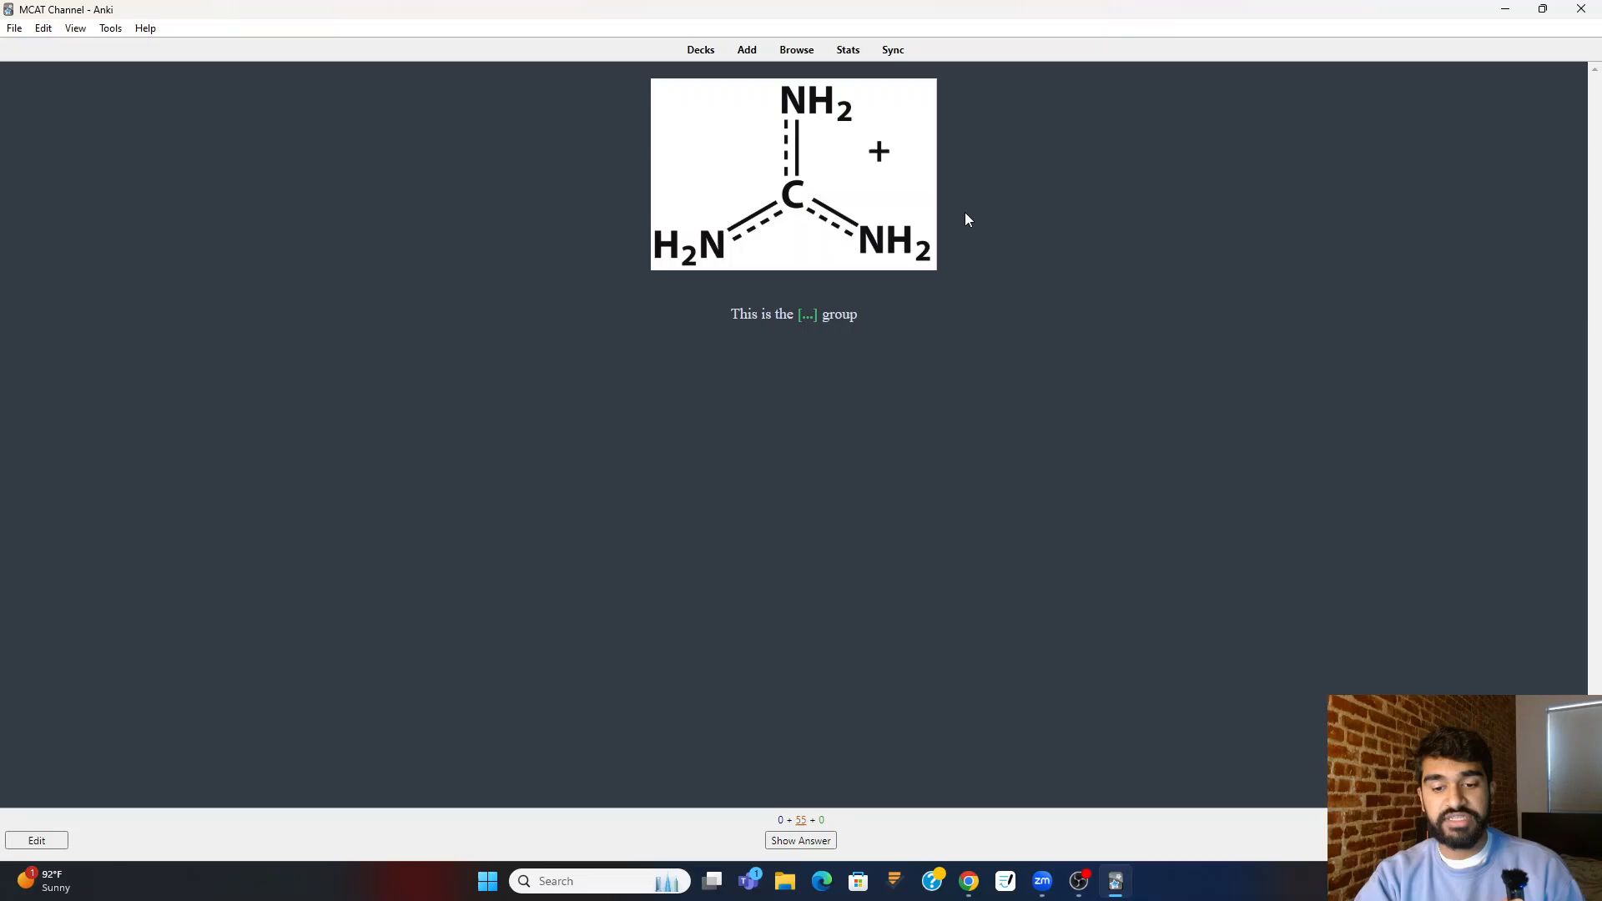
{"action": "left_click", "coordinate": [801, 840]}
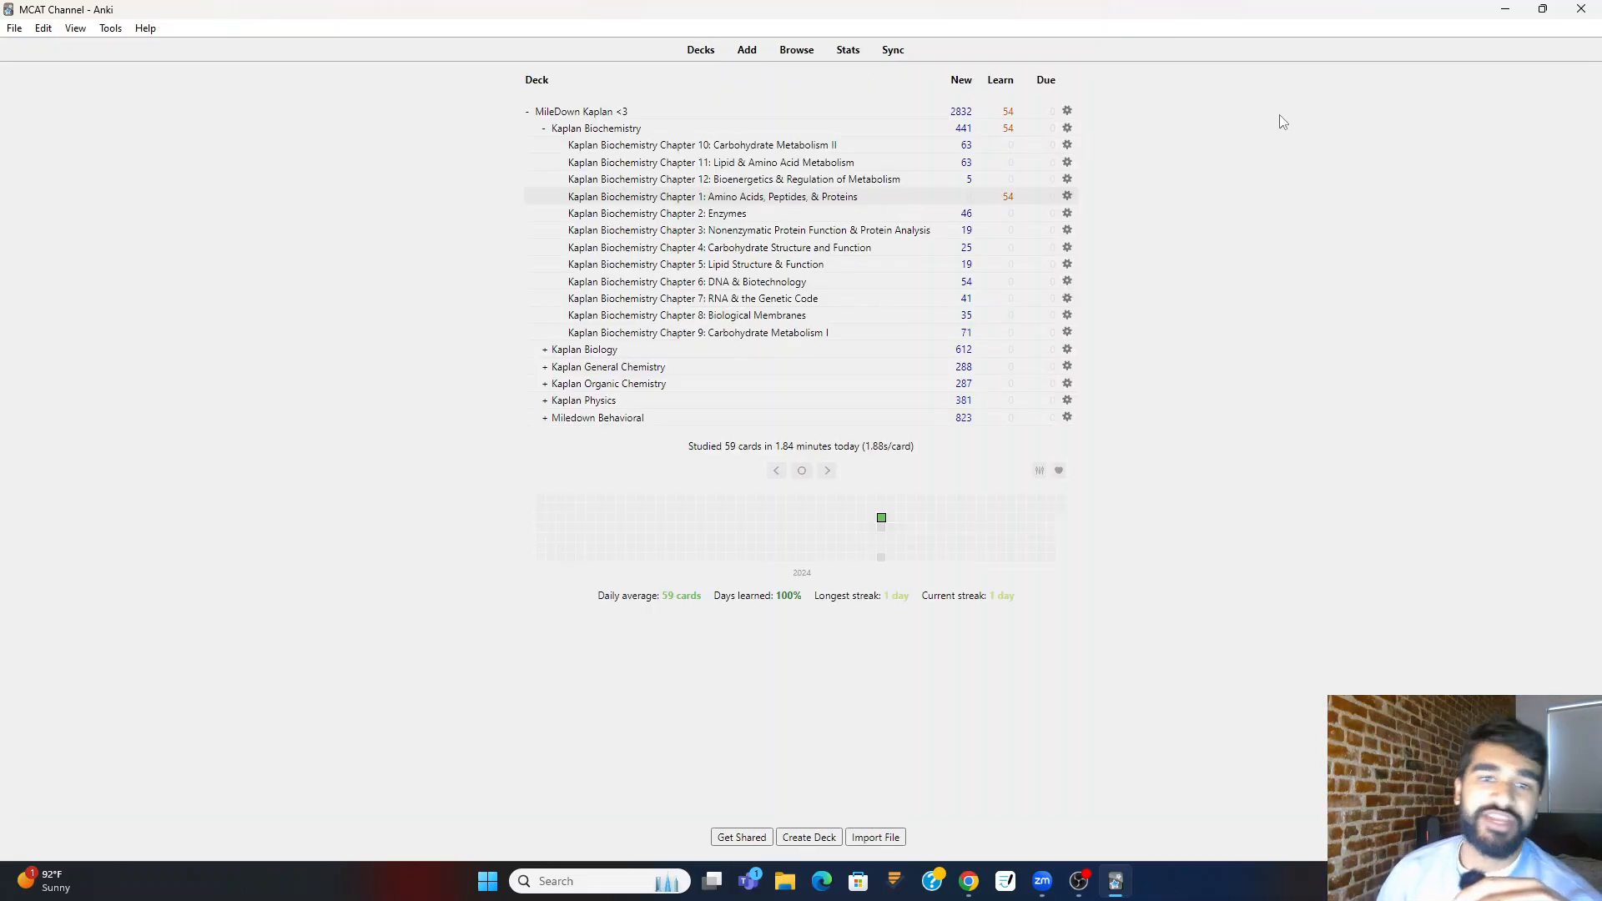
{"action": "left_click", "coordinate": [652, 213]}
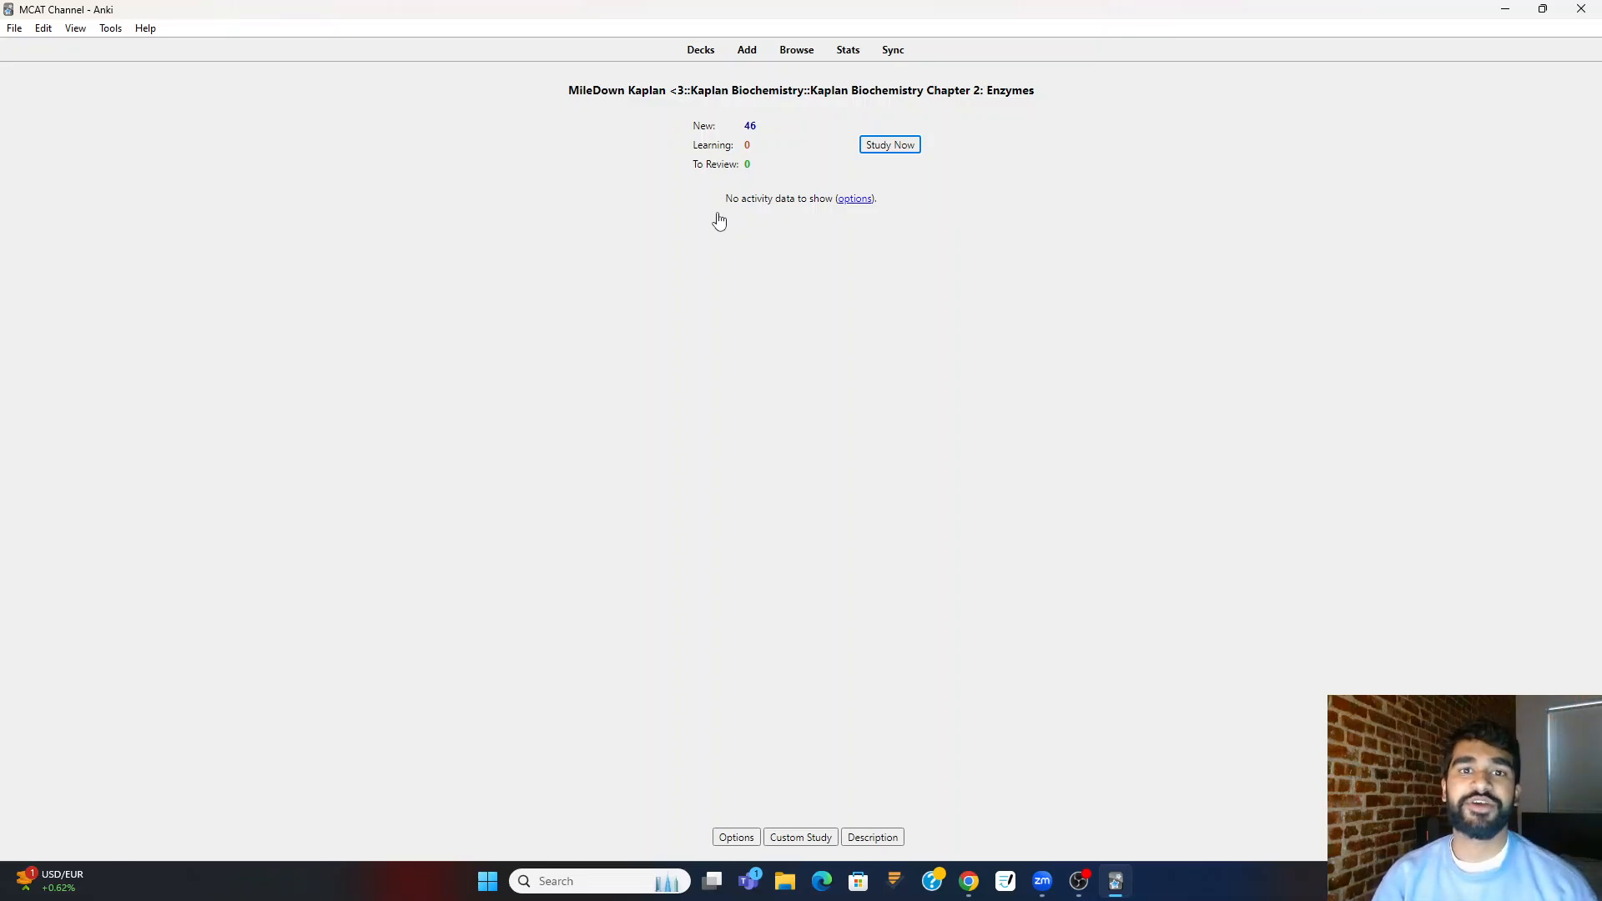
{"action": "left_click", "coordinate": [700, 49]}
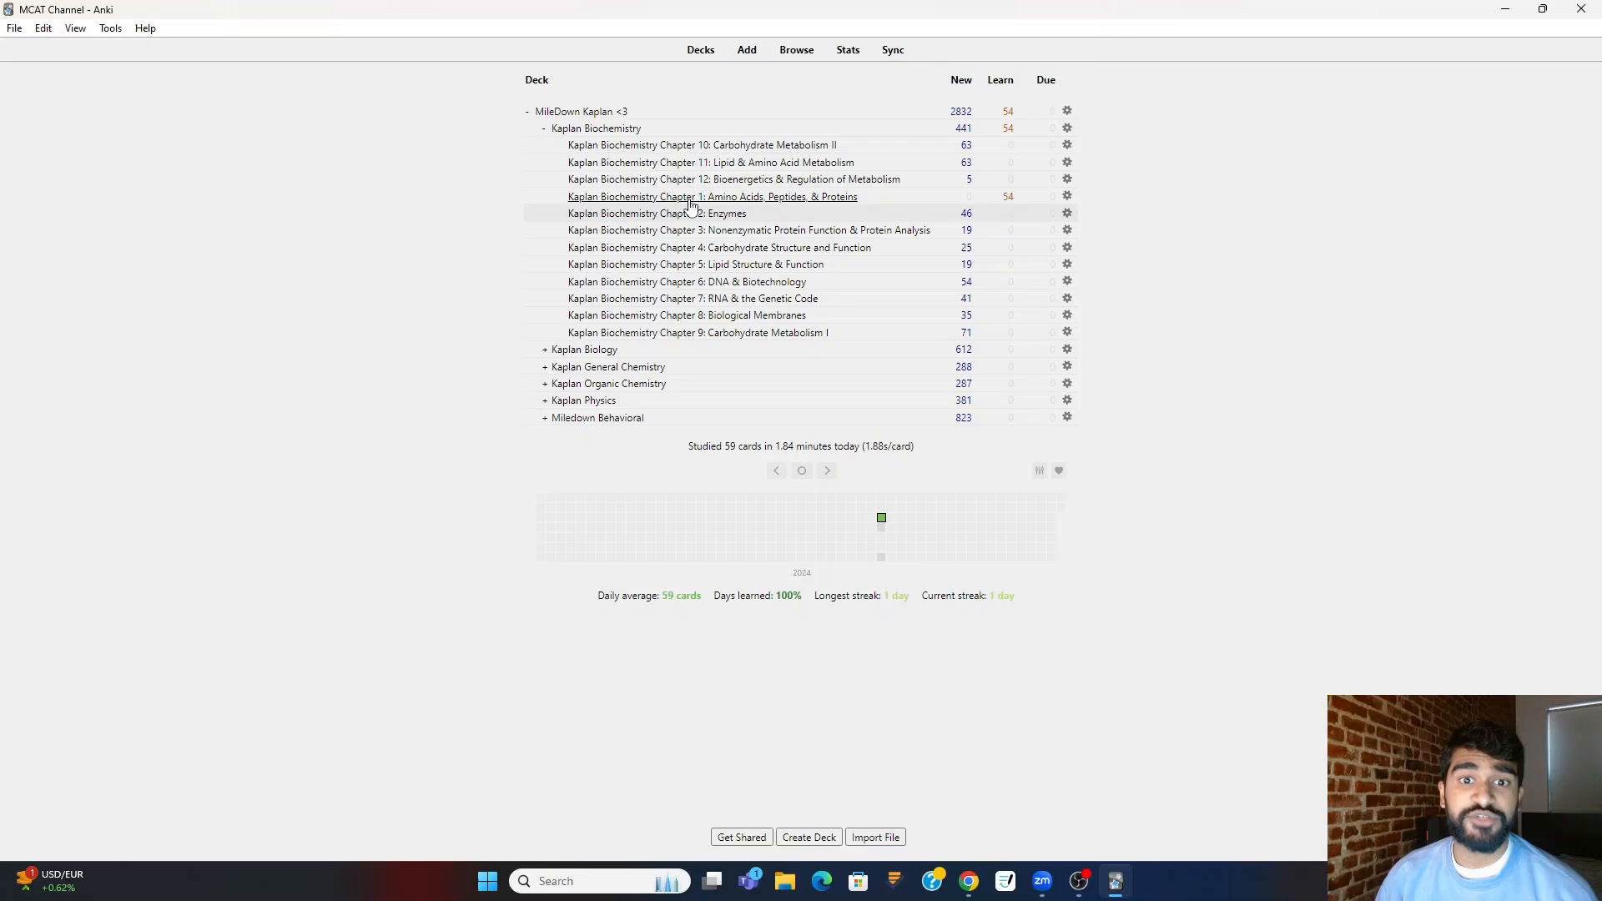
{"action": "mouse_move", "coordinate": [1068, 196]}
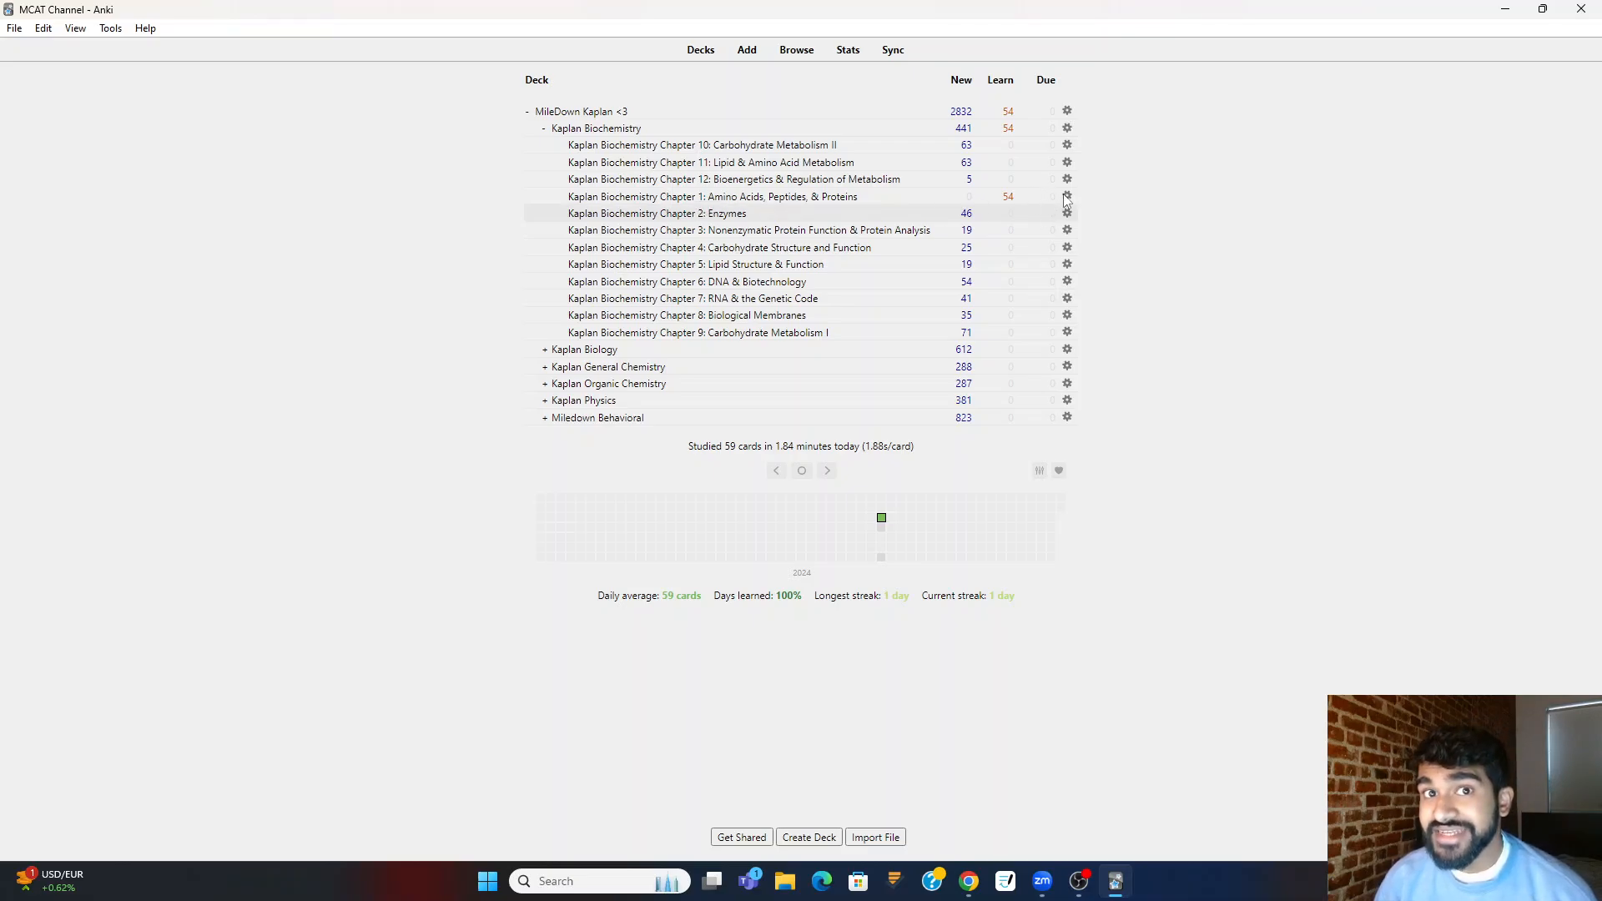
{"action": "mouse_move", "coordinate": [1077, 197]}
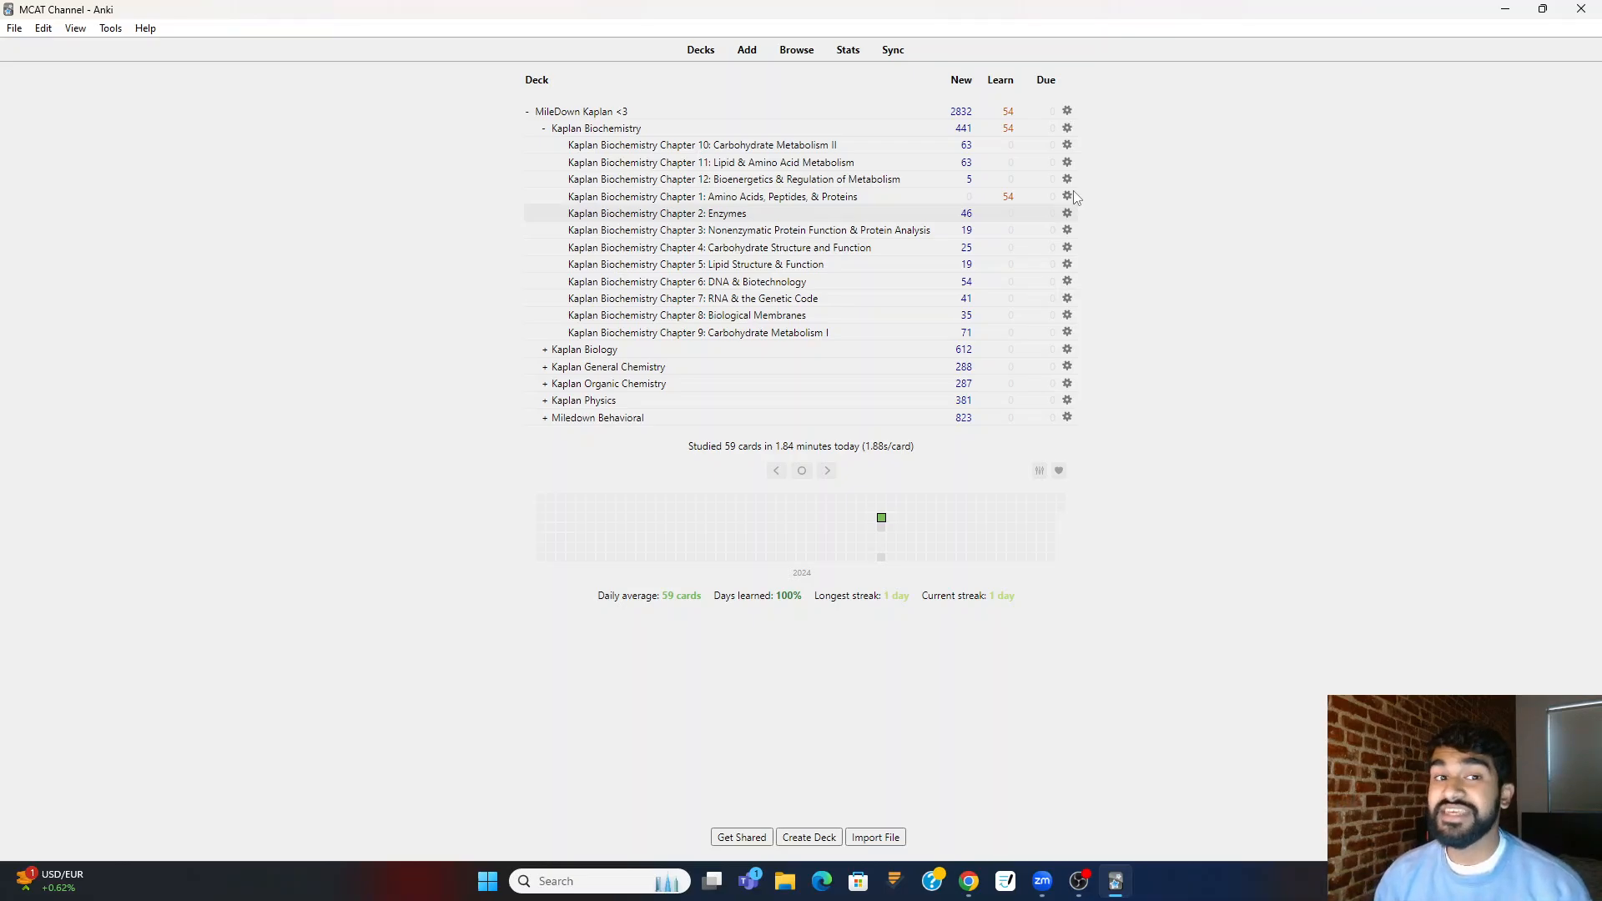
- Collapse Kaplan Biochemistry and check the heatmap day with one card due
{"action": "left_click", "coordinate": [542, 128]}
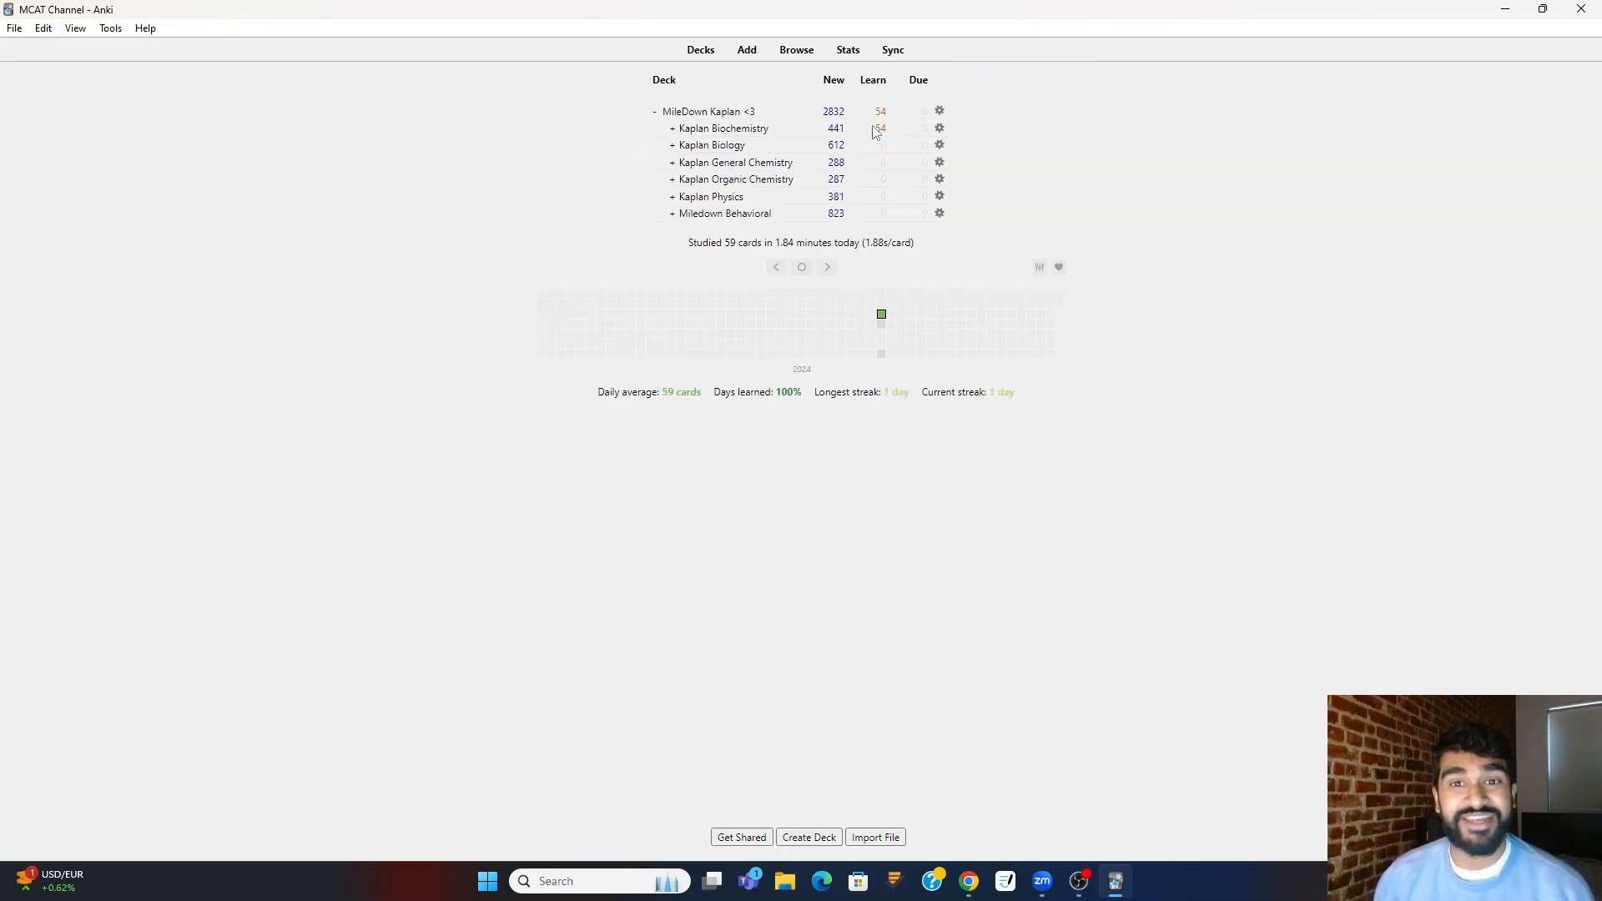
{"action": "mouse_move", "coordinate": [1056, 225]}
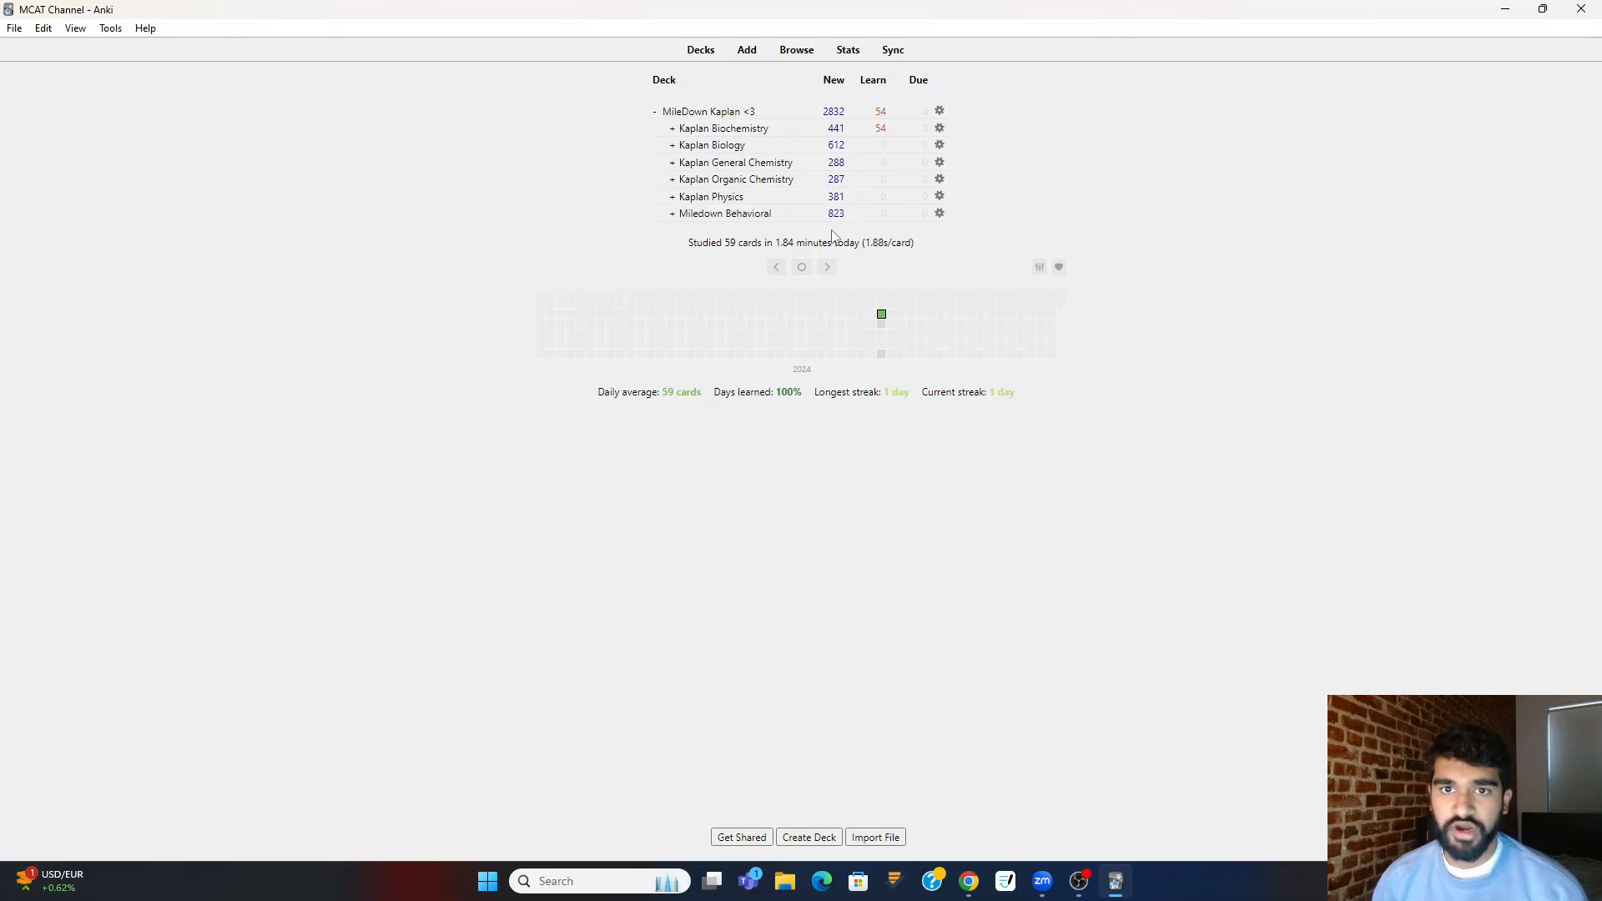
{"action": "mouse_move", "coordinate": [923, 215]}
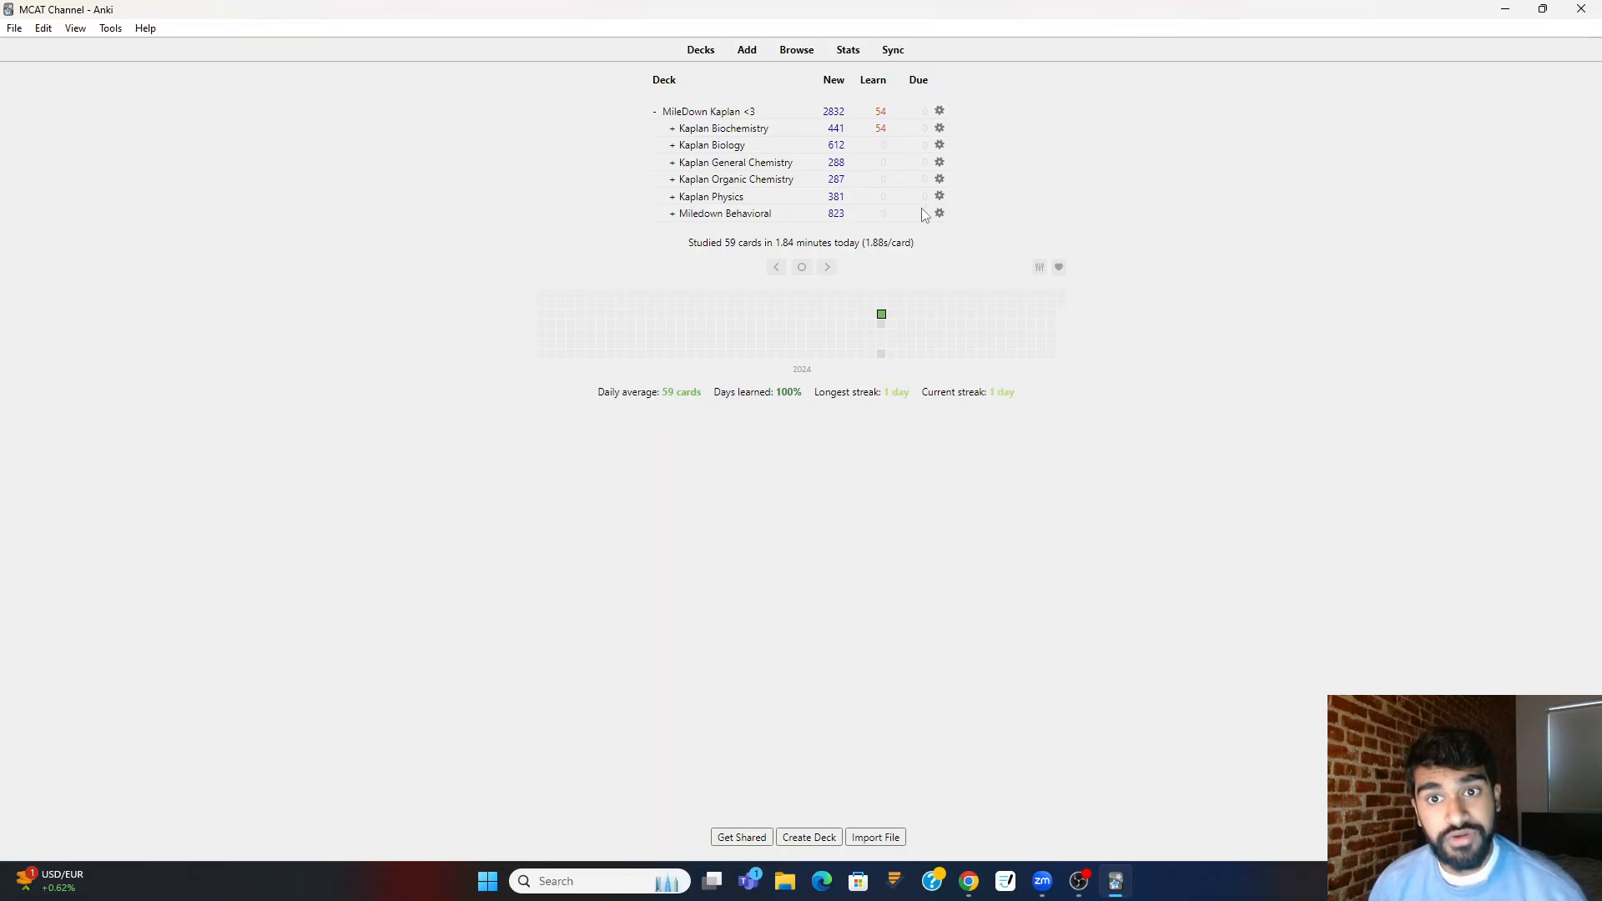
{"action": "mouse_move", "coordinate": [1024, 170]}
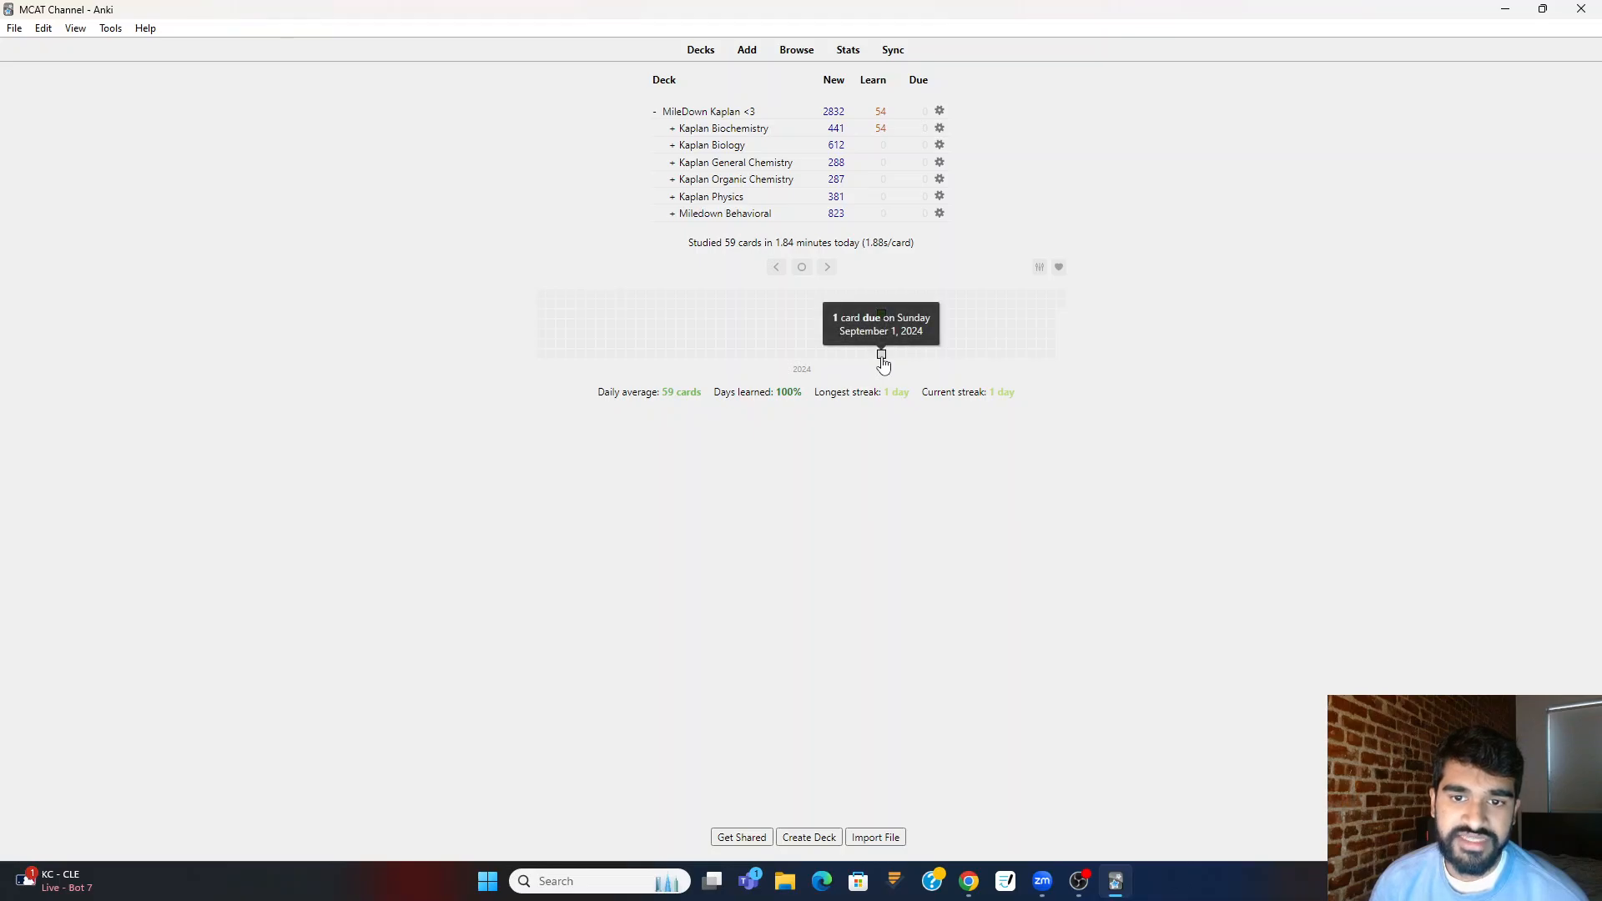
{"action": "mouse_move", "coordinate": [882, 317]}
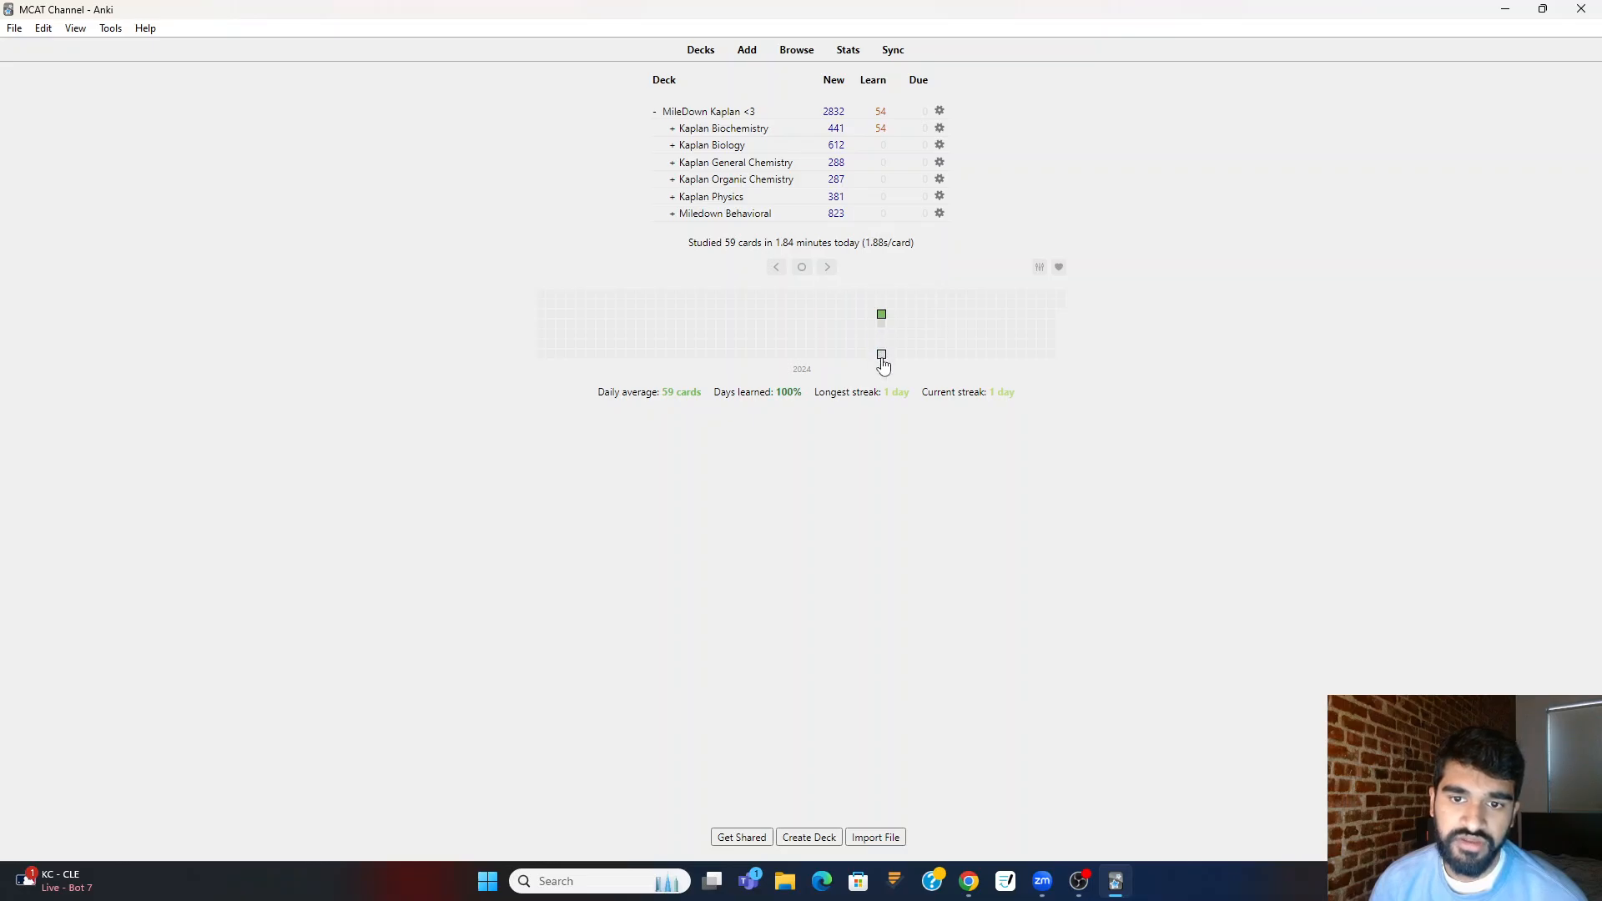
{"action": "left_click", "coordinate": [796, 49]}
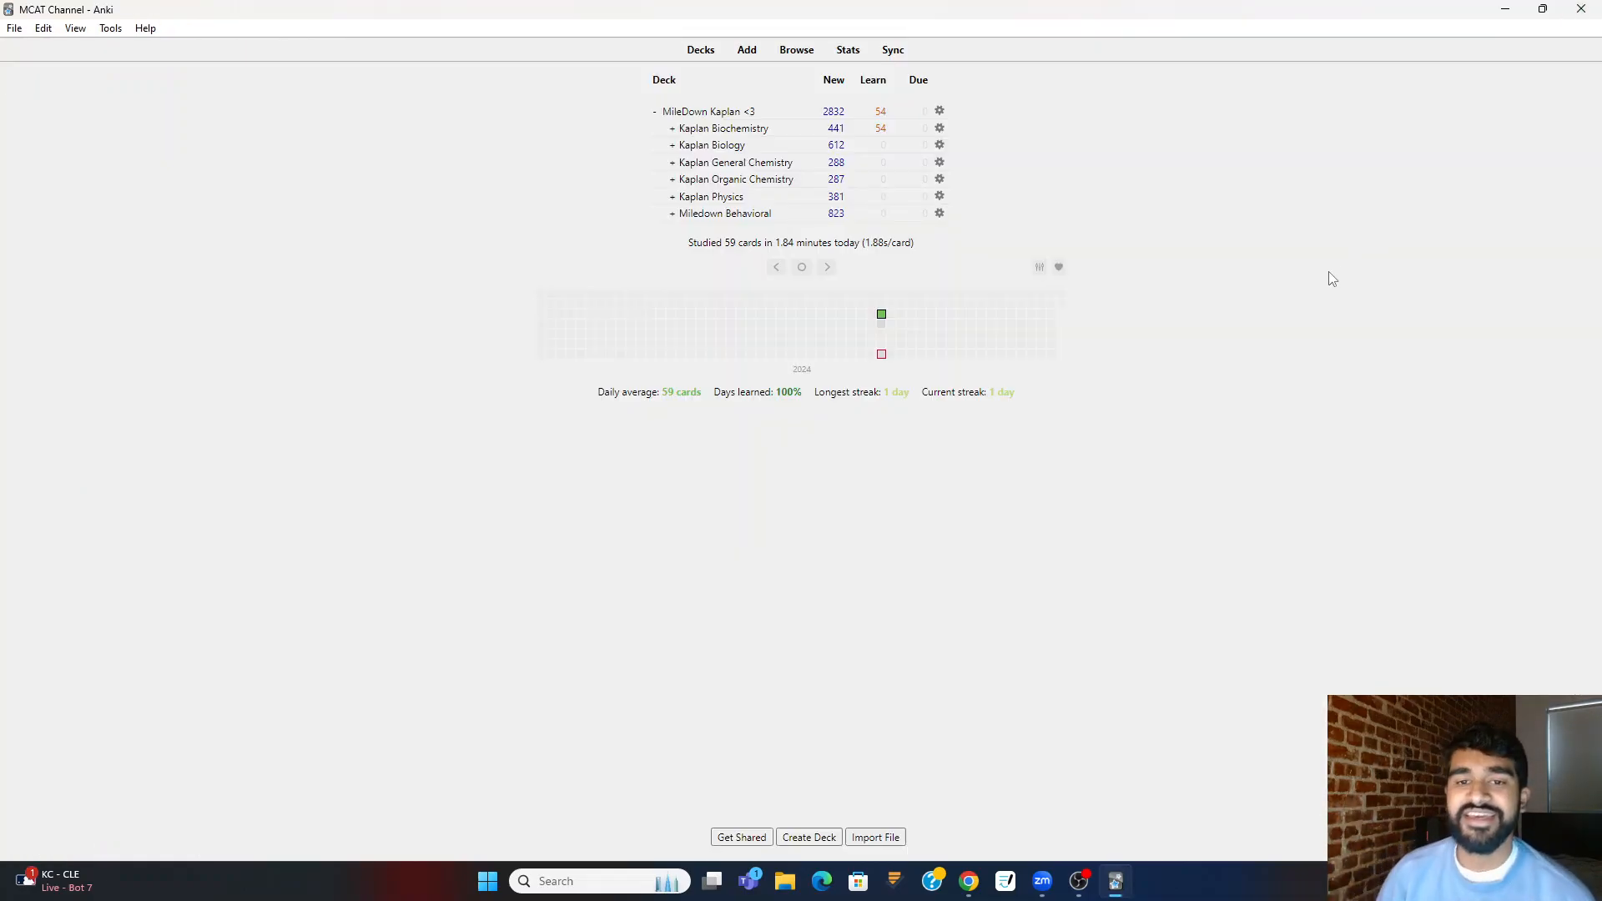
{"action": "mouse_move", "coordinate": [1073, 379]}
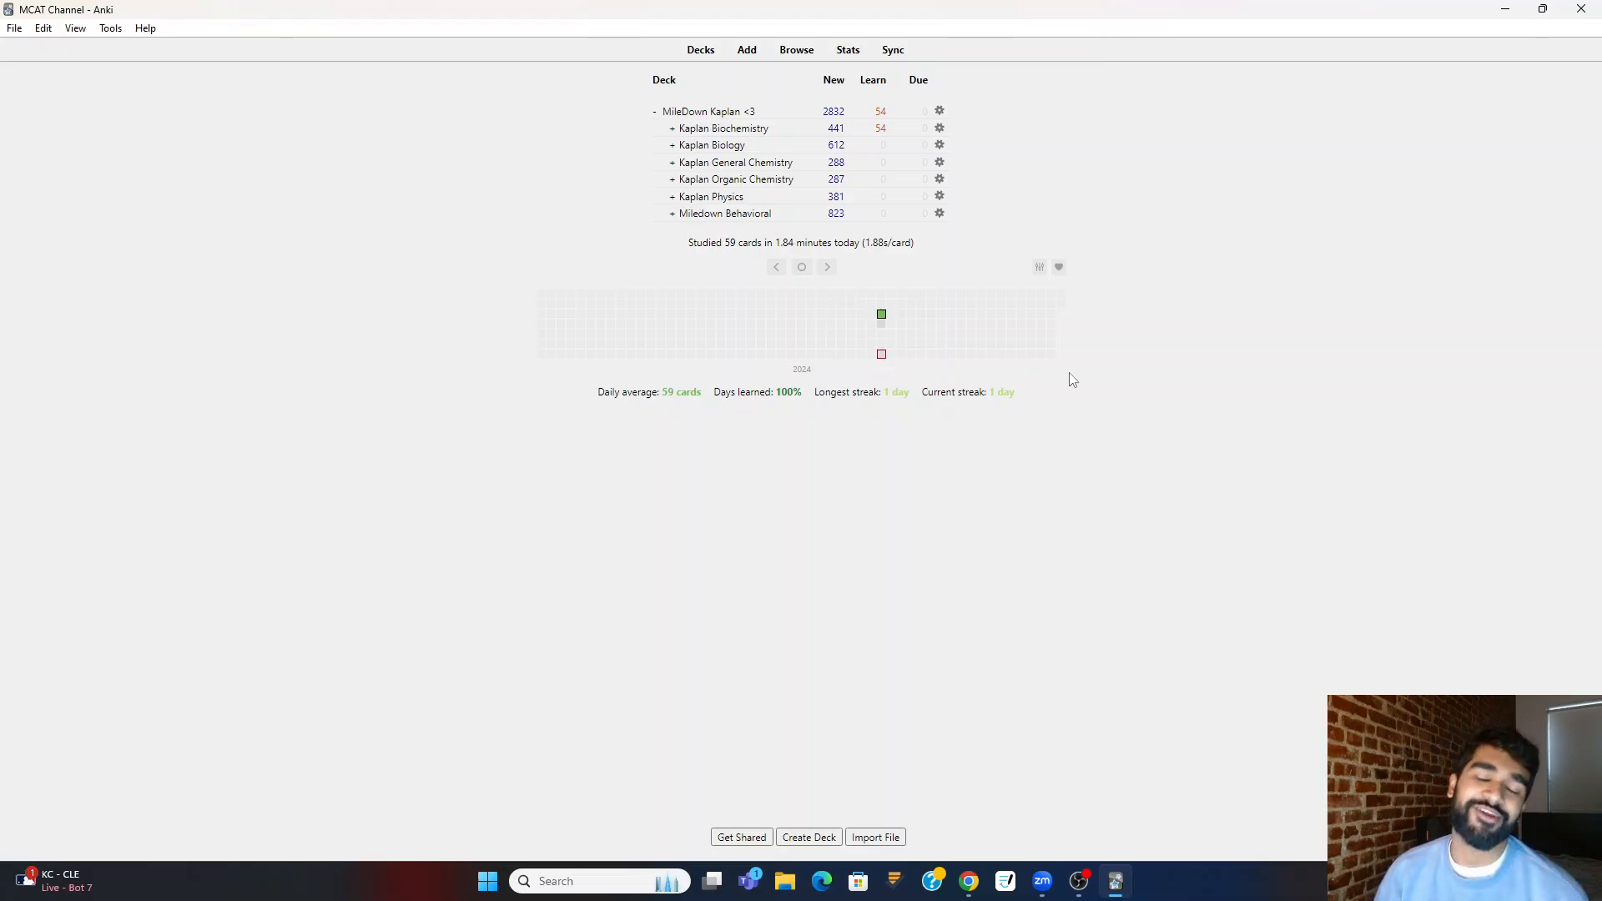
{"action": "mouse_move", "coordinate": [1411, 397]}
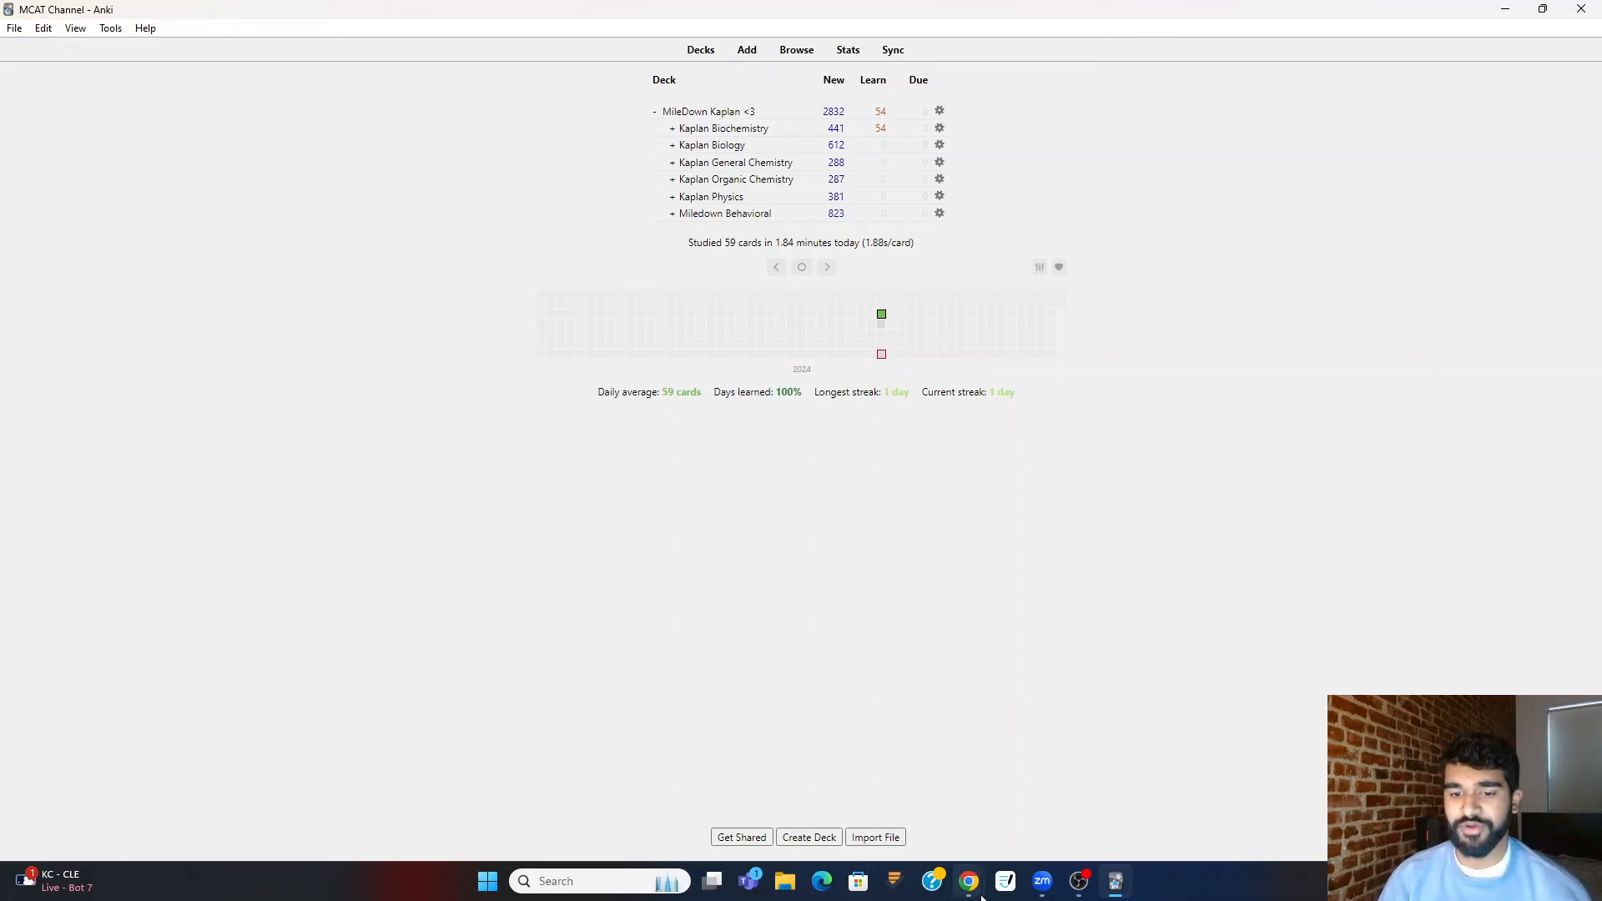
- Switch to the browser and scroll through the channel's MCAT Biochemistry lecture videos
{"action": "left_click", "coordinate": [967, 883]}
{"action": "type", "text": "you"}
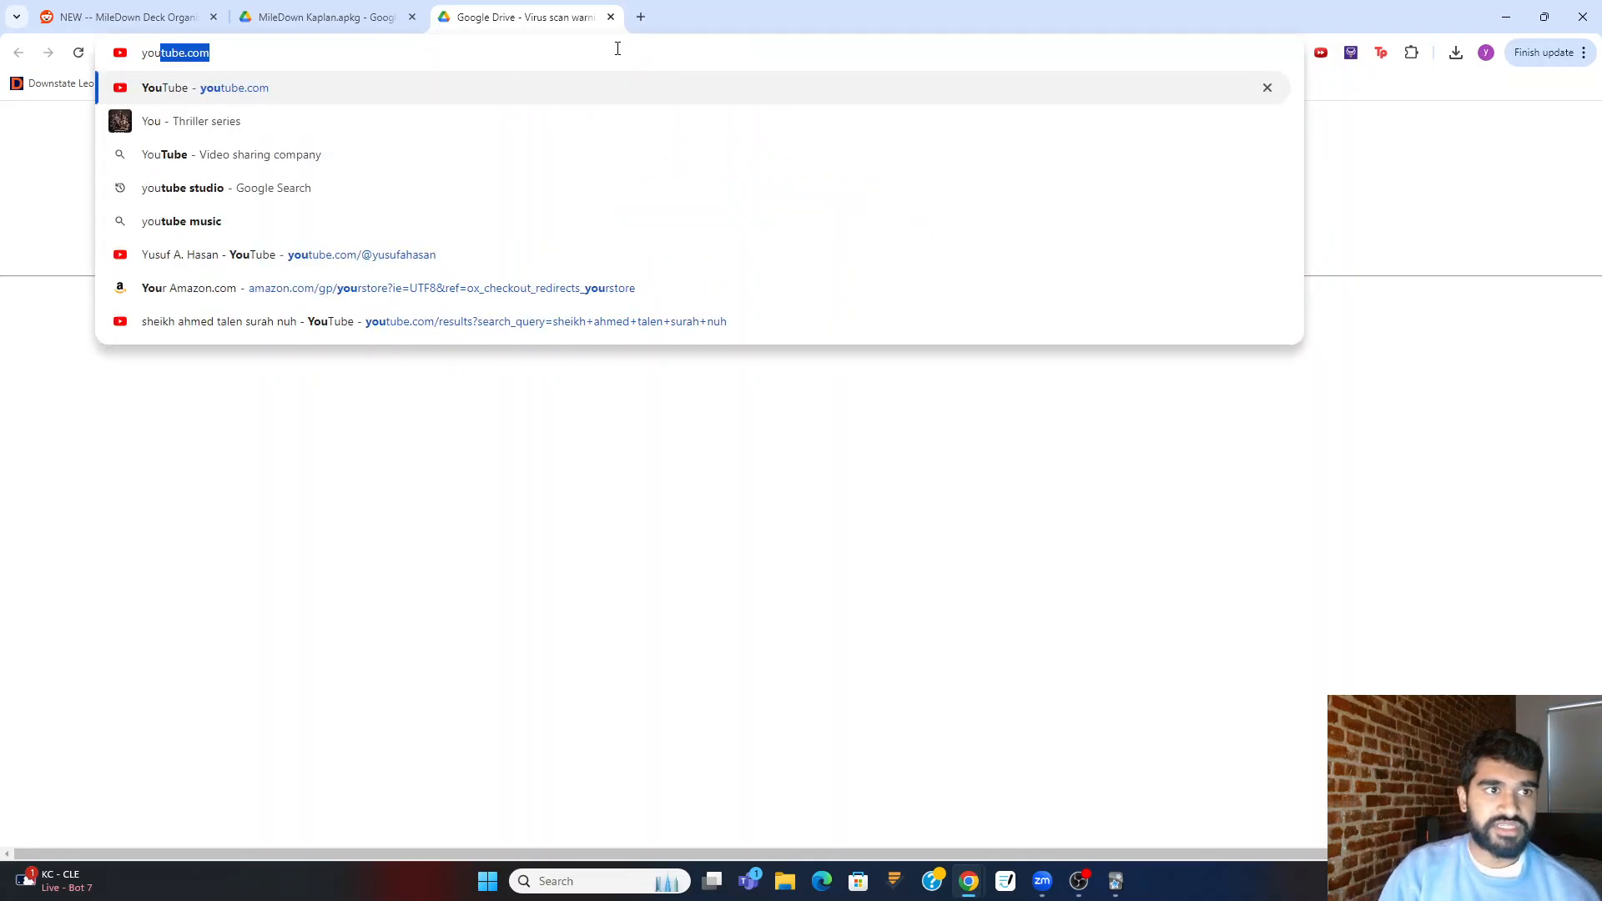
{"action": "mouse_move", "coordinate": [402, 265]}
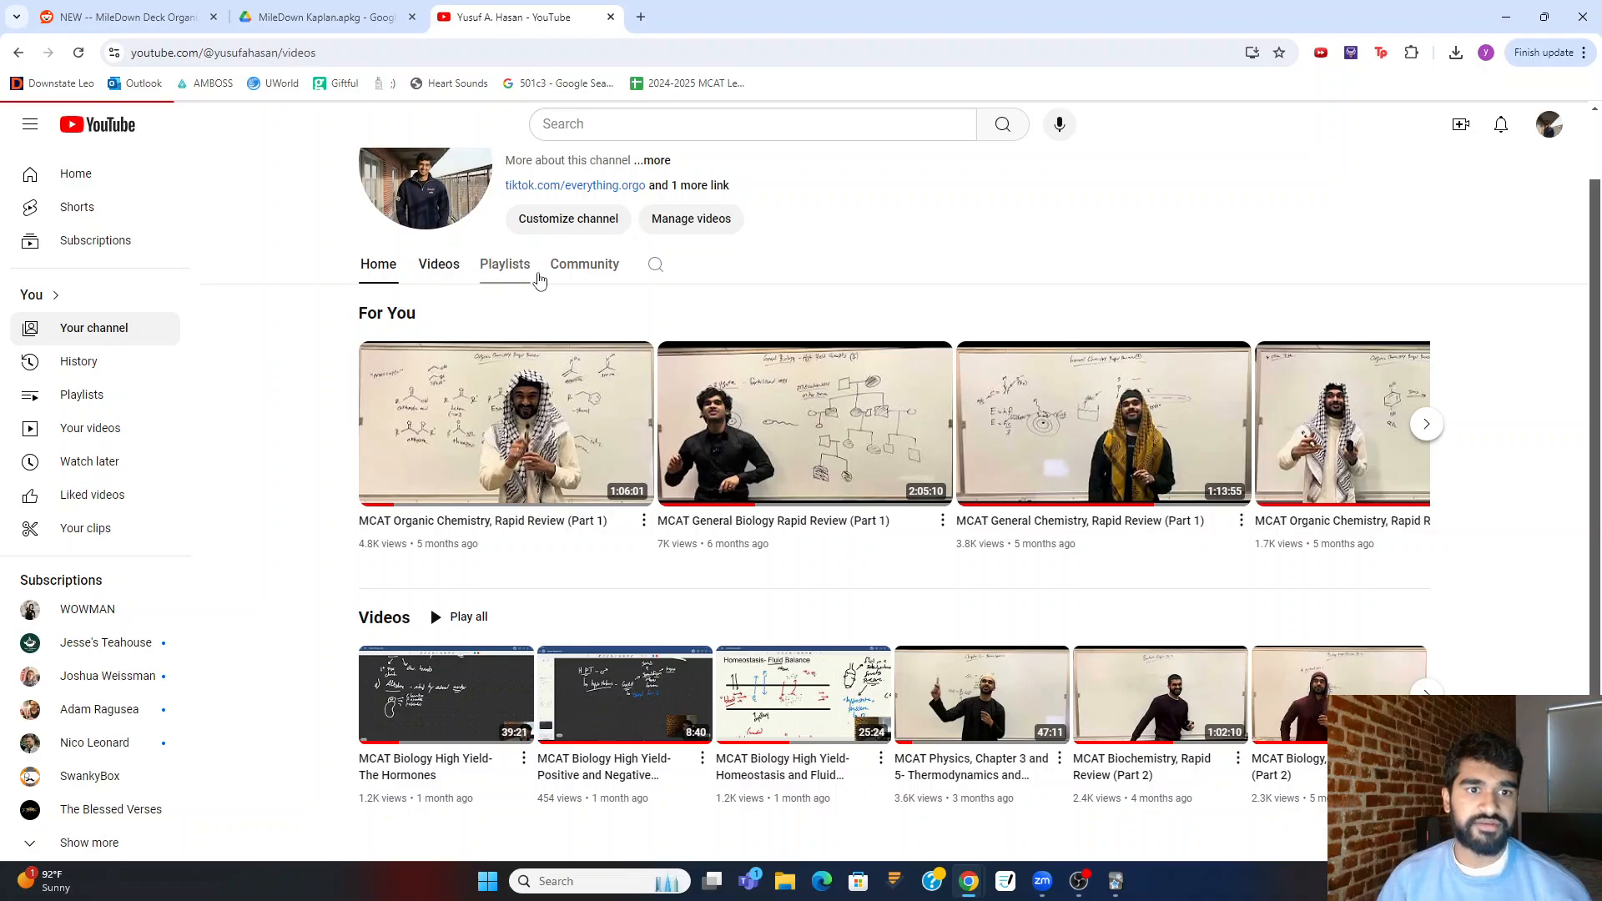
{"action": "left_click", "coordinate": [438, 264]}
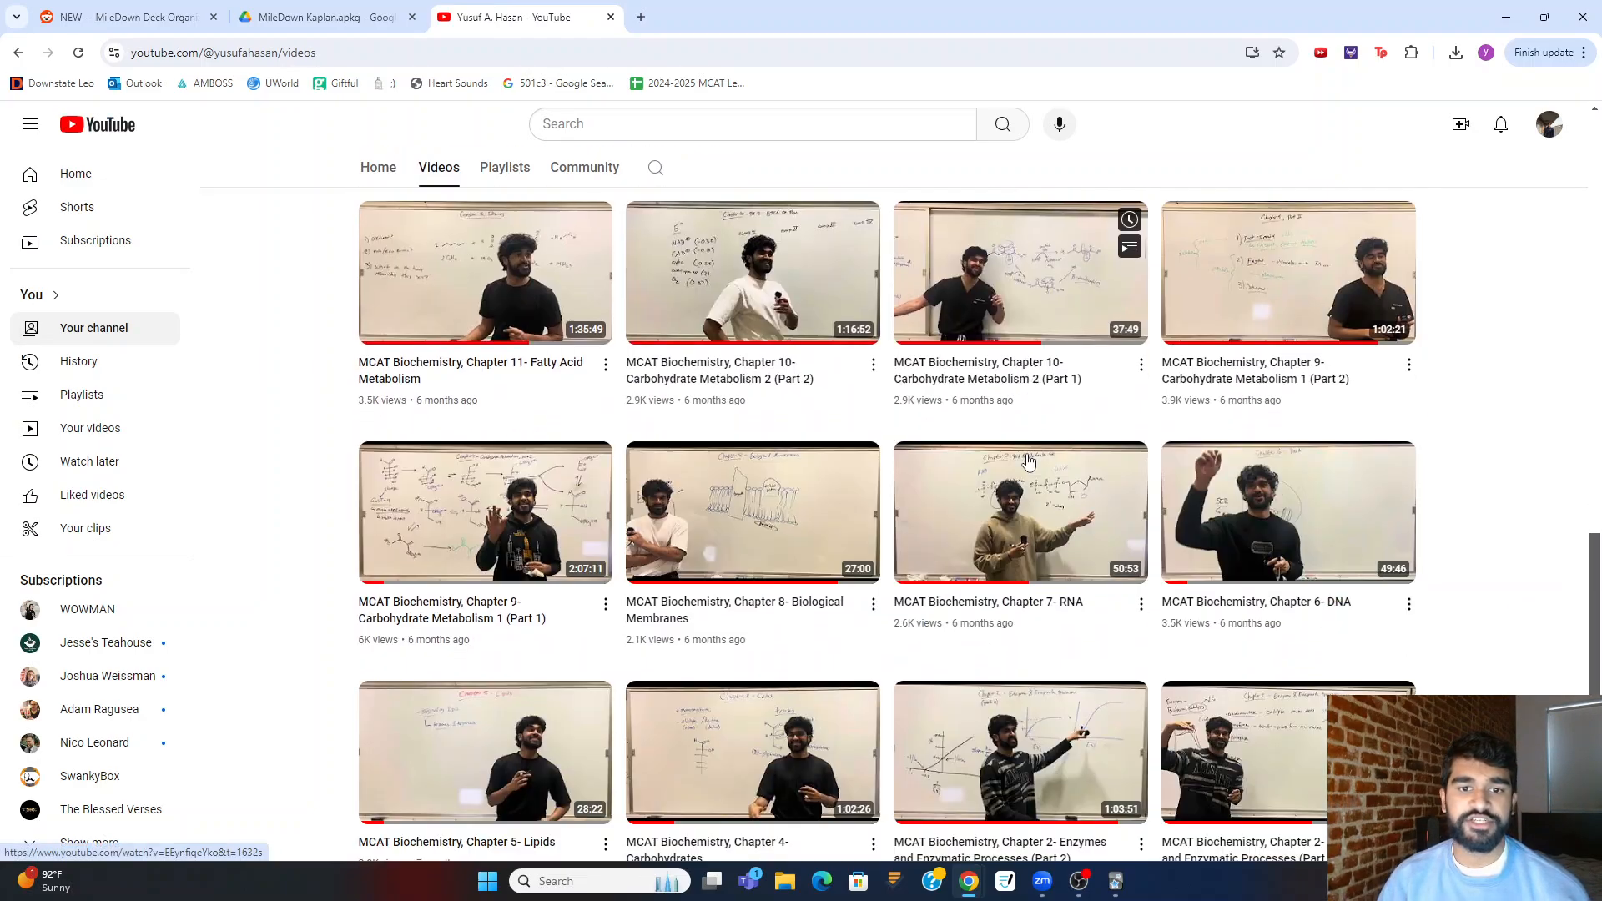
{"action": "scroll", "scroll_direction": "down", "scroll_amount": 3}
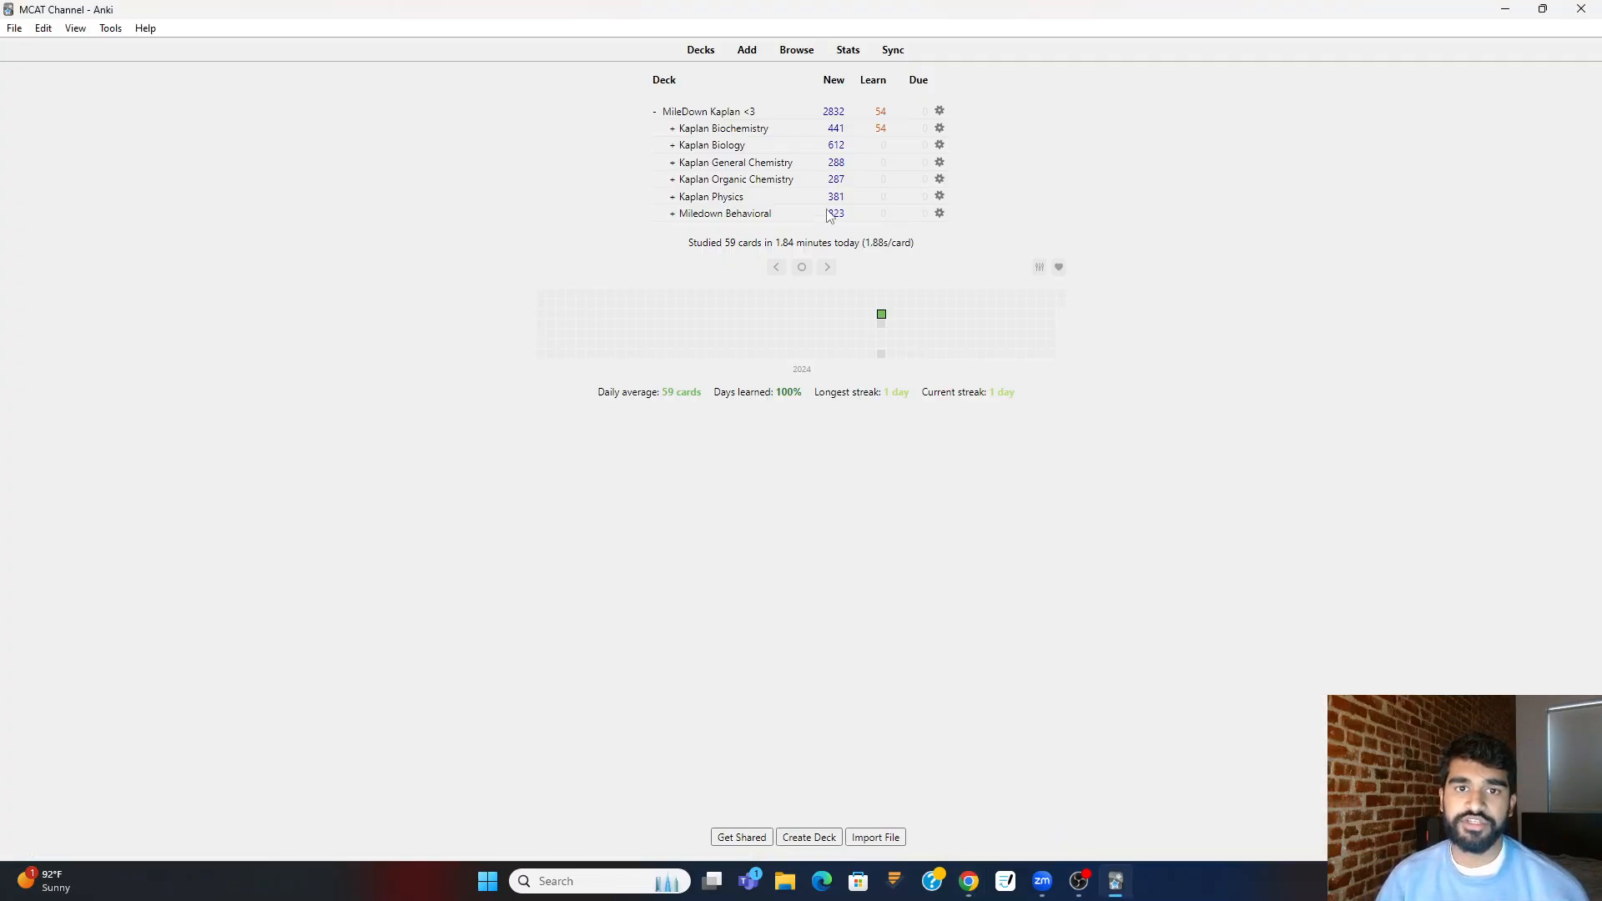
- Expand Kaplan Biochemistry in the deck list to show its chapter decks again
{"action": "left_click", "coordinate": [669, 128]}
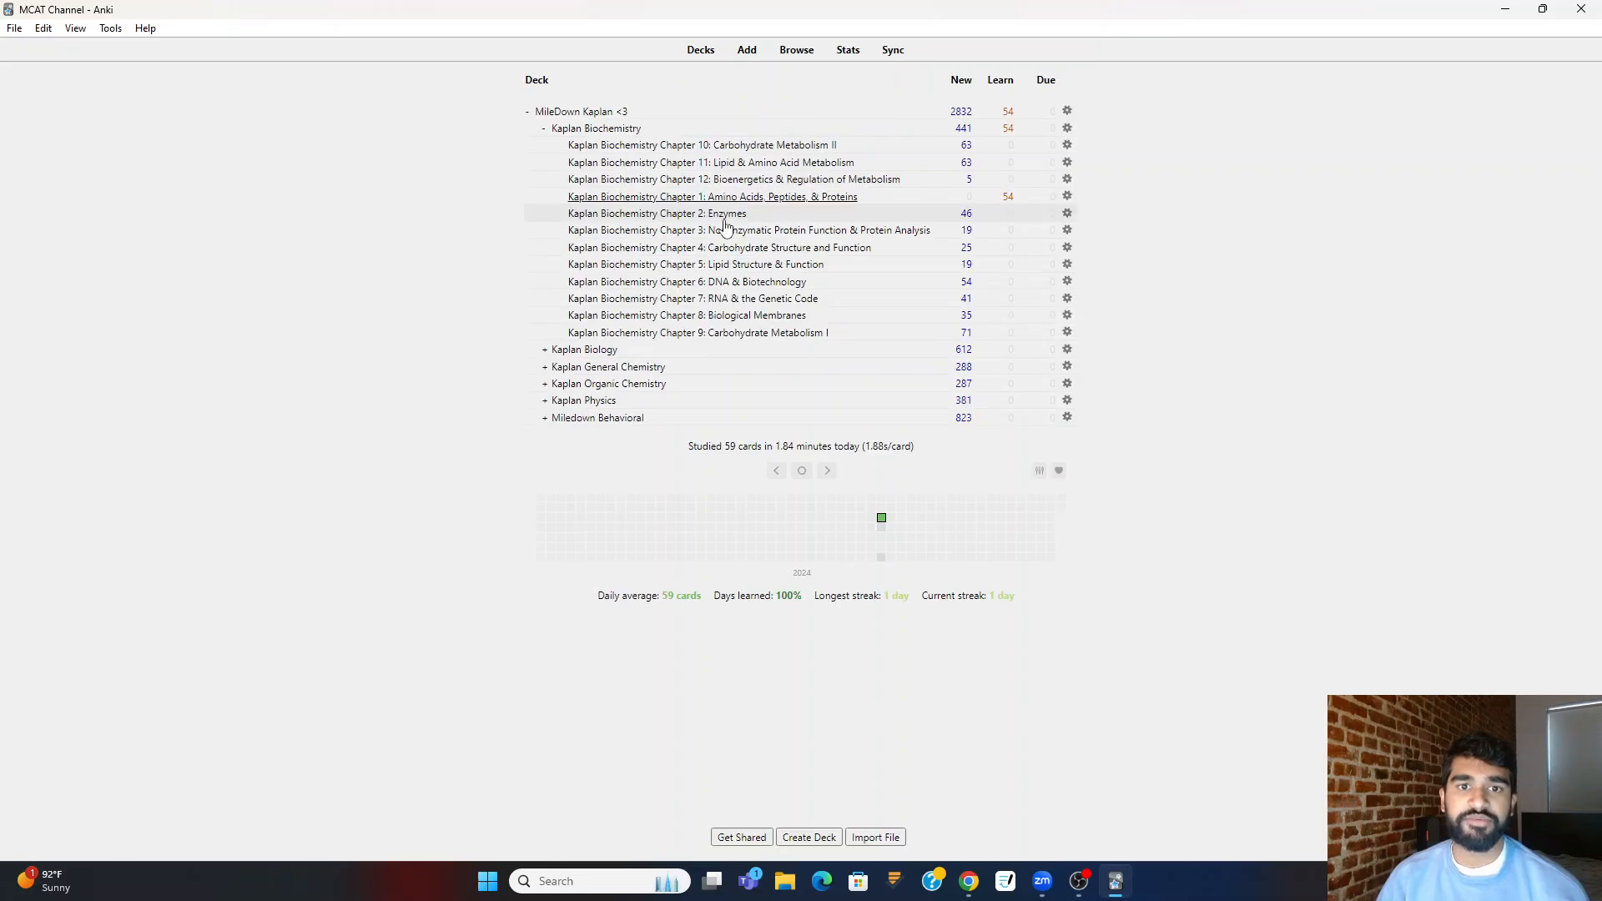
{"action": "left_click", "coordinate": [696, 316]}
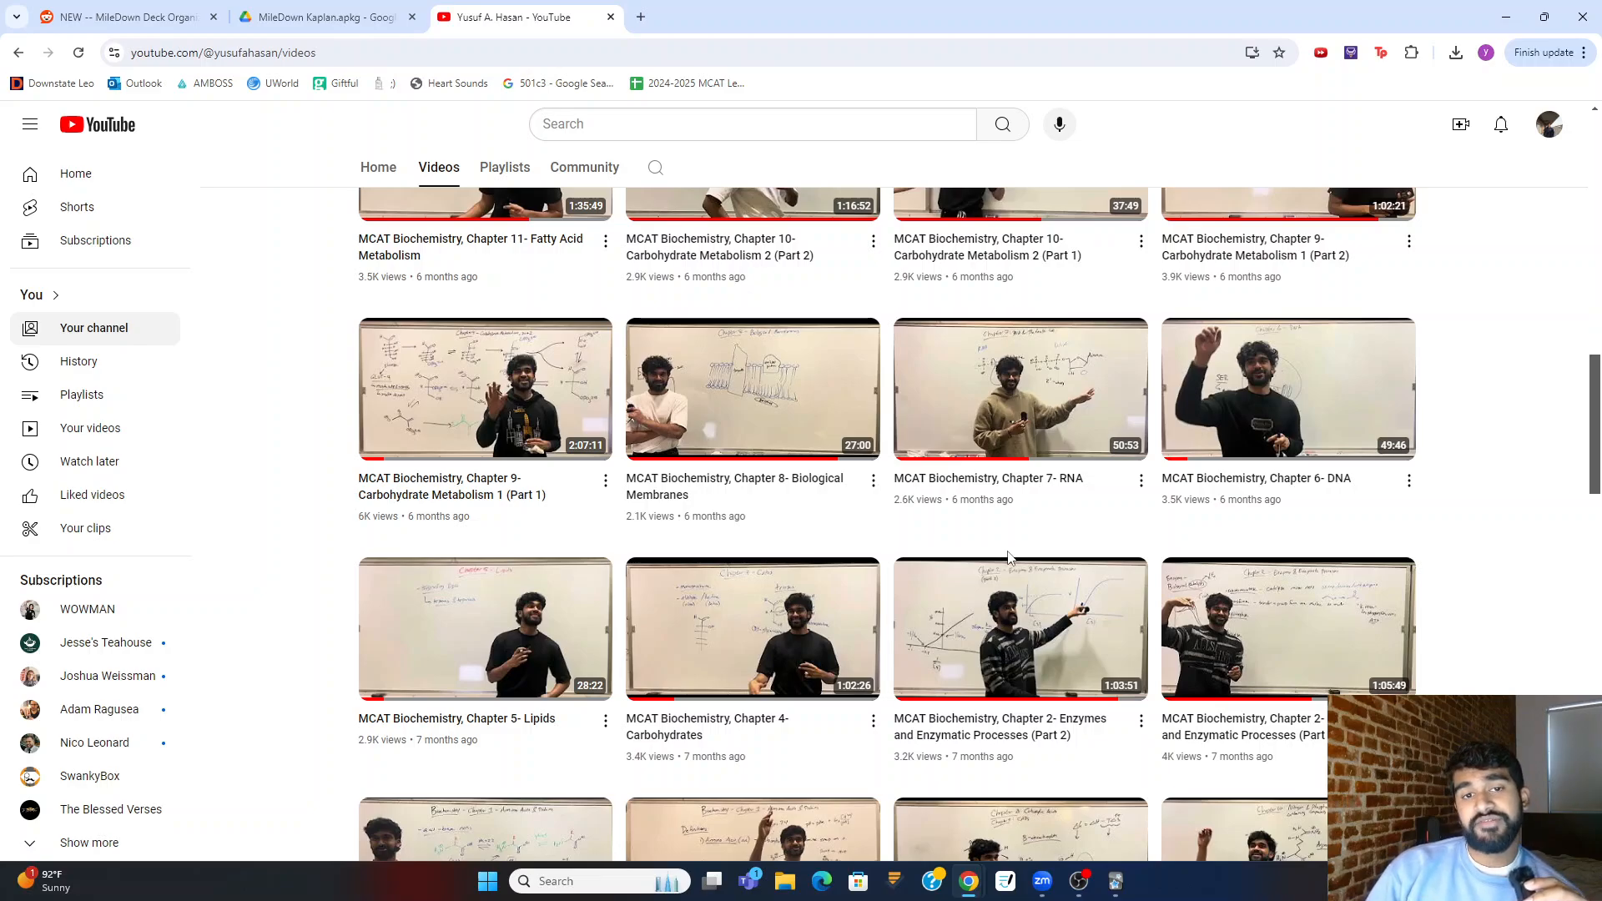
{"action": "scroll", "scroll_direction": "up", "scroll_amount": 3}
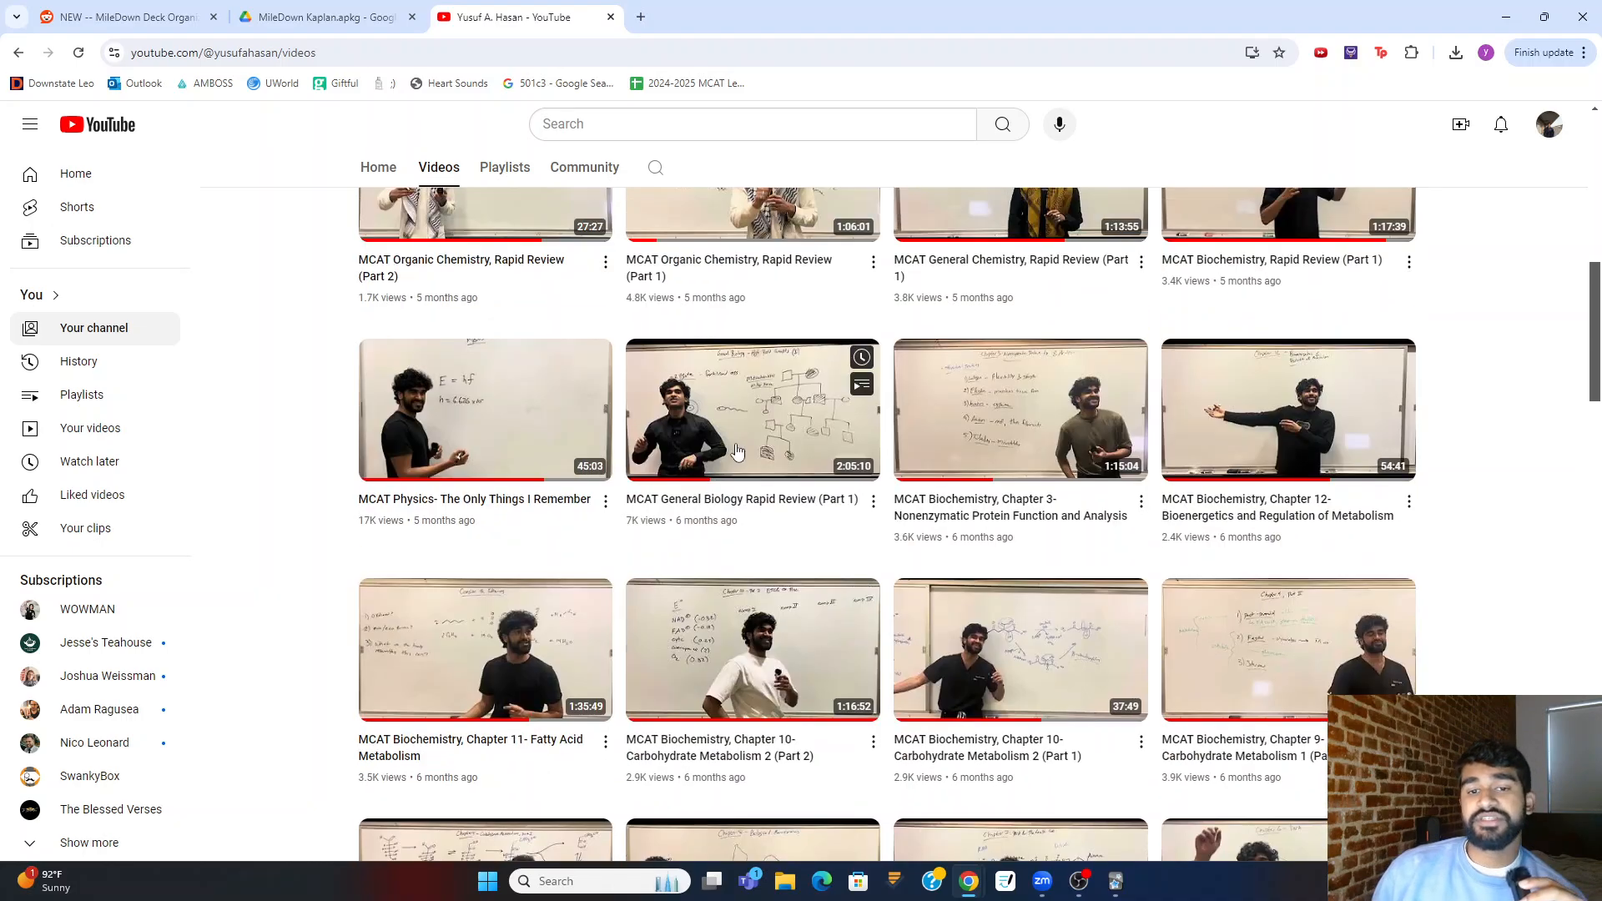
{"action": "scroll", "scroll_direction": "down", "scroll_amount": 3}
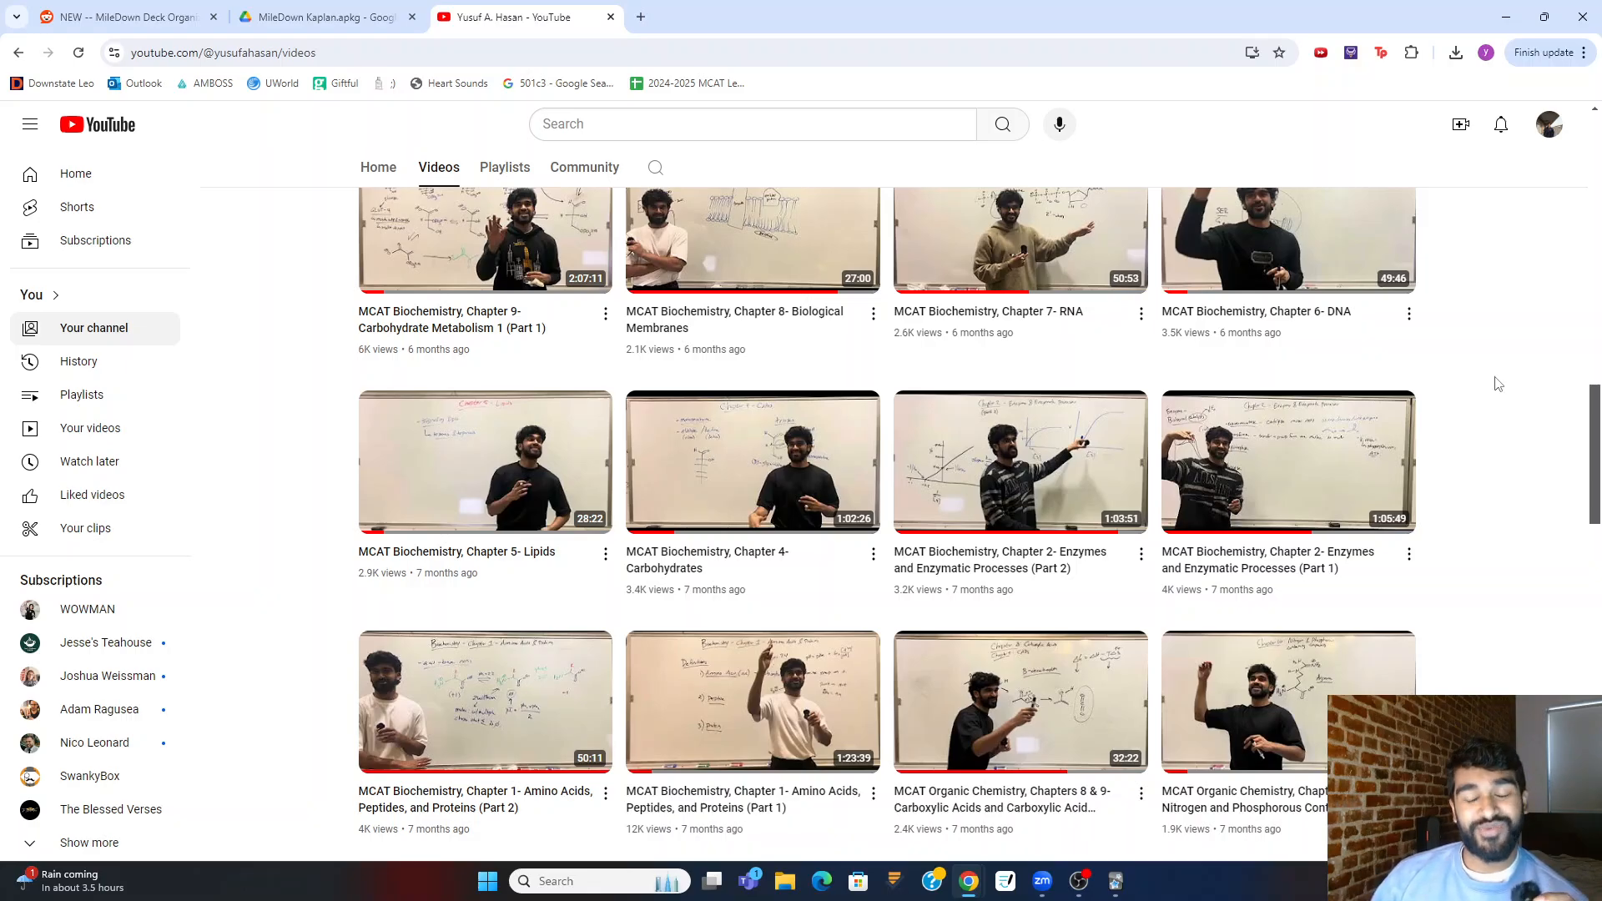
- Scroll to the top of the channel's Videos page, showing the header and newest uploads
{"action": "scroll", "scroll_direction": "up", "scroll_amount": 3}
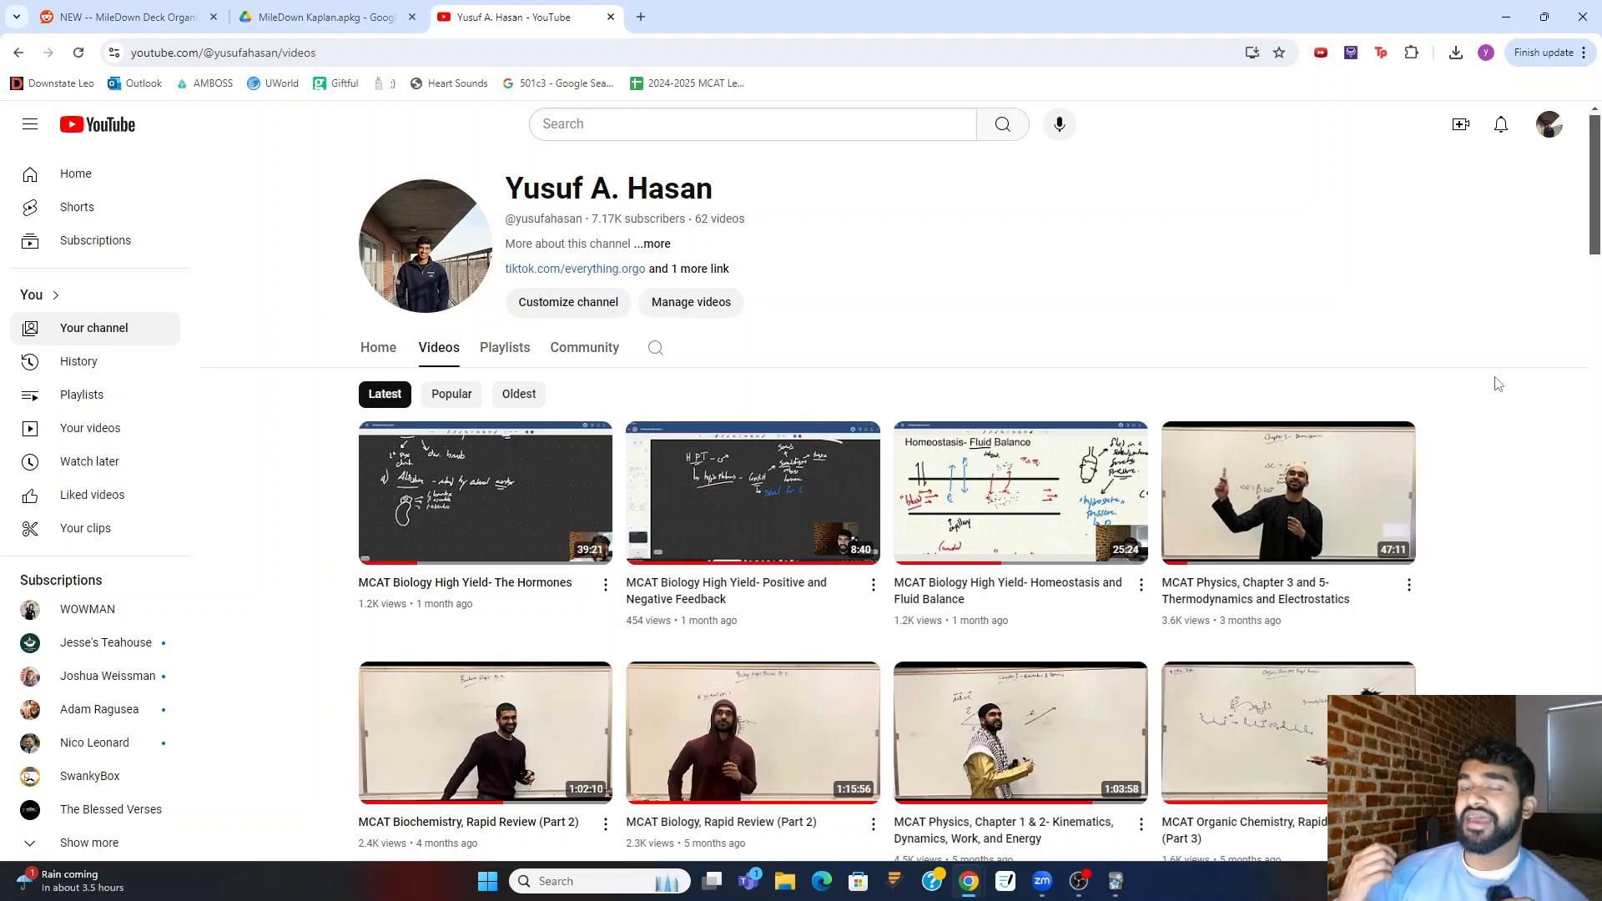
{"action": "mouse_move", "coordinate": [1495, 358]}
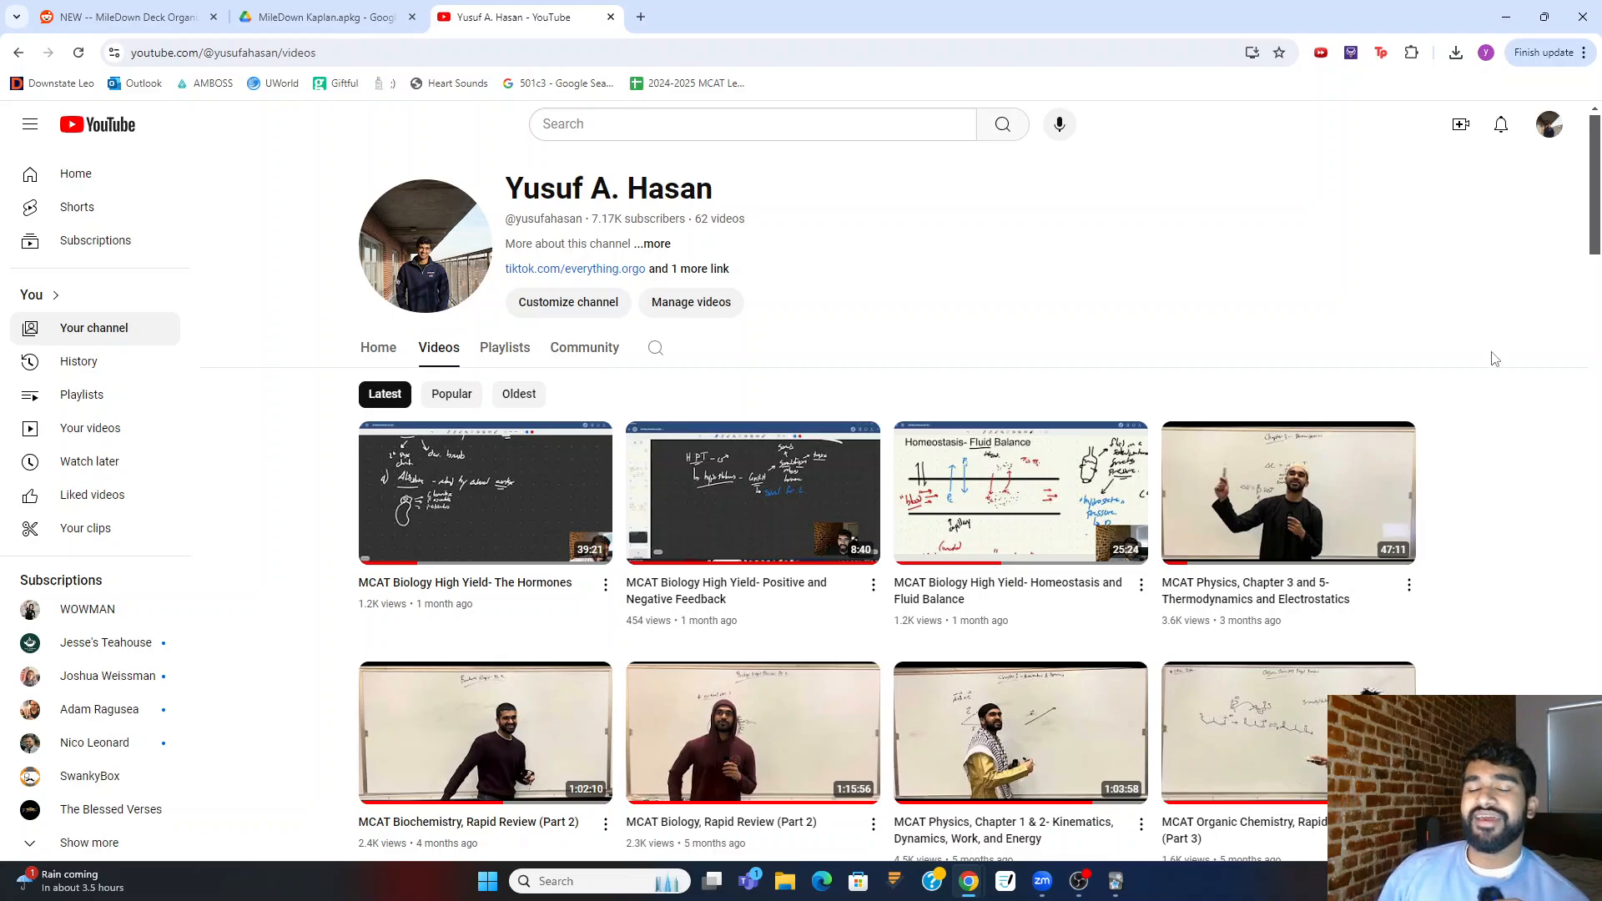
{"action": "mouse_move", "coordinate": [1467, 361]}
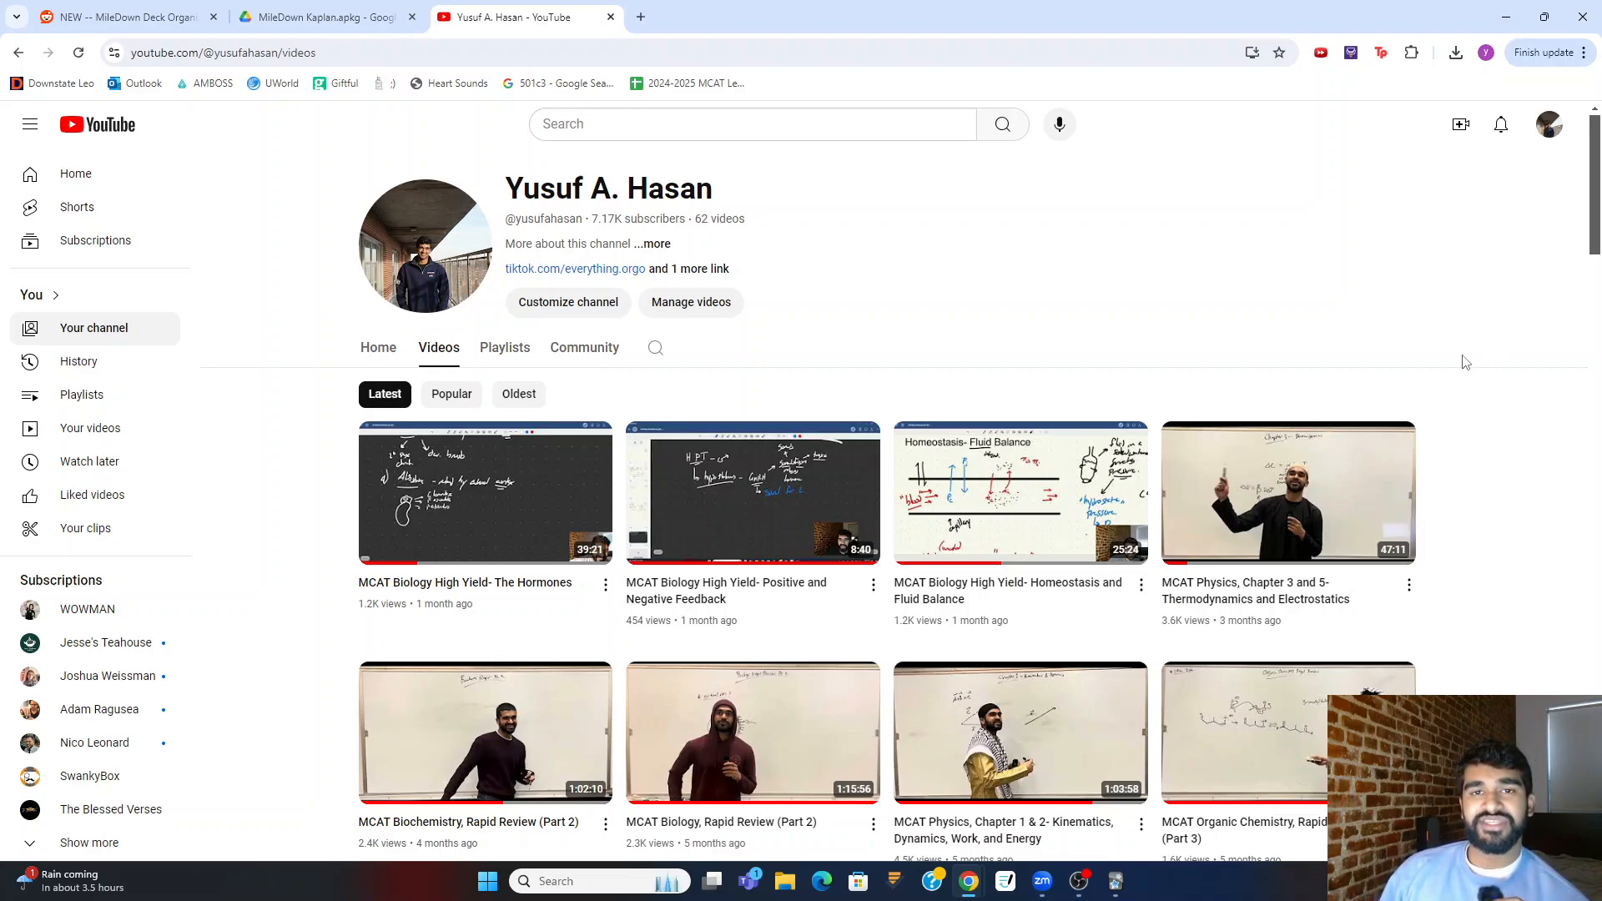